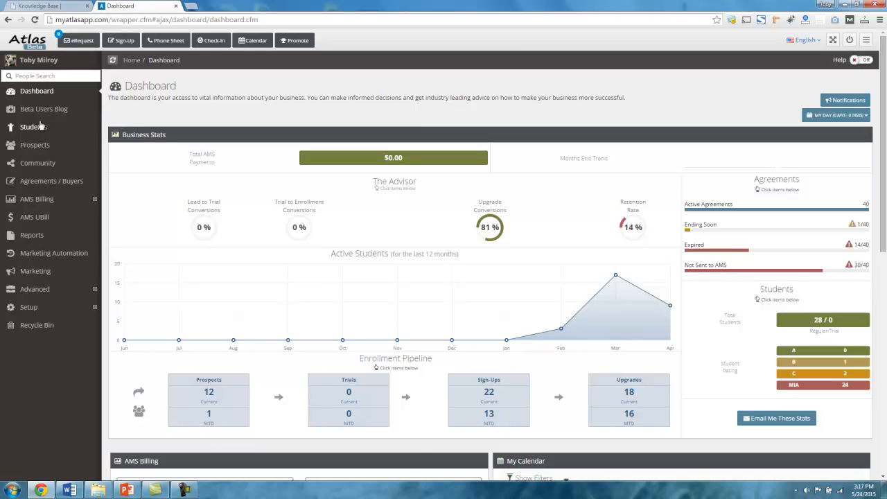
Step: Open Your Students, listing active students with names, contact info and birthdays
{"action": "left_click", "coordinate": [35, 217]}
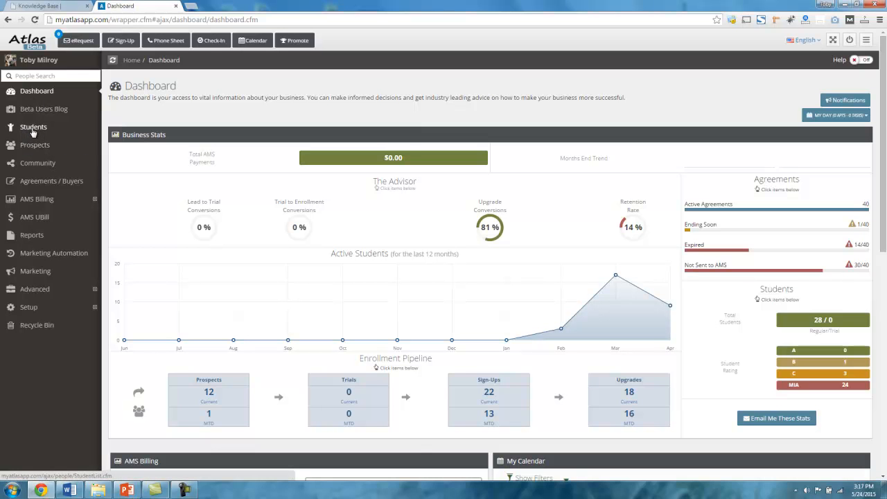
{"action": "left_click", "coordinate": [33, 127]}
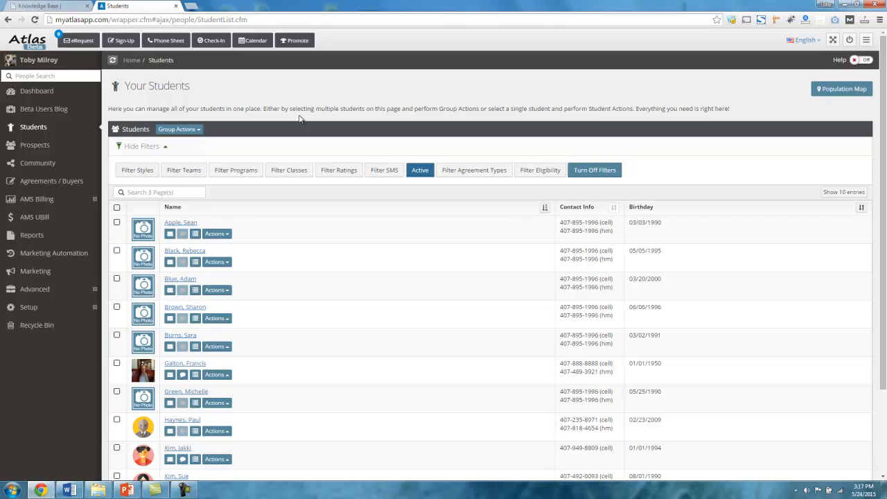
{"action": "mouse_move", "coordinate": [328, 93]}
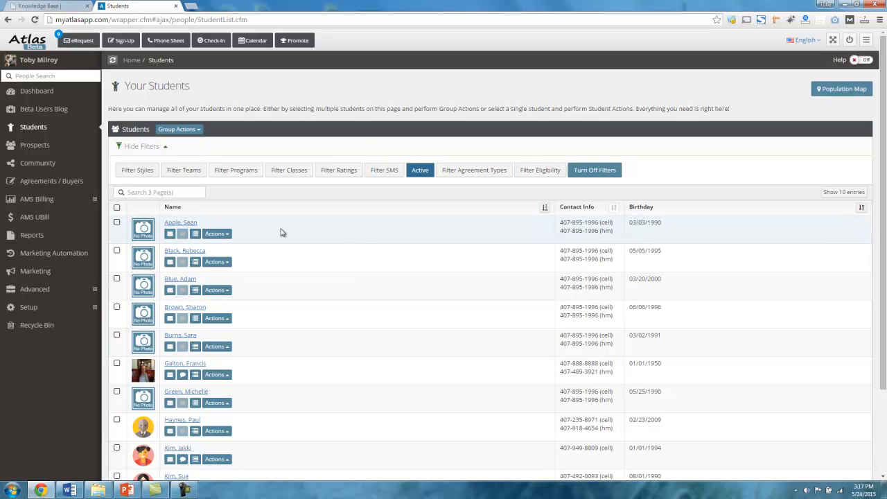
{"action": "mouse_move", "coordinate": [291, 220]}
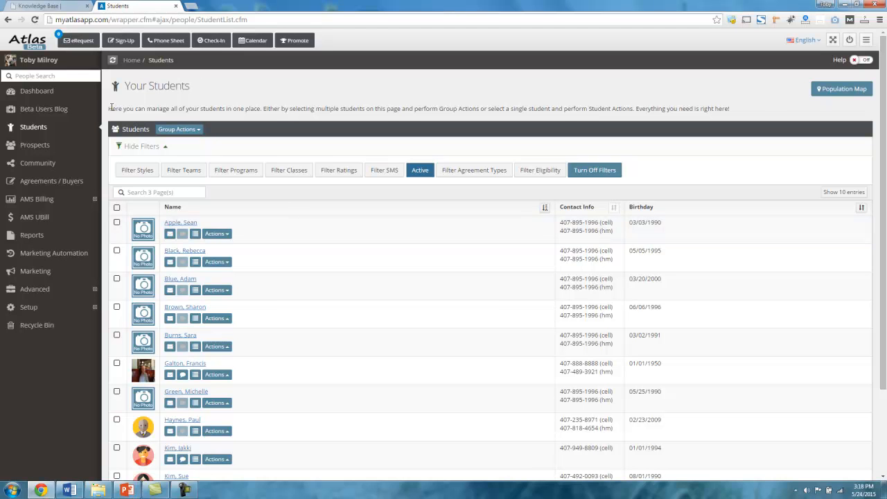
{"action": "mouse_move", "coordinate": [184, 170]}
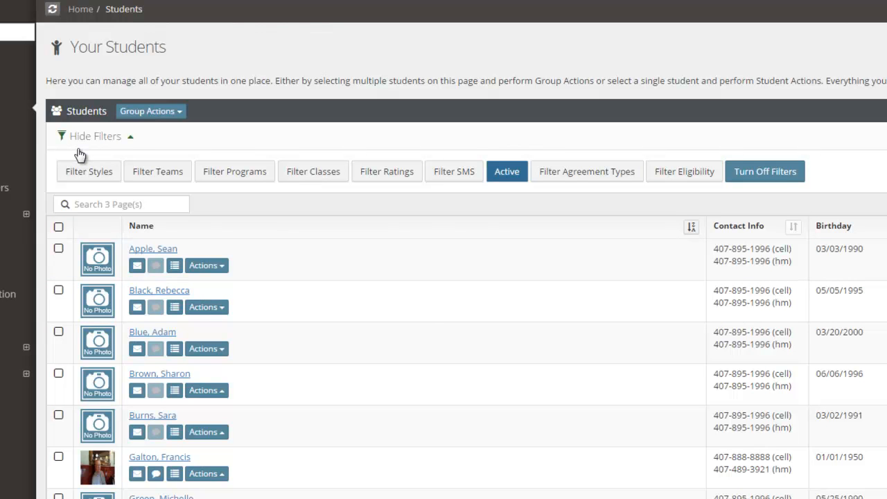
{"action": "mouse_move", "coordinate": [94, 143]}
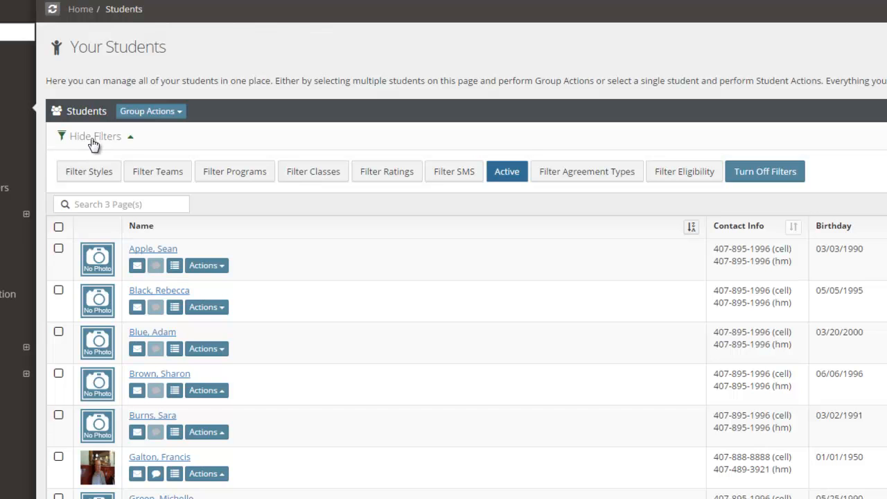
{"action": "left_click", "coordinate": [95, 136]}
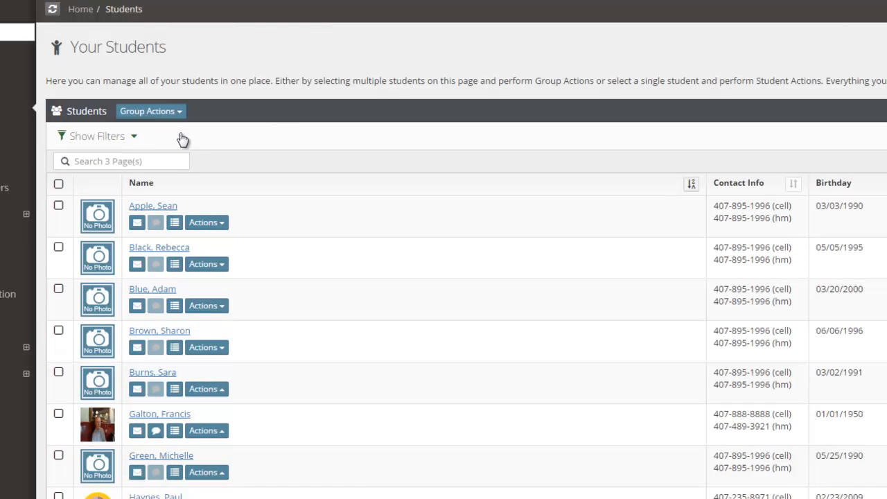
{"action": "left_click", "coordinate": [96, 136]}
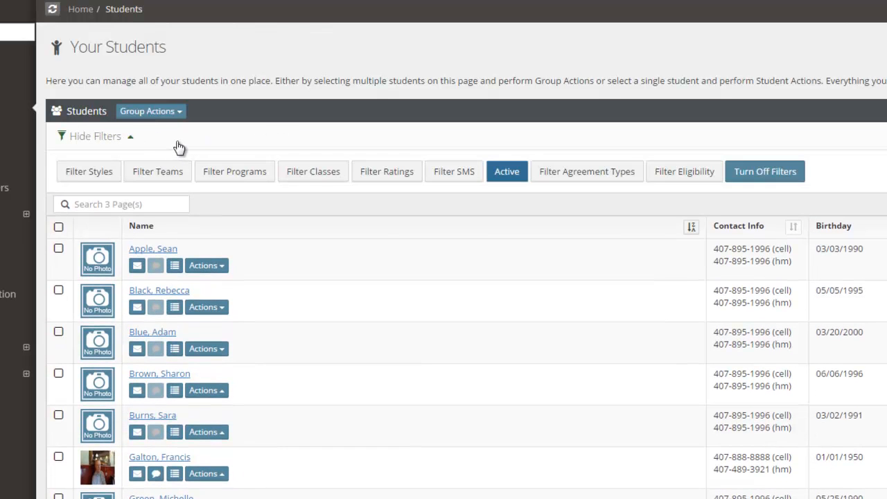
{"action": "left_click", "coordinate": [95, 136]}
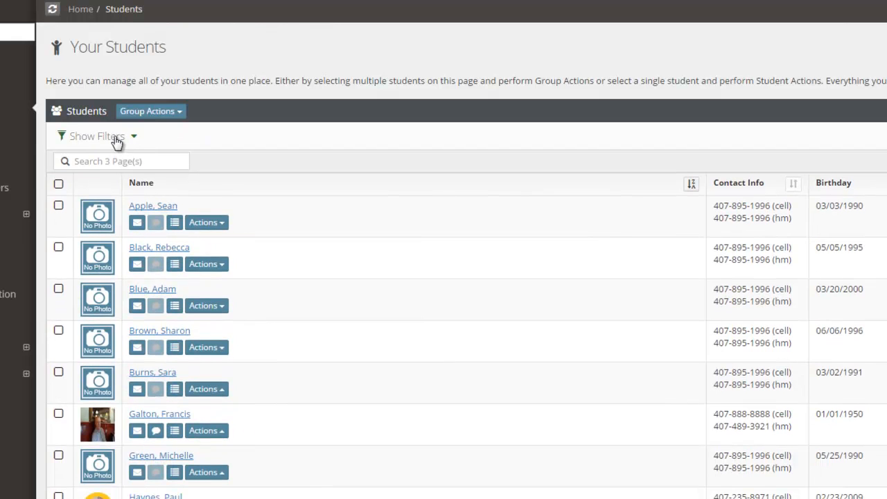
{"action": "left_click", "coordinate": [97, 136]}
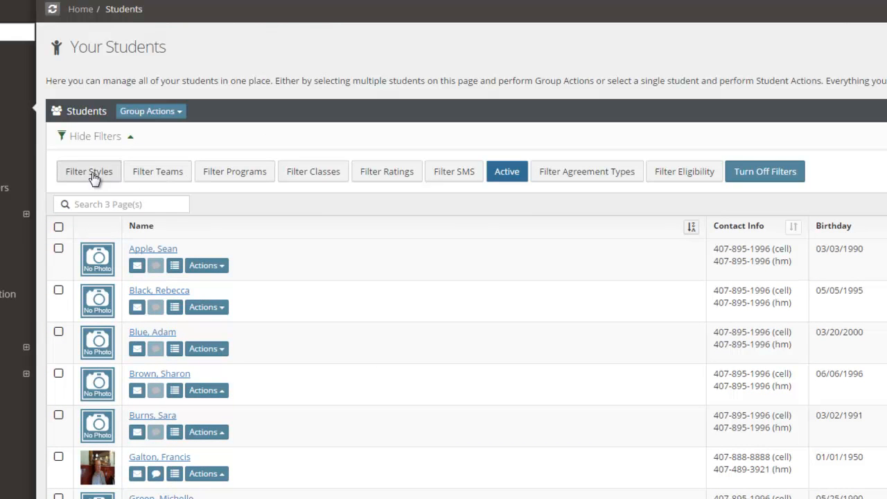
{"action": "mouse_move", "coordinate": [346, 192]}
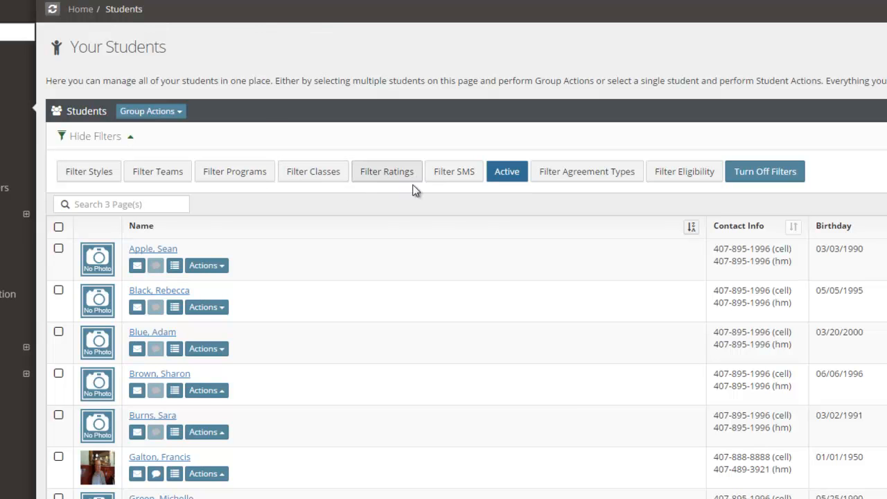
{"action": "left_click", "coordinate": [454, 171]}
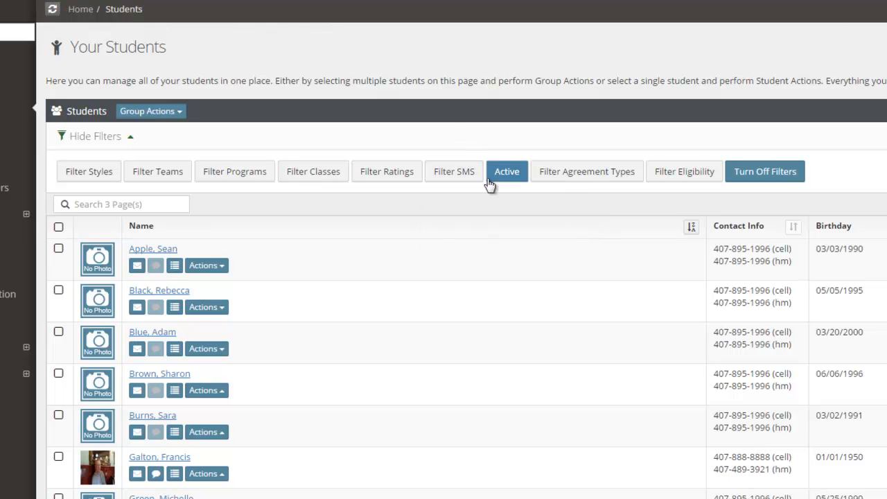
{"action": "mouse_move", "coordinate": [510, 171]}
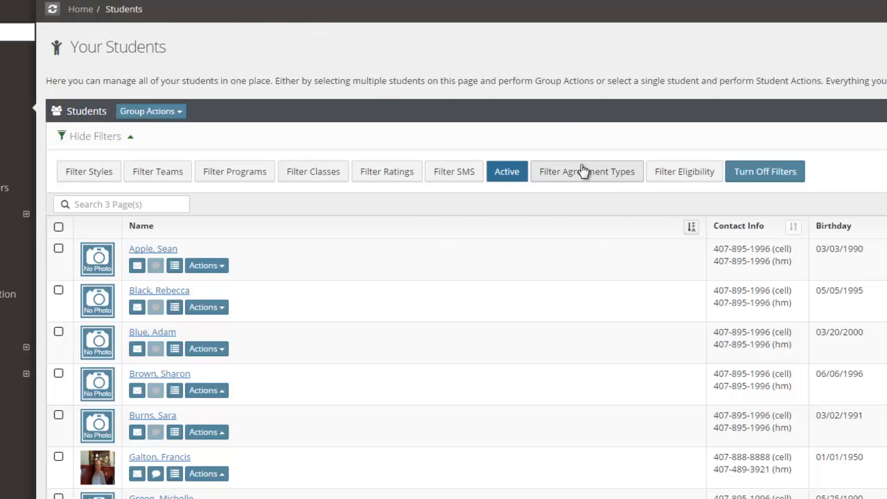
{"action": "mouse_move", "coordinate": [582, 103]}
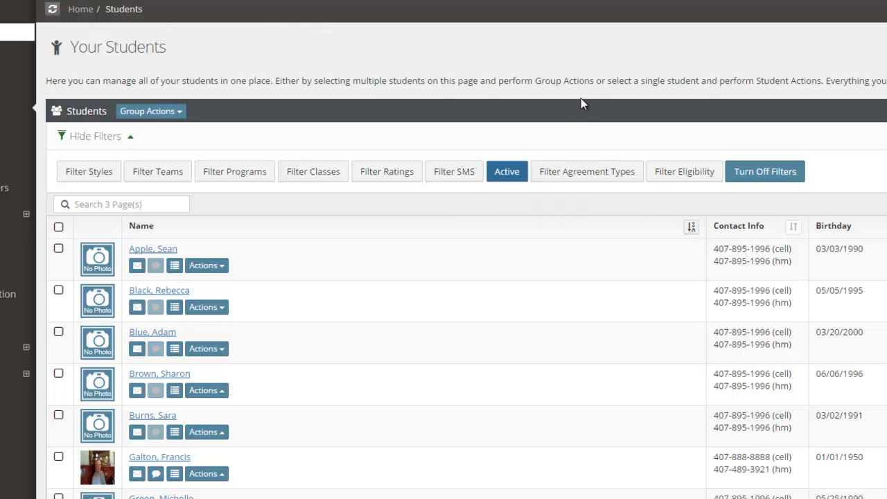
{"action": "left_click", "coordinate": [684, 172]}
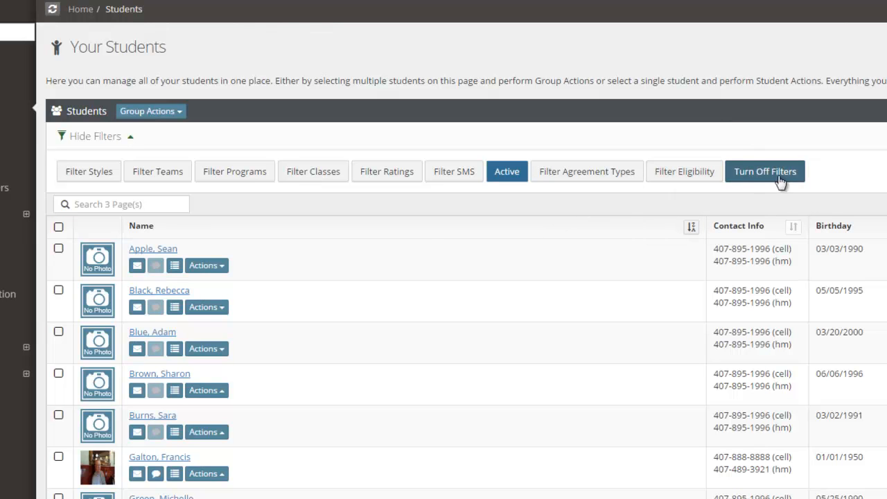
{"action": "mouse_move", "coordinate": [123, 80]}
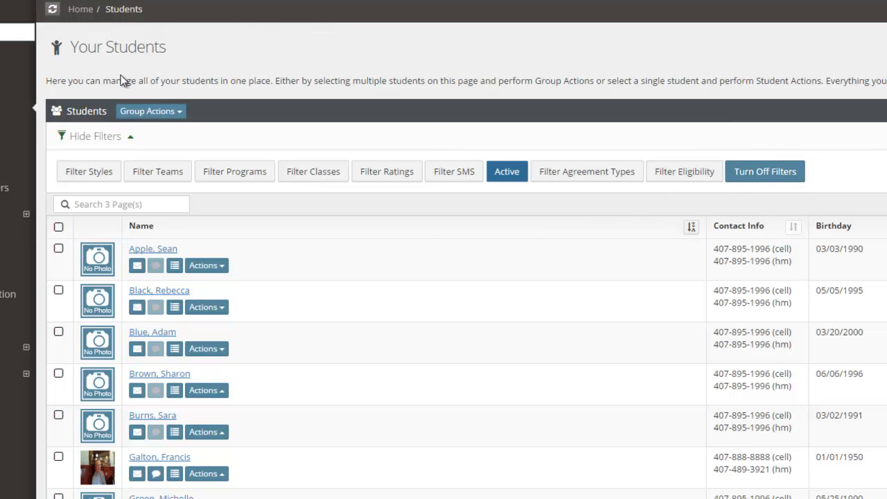
{"action": "mouse_move", "coordinate": [454, 171]}
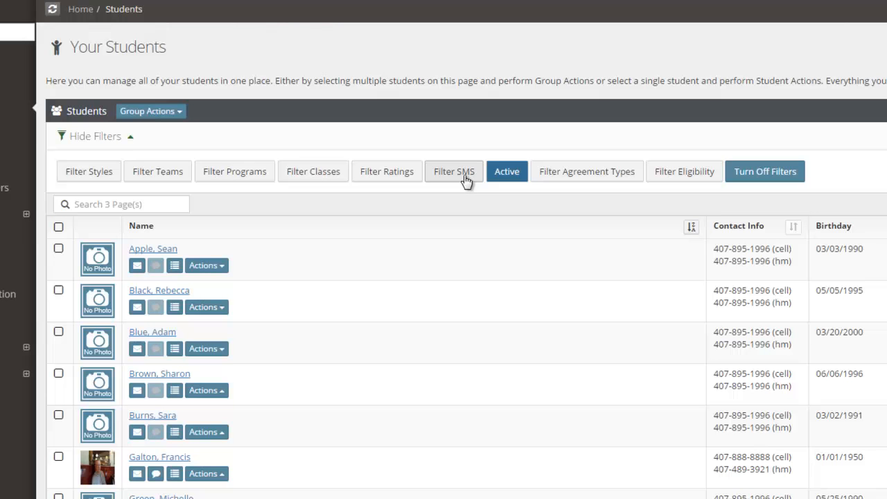
{"action": "mouse_move", "coordinate": [507, 171]}
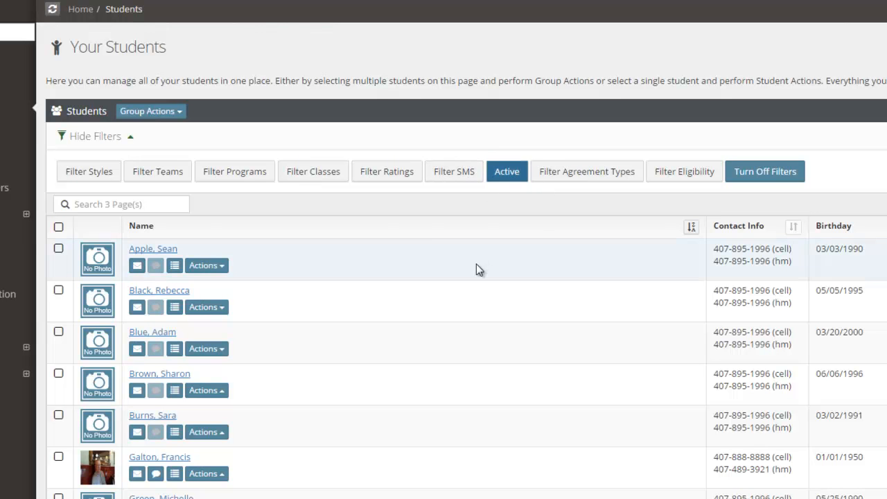
{"action": "mouse_move", "coordinate": [289, 178]}
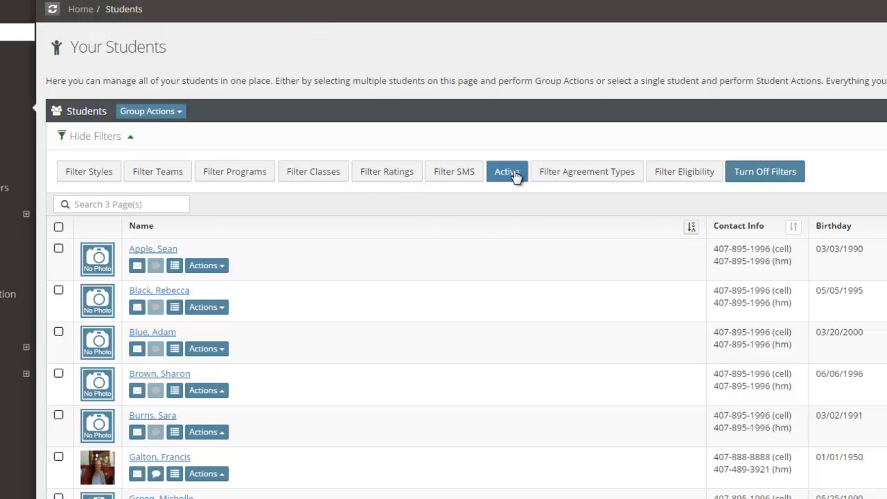
{"action": "mouse_move", "coordinate": [504, 195]}
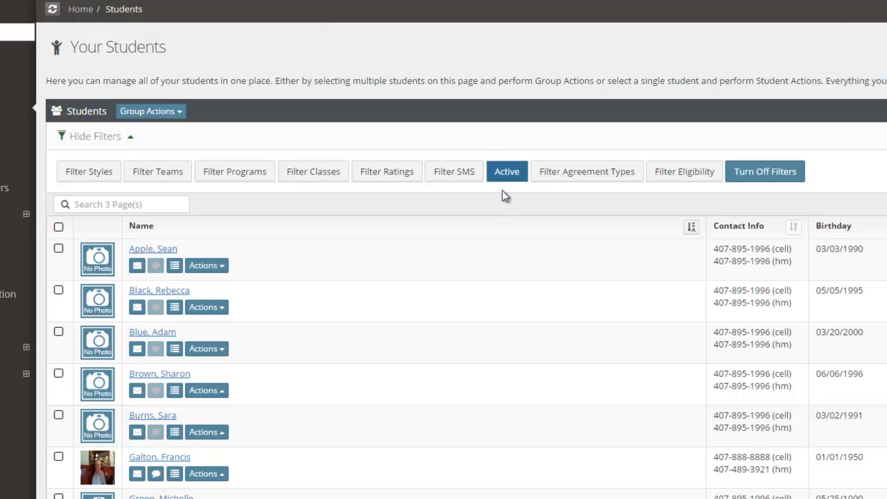
{"action": "left_click", "coordinate": [506, 171]}
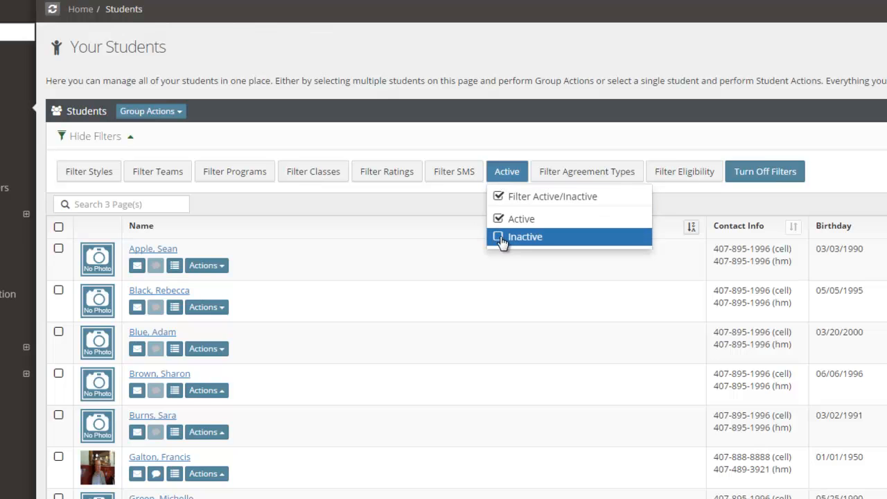
{"action": "left_click", "coordinate": [498, 237]}
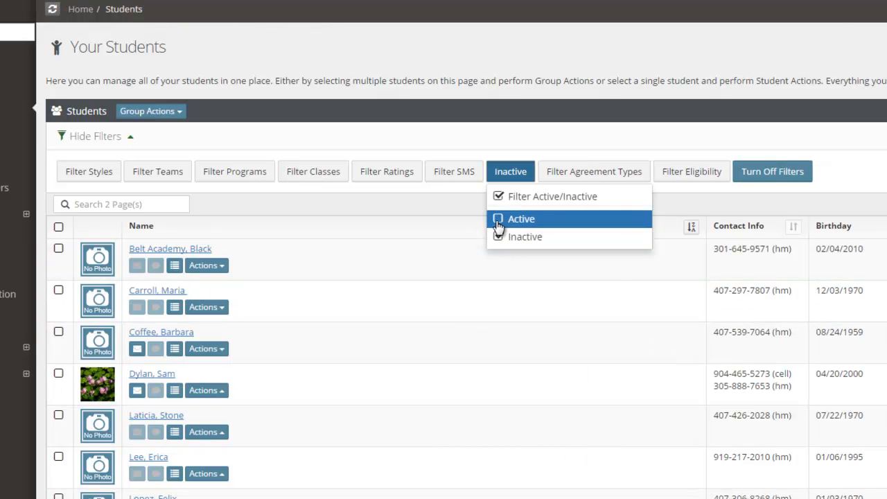
{"action": "left_click", "coordinate": [521, 218]}
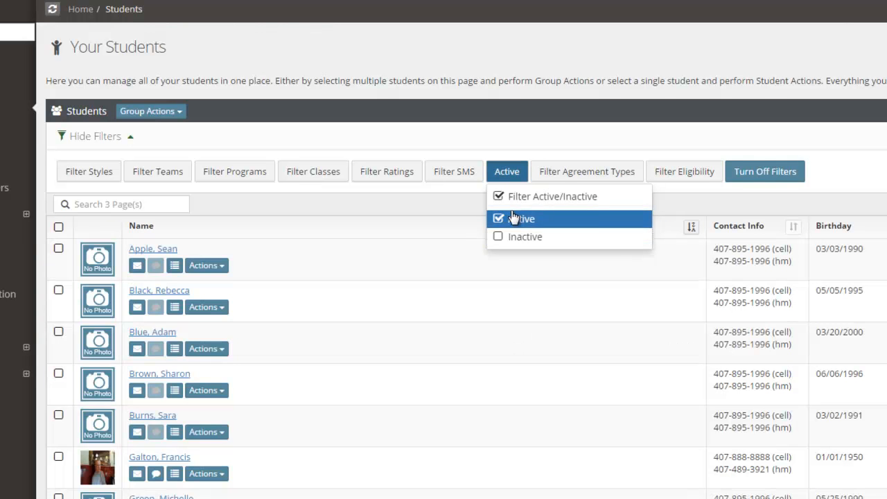
{"action": "left_click", "coordinate": [507, 171]}
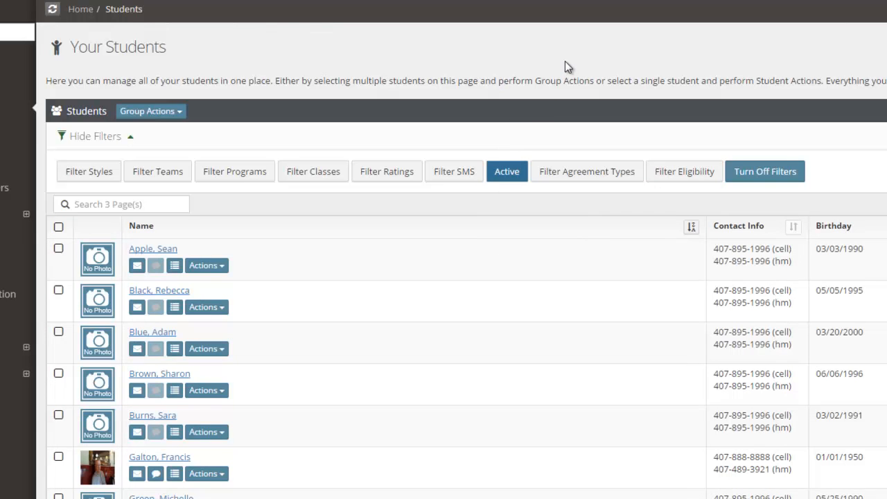
{"action": "mouse_move", "coordinate": [530, 110]}
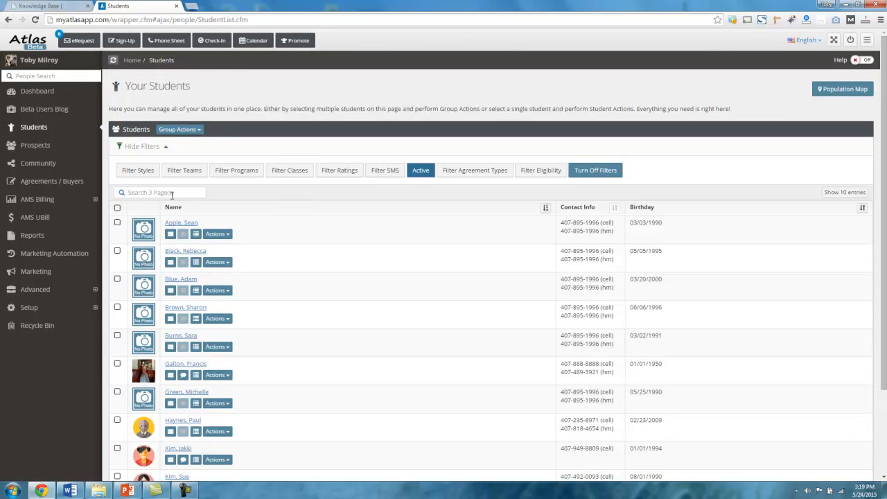
{"action": "mouse_move", "coordinate": [236, 169]}
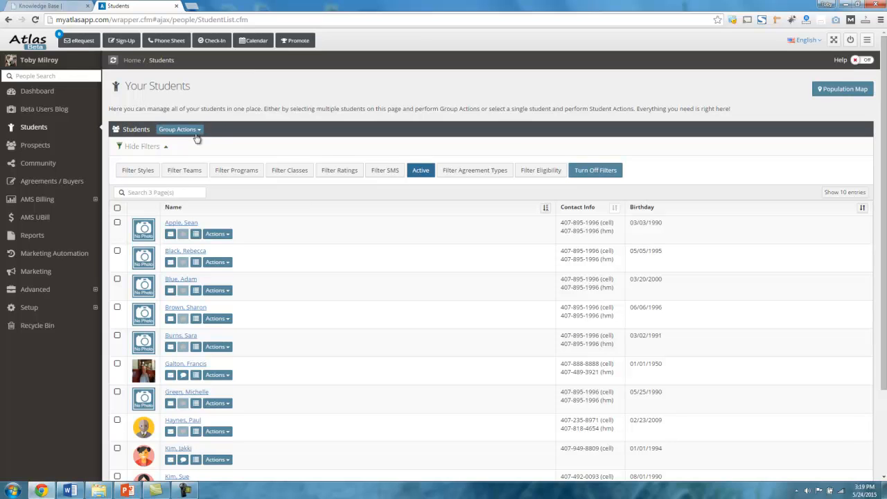
{"action": "mouse_move", "coordinate": [312, 217]}
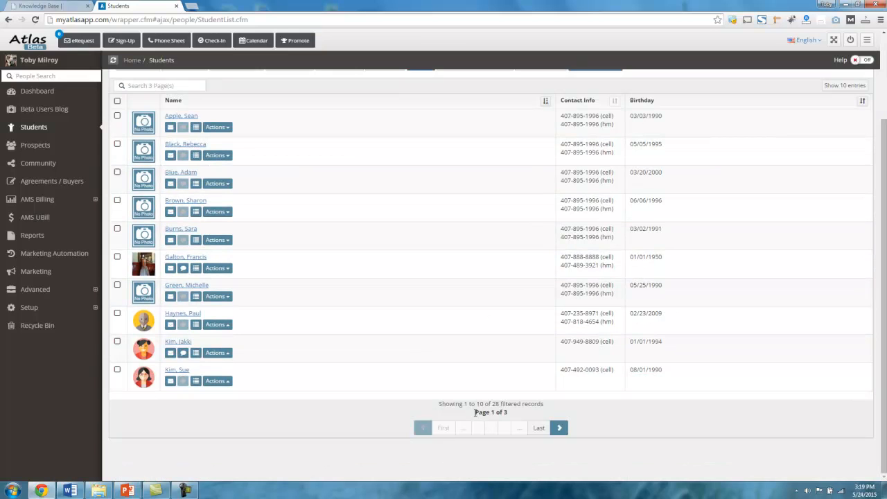
{"action": "scroll", "scroll_direction": "down", "scroll_amount": 3}
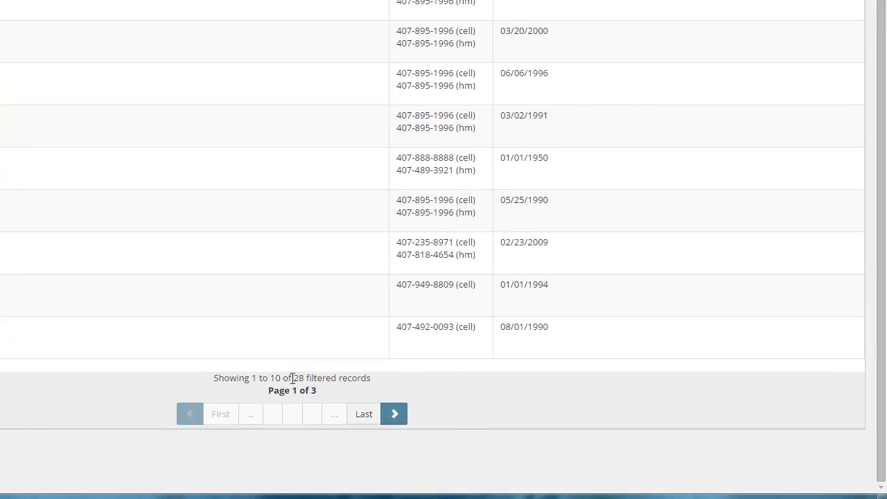
{"action": "double_click", "coordinate": [298, 377]}
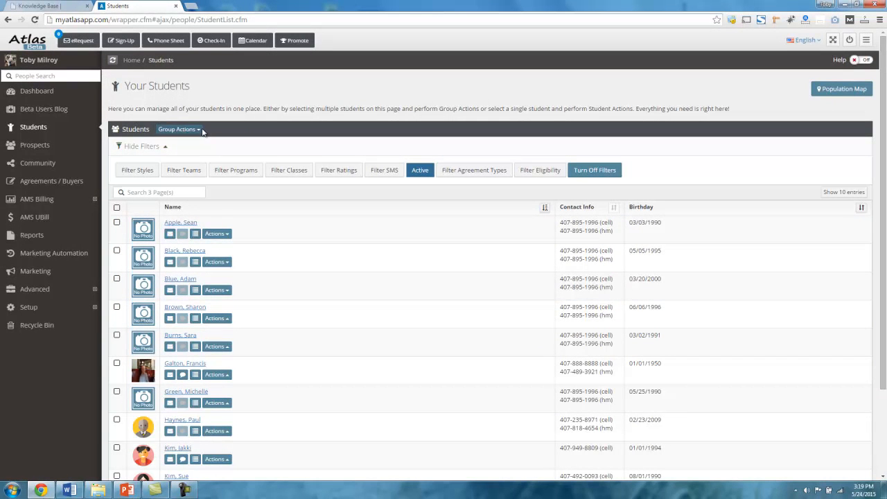
{"action": "mouse_move", "coordinate": [142, 137]}
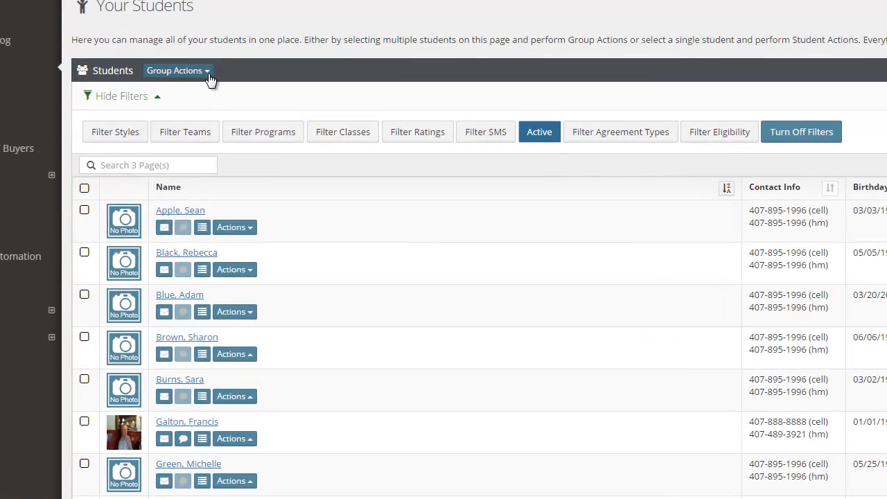
Step: Open Group Actions, showing email, SMS and assign/remove options for 28 records
{"action": "left_click", "coordinate": [177, 70]}
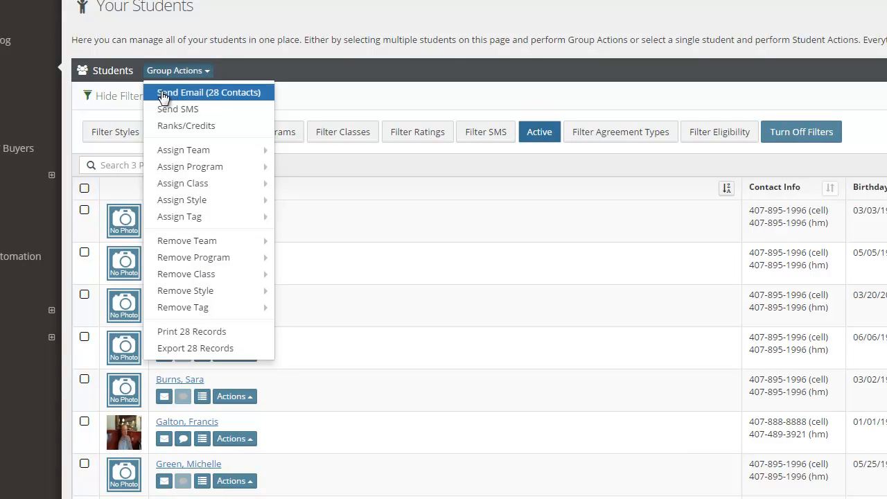
{"action": "mouse_move", "coordinate": [236, 95]}
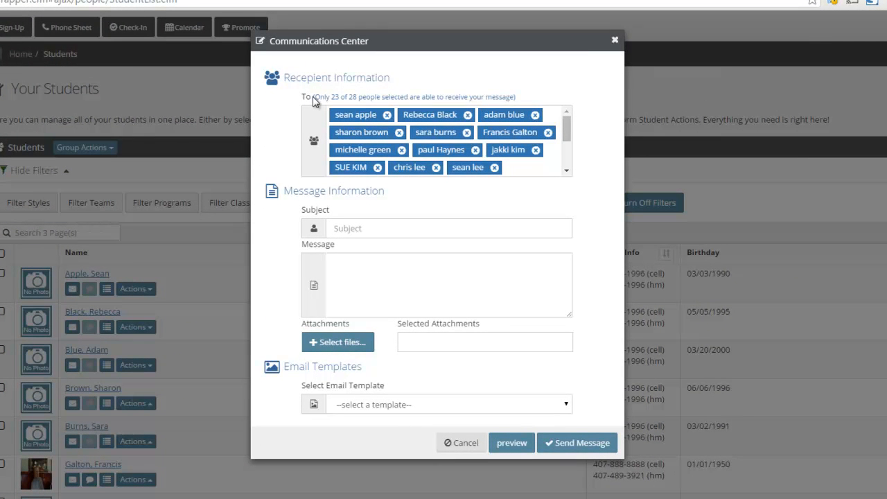
Step: Enter test subject 'asf' and message body 'sadfasdf' in the group email
{"action": "double_click", "coordinate": [333, 96]}
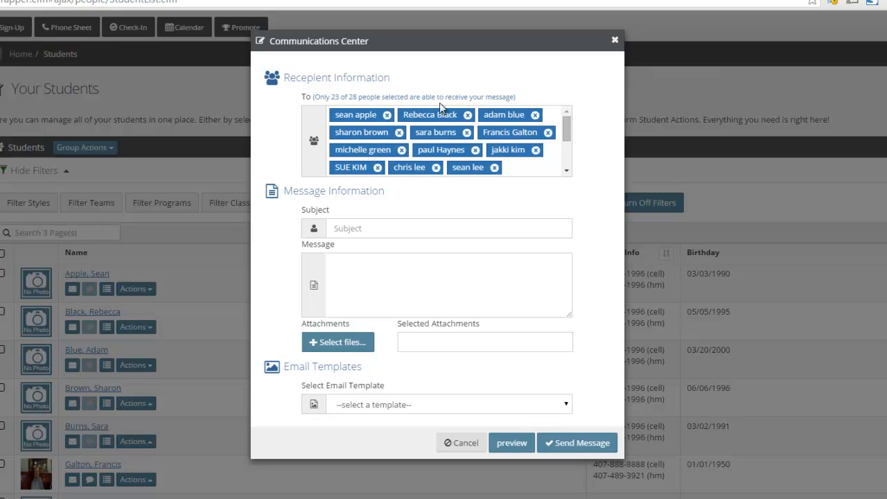
{"action": "scroll", "scroll_direction": "down", "scroll_amount": 3}
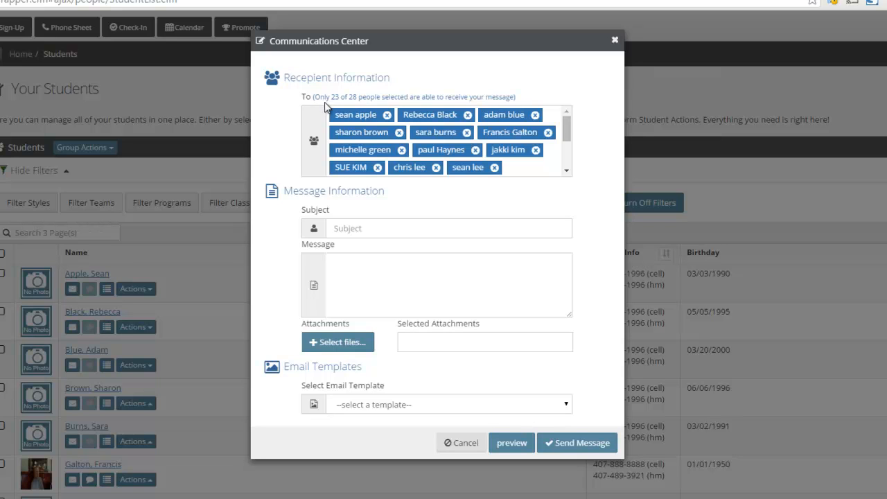
{"action": "type", "text": "asf"}
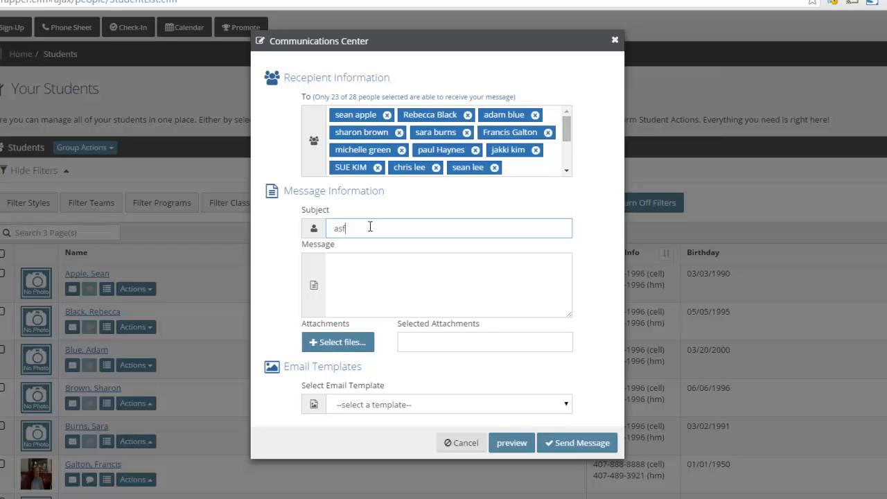
{"action": "type", "text": "sadfasdf"}
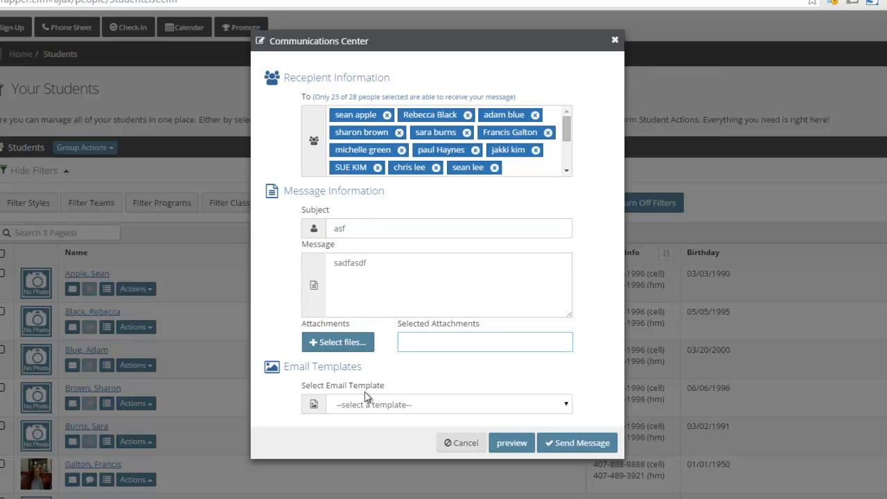
{"action": "left_click", "coordinate": [449, 404]}
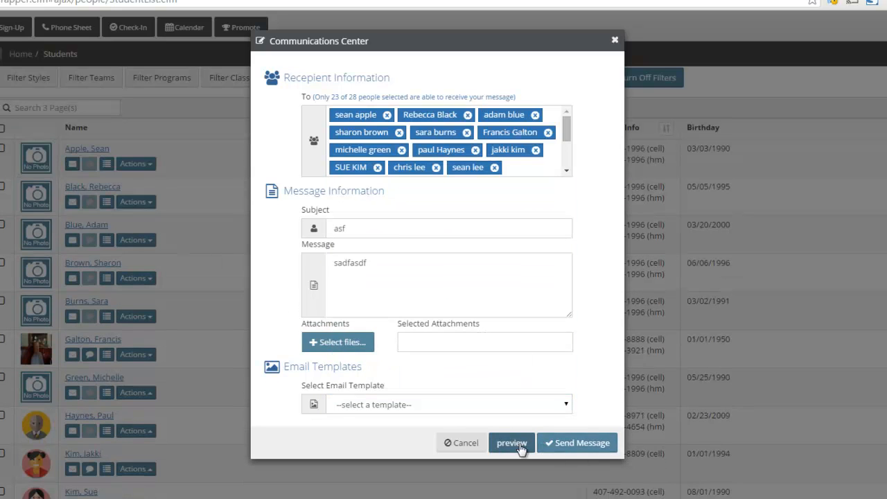
Step: Preview the test email, close the preview, then discard the Communications Center
{"action": "left_click", "coordinate": [511, 442]}
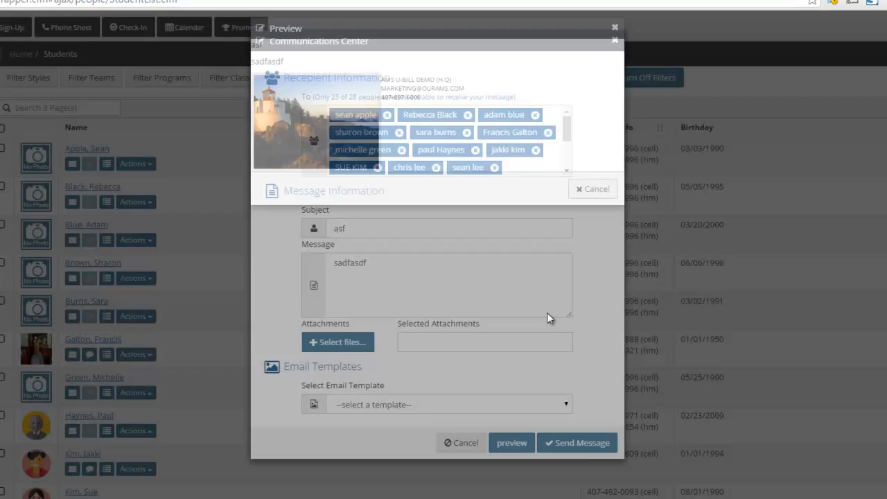
{"action": "left_click", "coordinate": [614, 27]}
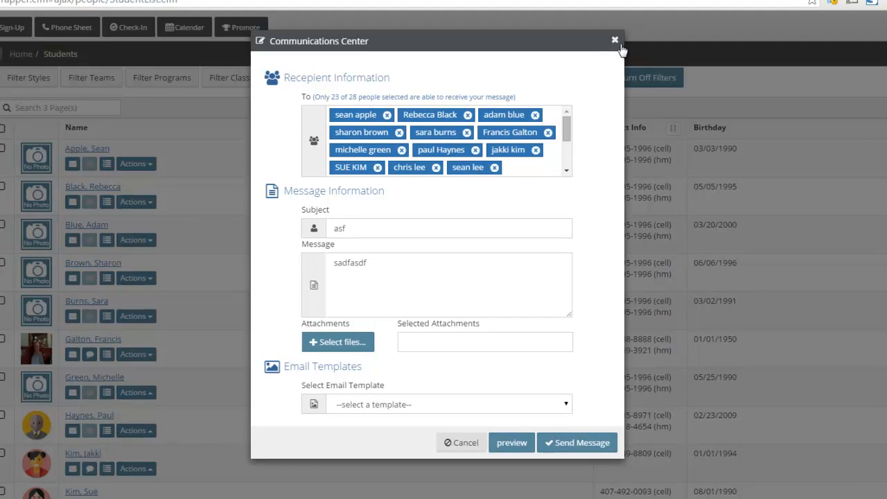
{"action": "left_click", "coordinate": [614, 39]}
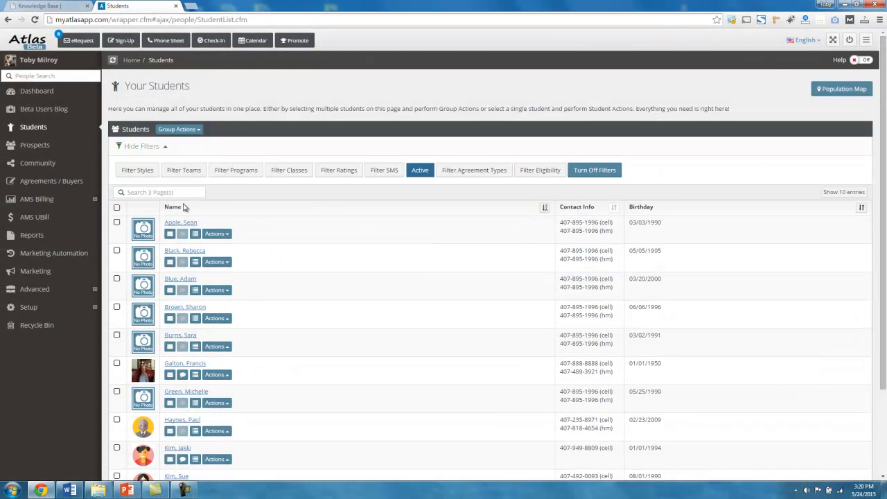
{"action": "mouse_move", "coordinate": [310, 95]}
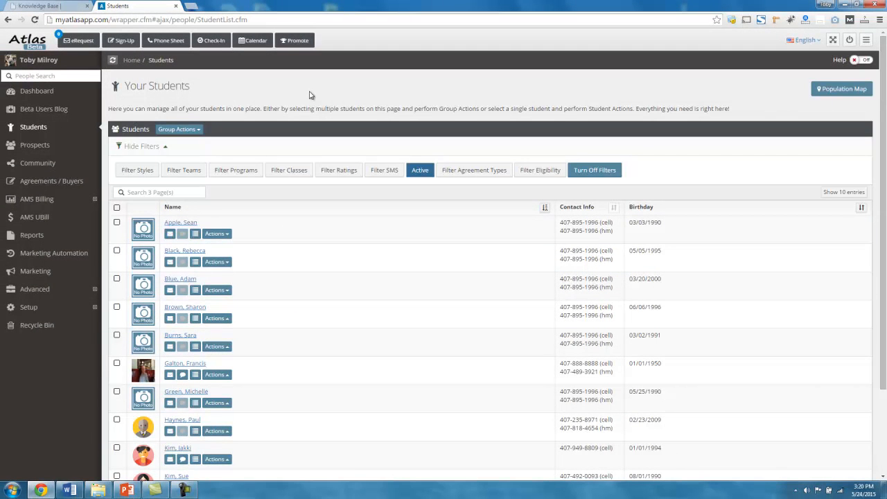
{"action": "mouse_move", "coordinate": [193, 124]}
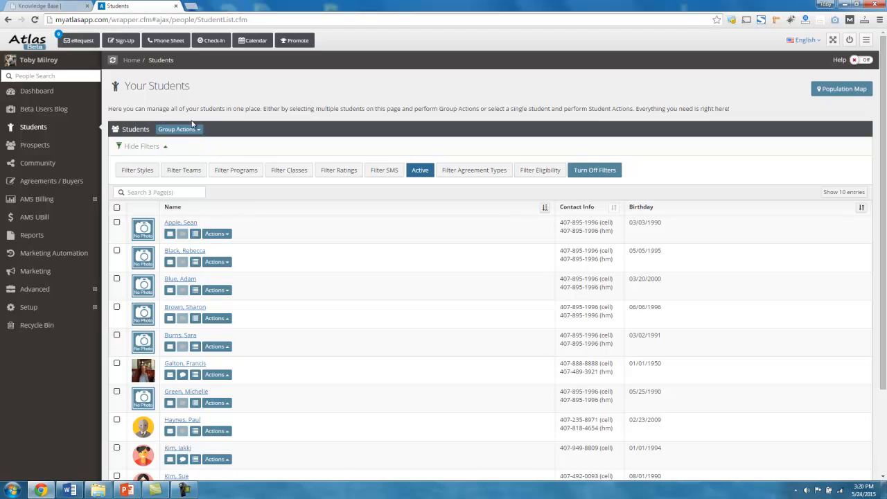
{"action": "left_click", "coordinate": [179, 129]}
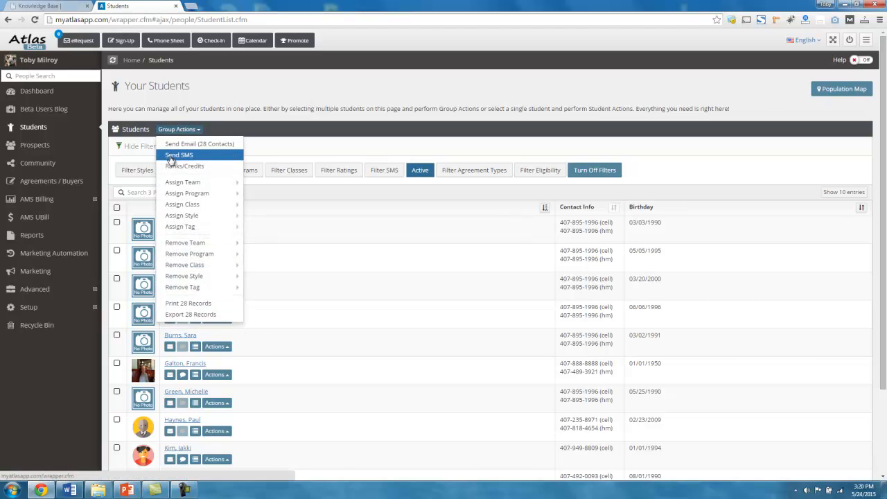
{"action": "mouse_move", "coordinate": [184, 165]}
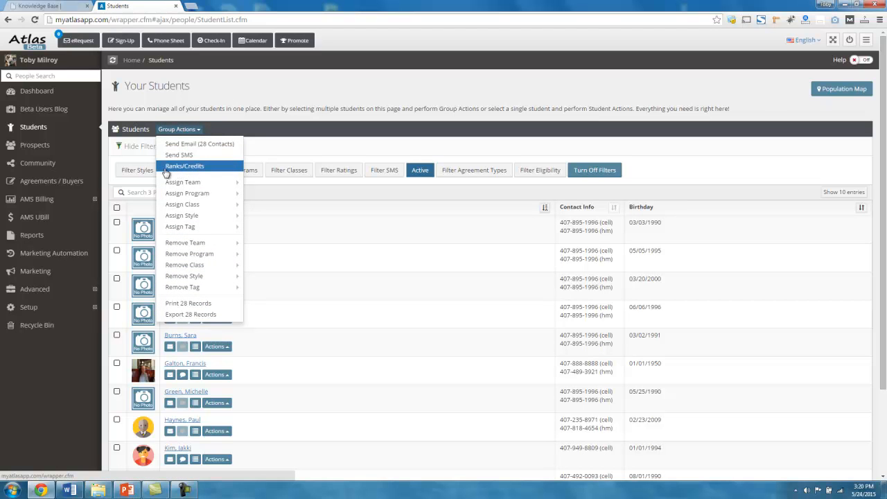
{"action": "mouse_move", "coordinate": [182, 182]}
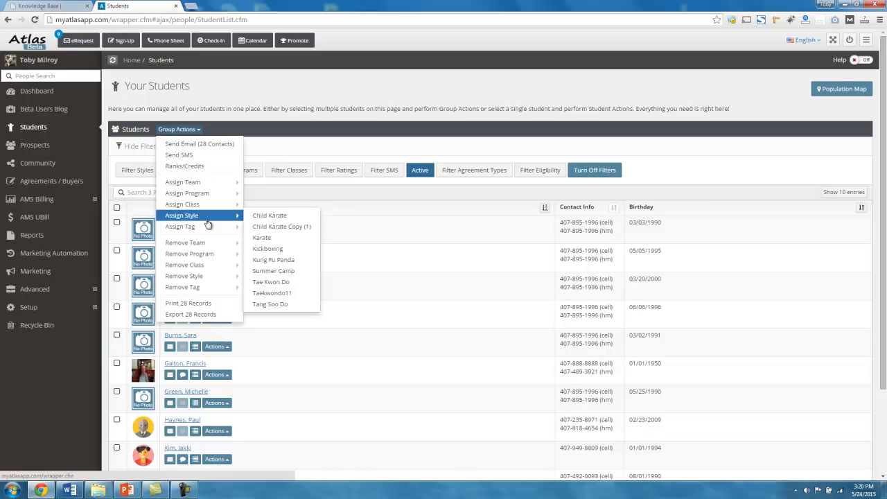
{"action": "mouse_move", "coordinate": [182, 204]}
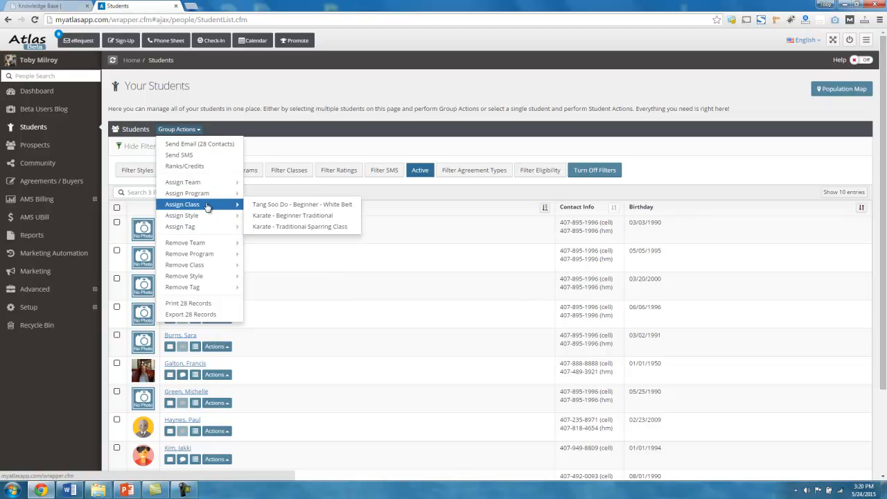
{"action": "mouse_move", "coordinate": [187, 192]}
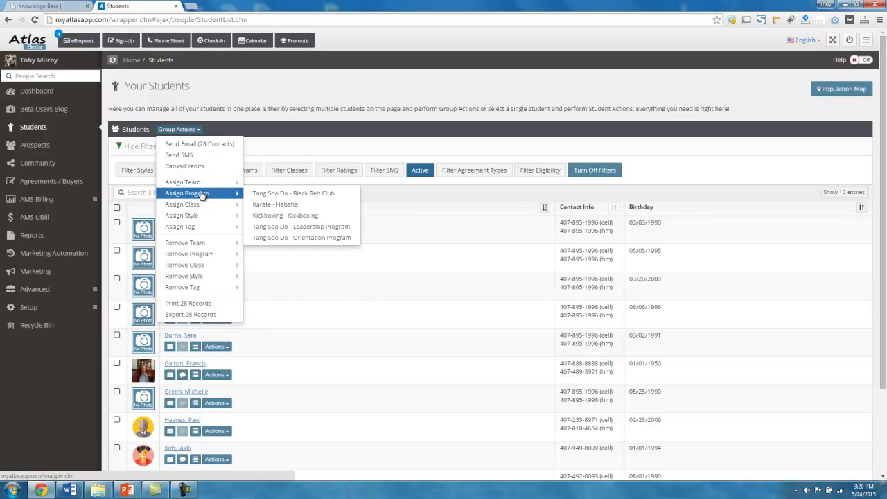
{"action": "mouse_move", "coordinate": [195, 311]}
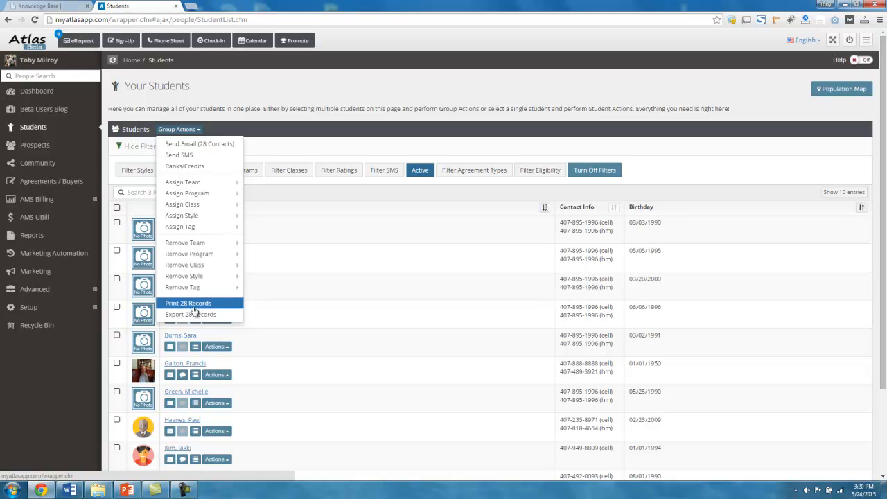
{"action": "mouse_move", "coordinate": [195, 134]}
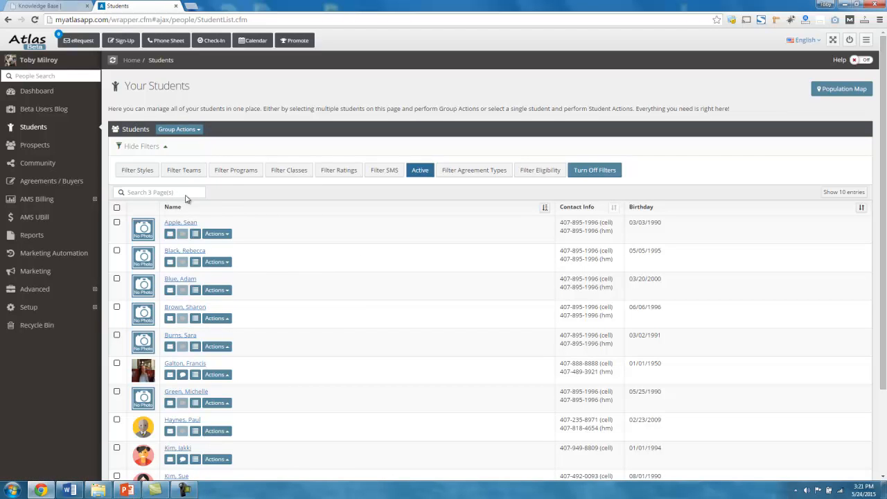
{"action": "mouse_move", "coordinate": [319, 188]}
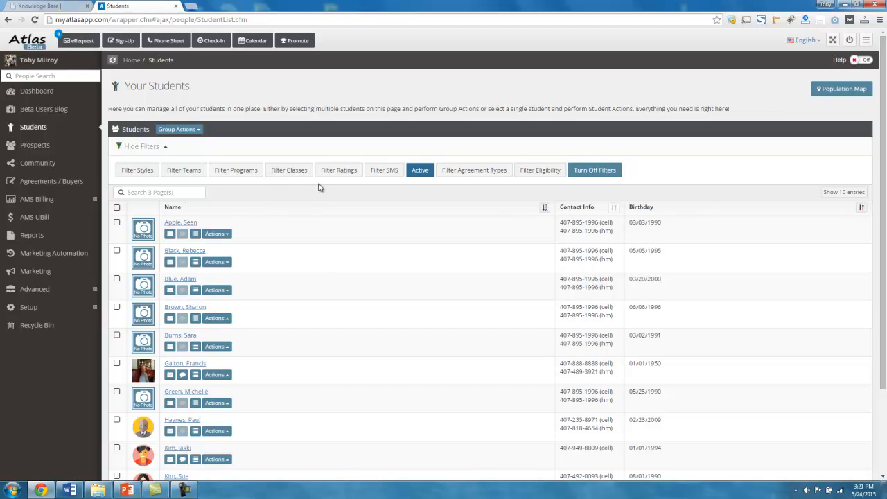
{"action": "mouse_move", "coordinate": [302, 150]}
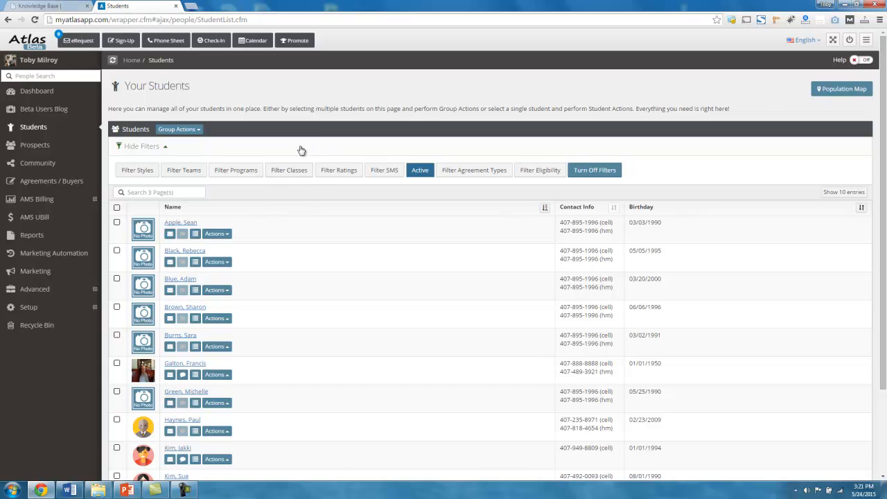
{"action": "mouse_move", "coordinate": [336, 106]}
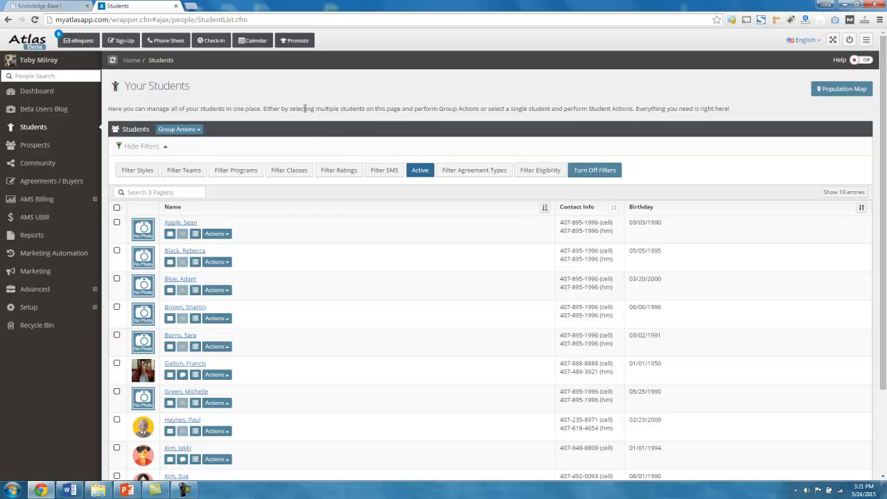
{"action": "mouse_move", "coordinate": [426, 180]}
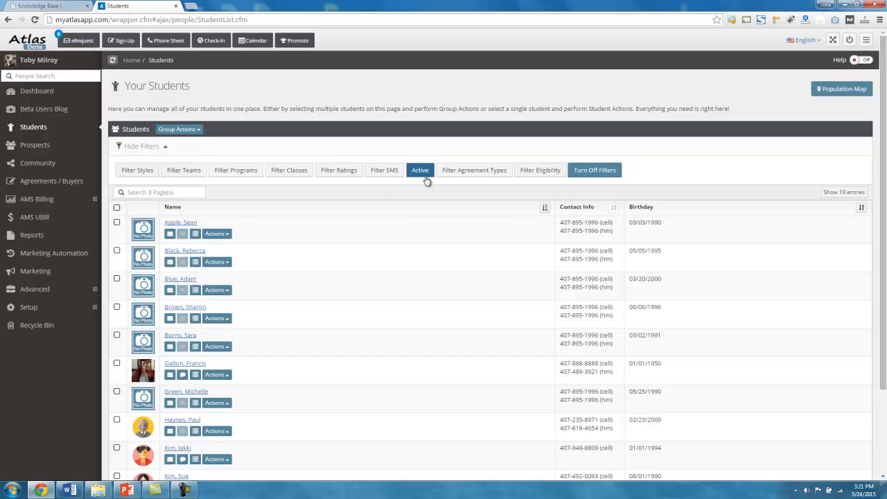
{"action": "mouse_move", "coordinate": [137, 181]}
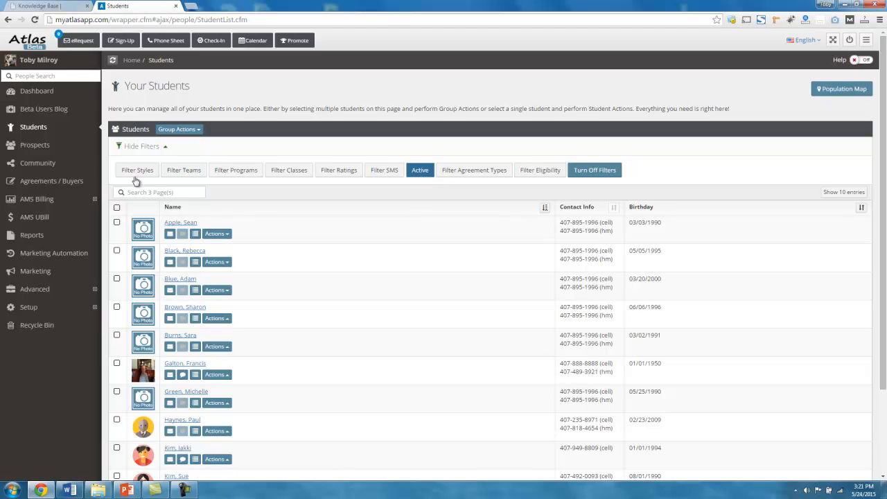
Step: Filter students by the Kickboxing and Summer Camp styles, giving two pages of results
{"action": "left_click", "coordinate": [138, 170]}
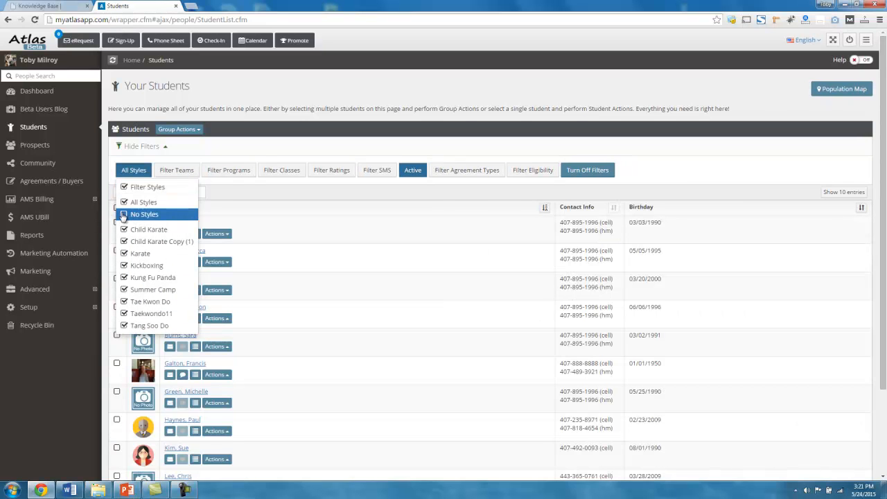
{"action": "left_click", "coordinate": [145, 214]}
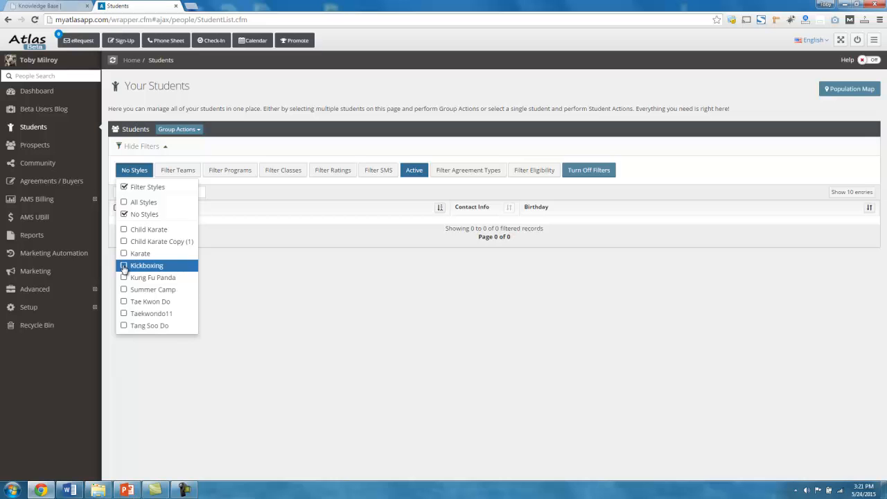
{"action": "left_click", "coordinate": [124, 266]}
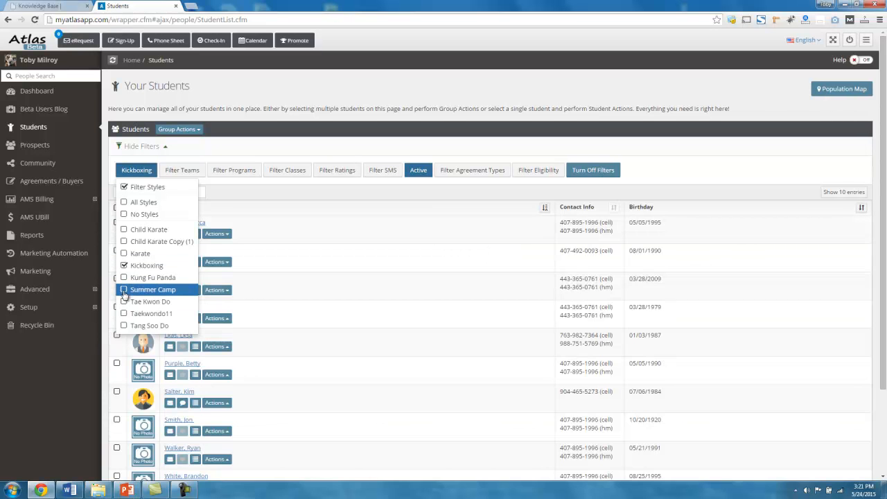
{"action": "left_click", "coordinate": [124, 289]}
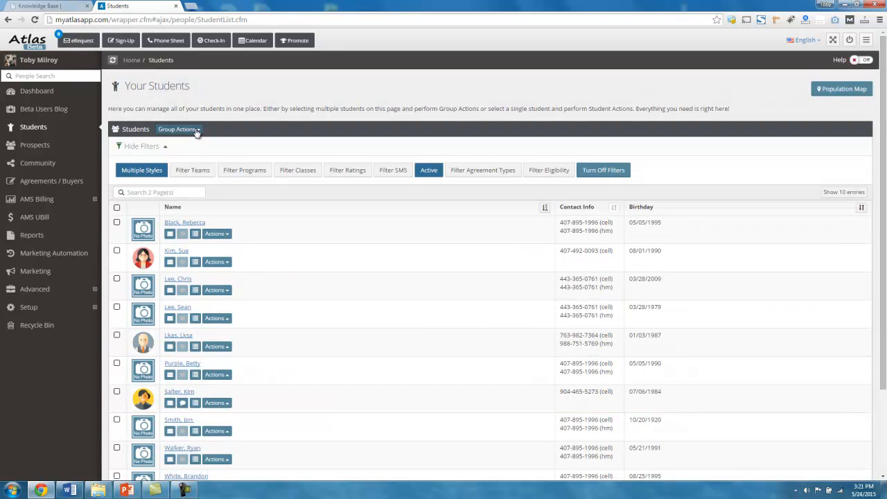
{"action": "left_click", "coordinate": [176, 129]}
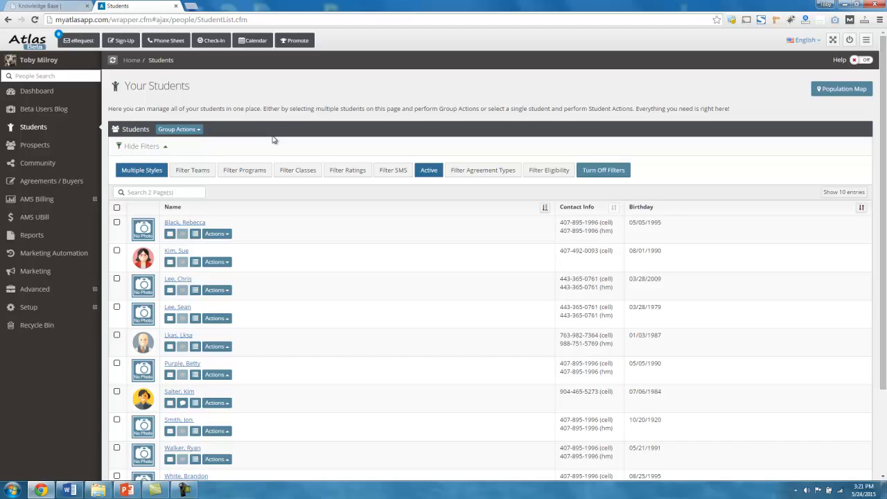
{"action": "mouse_move", "coordinate": [281, 132]}
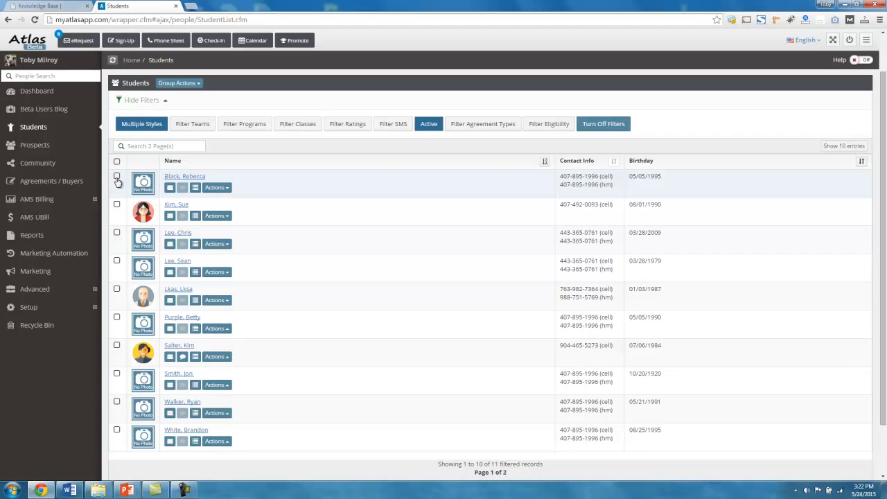
Step: Check filtered students, then browse Group Actions and the Assign Program list
{"action": "left_click", "coordinate": [117, 176]}
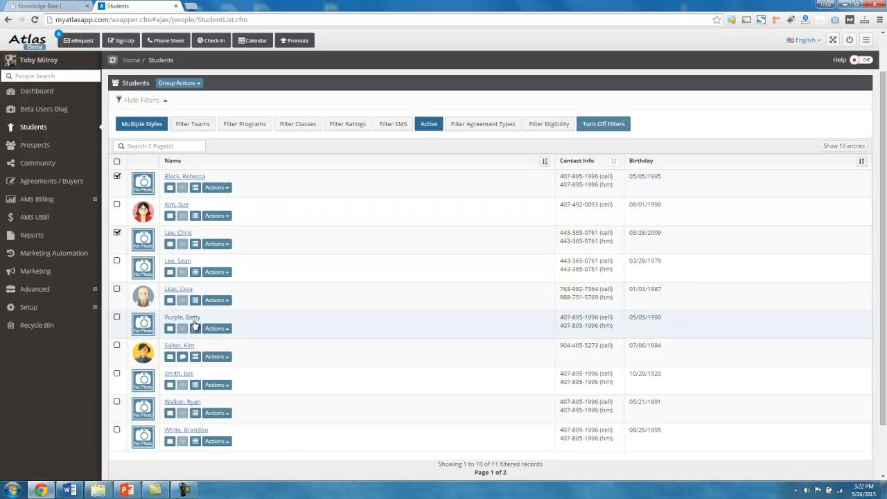
{"action": "left_click", "coordinate": [117, 316]}
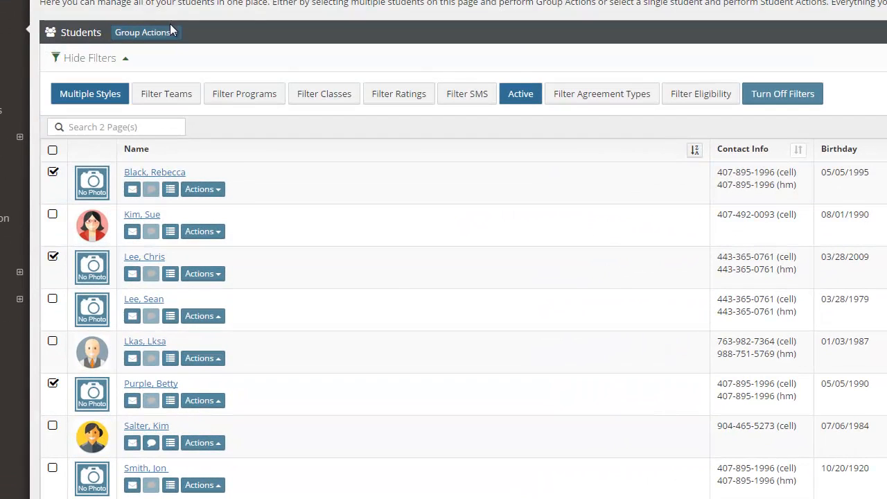
{"action": "left_click", "coordinate": [143, 32]}
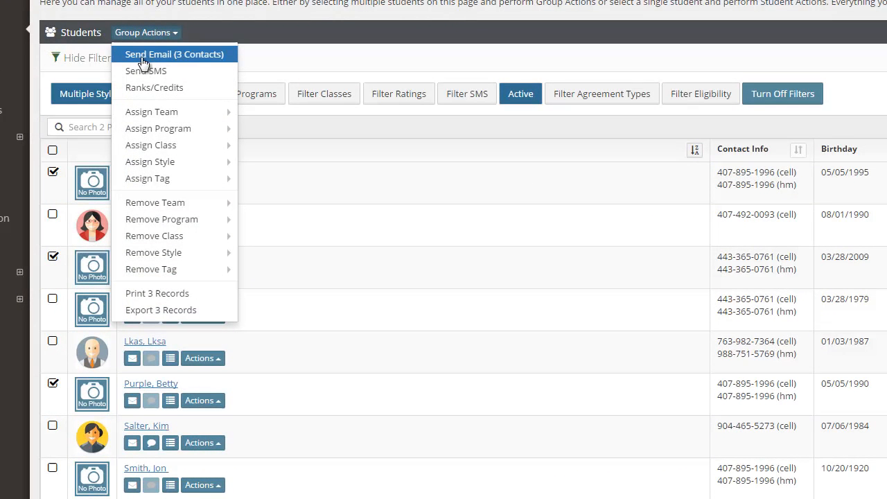
{"action": "mouse_move", "coordinate": [201, 62]}
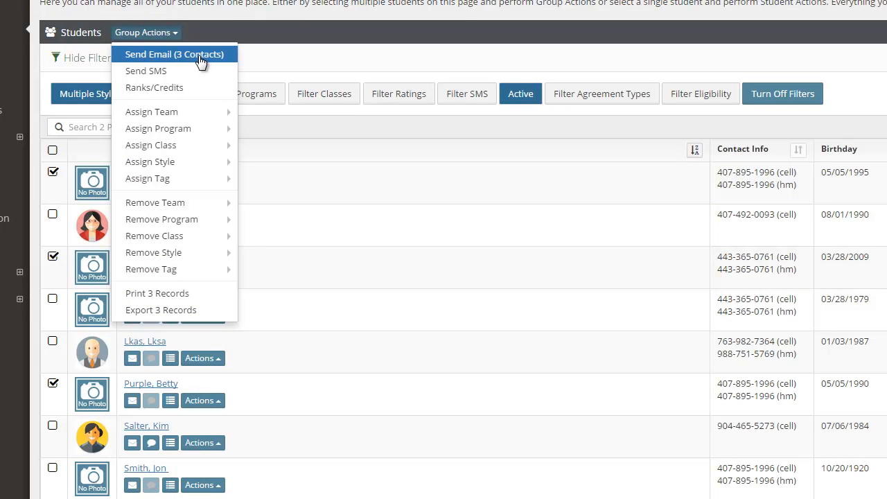
{"action": "mouse_move", "coordinate": [203, 57]}
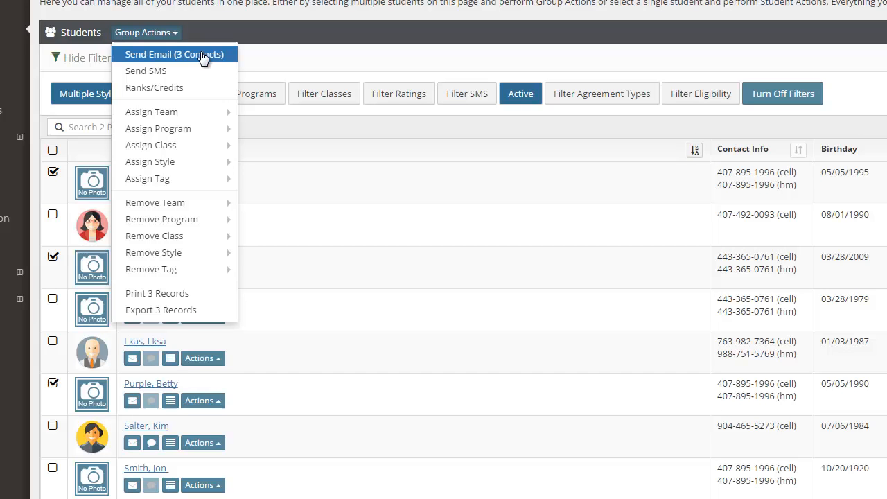
{"action": "mouse_move", "coordinate": [158, 128]}
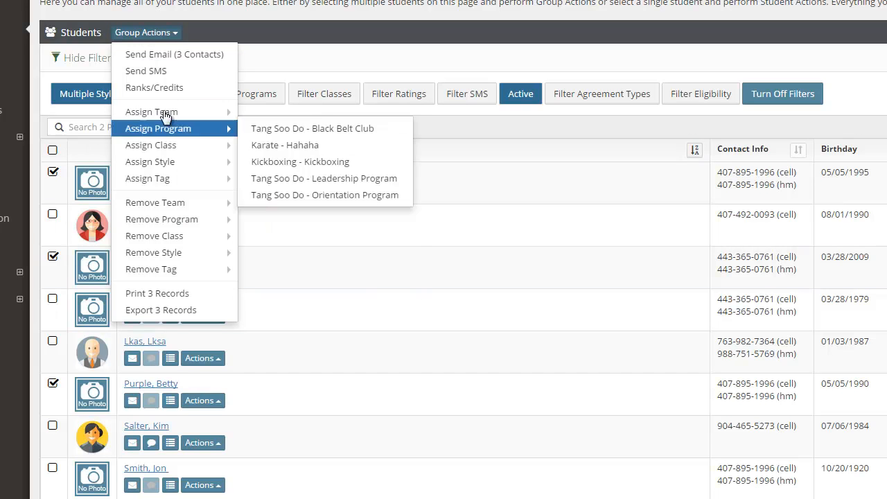
{"action": "left_click", "coordinate": [146, 32]}
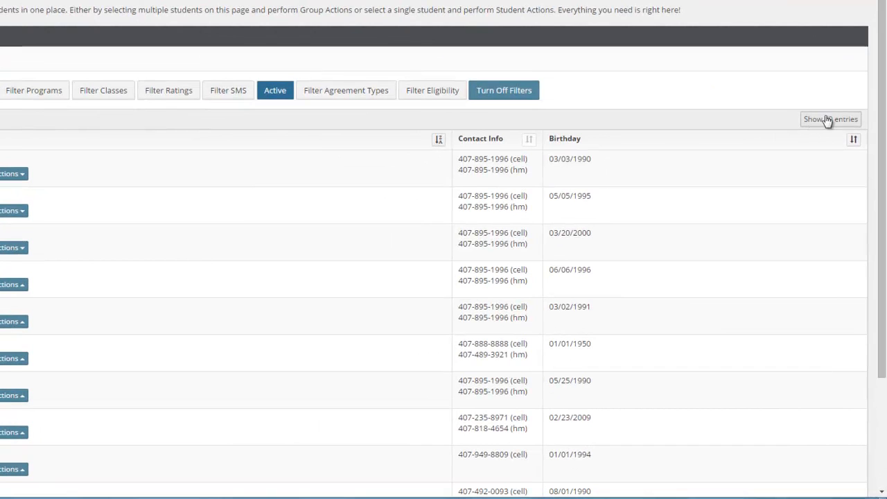
Step: Switch the unfiltered list from Show 10 to Show All entries on one page
{"action": "scroll", "scroll_direction": "down", "scroll_amount": 3}
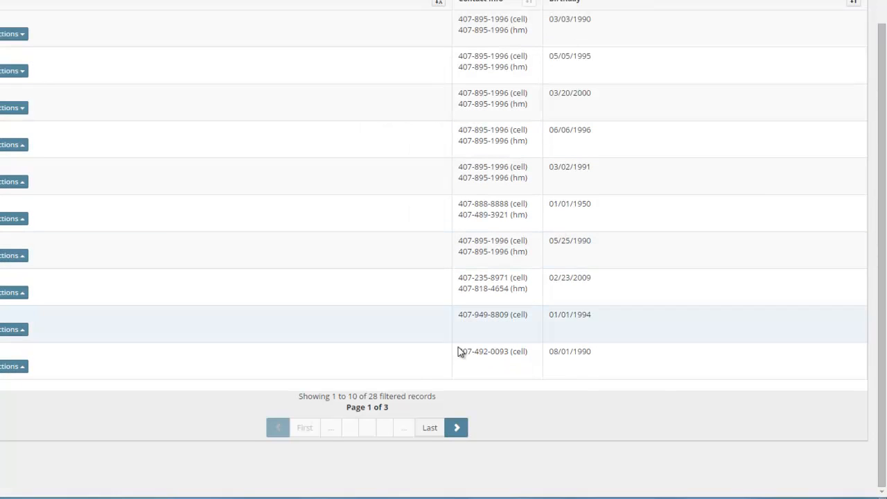
{"action": "double_click", "coordinate": [385, 396]}
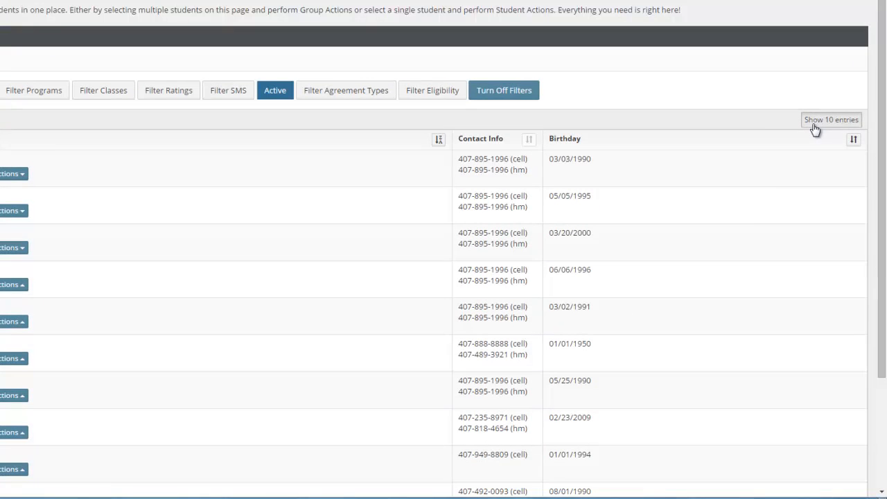
{"action": "left_click", "coordinate": [831, 119]}
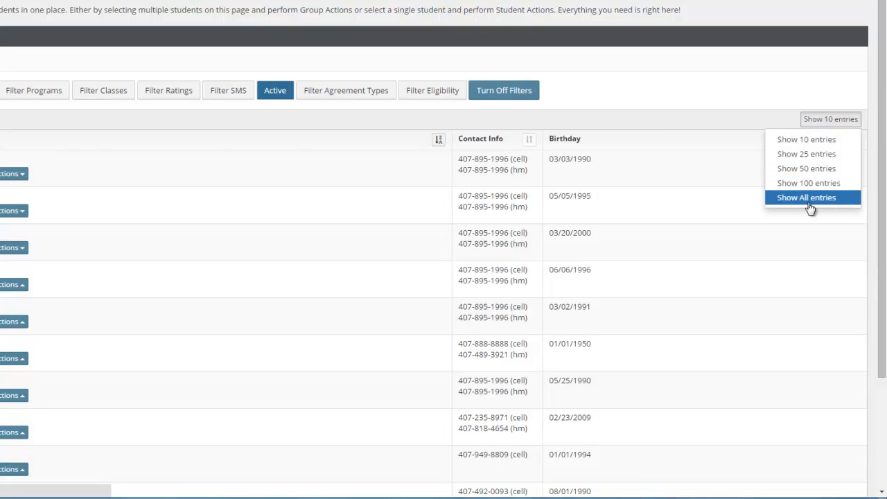
{"action": "left_click", "coordinate": [806, 197]}
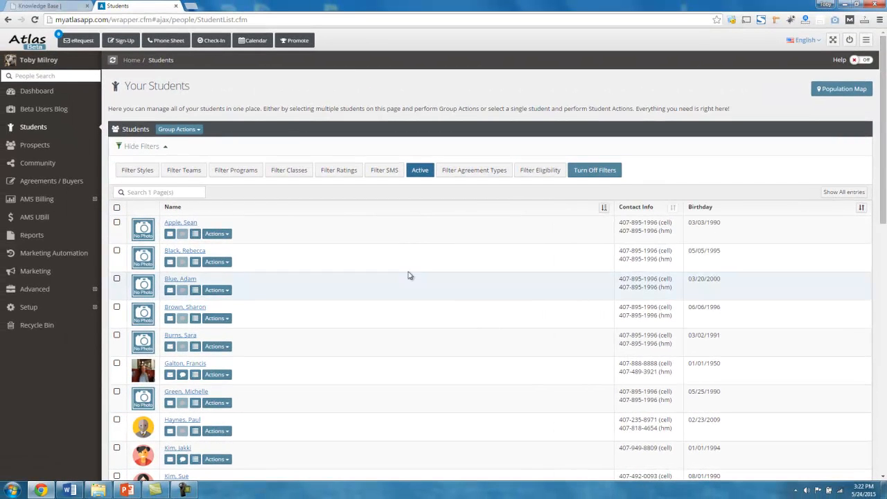
{"action": "scroll", "scroll_direction": "down", "scroll_amount": 3}
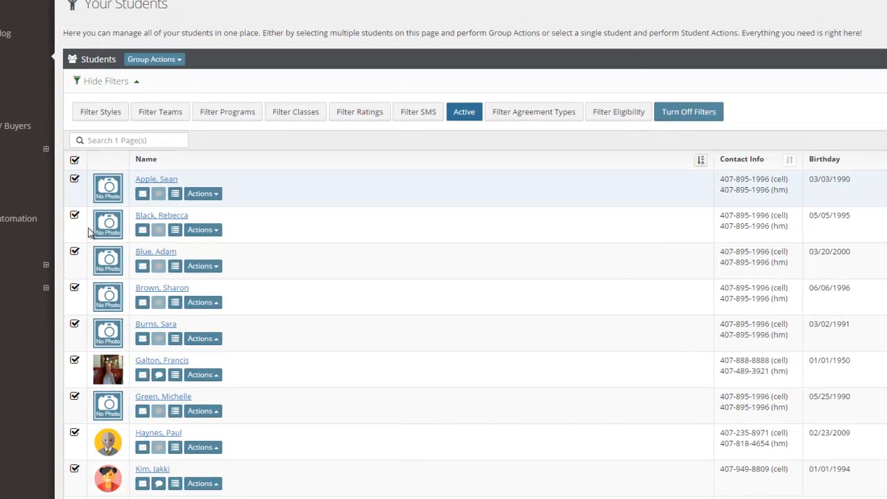
{"action": "scroll", "scroll_direction": "down", "scroll_amount": 3}
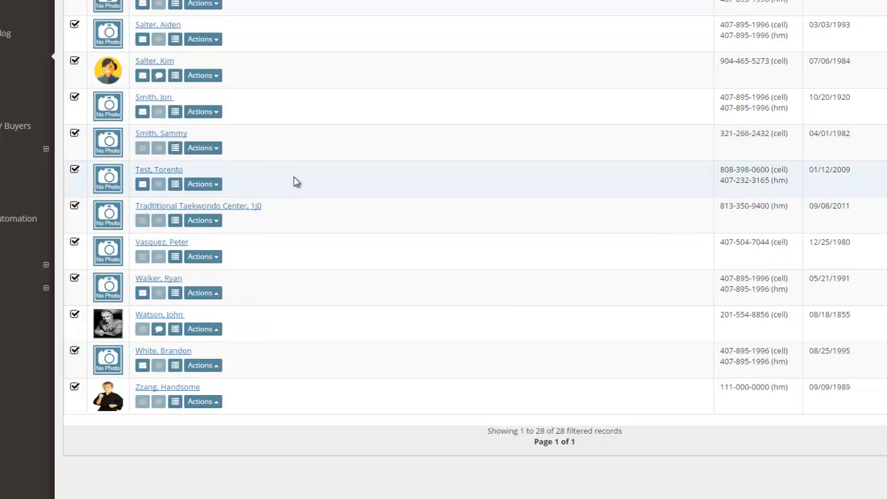
{"action": "scroll", "scroll_direction": "up", "scroll_amount": 3}
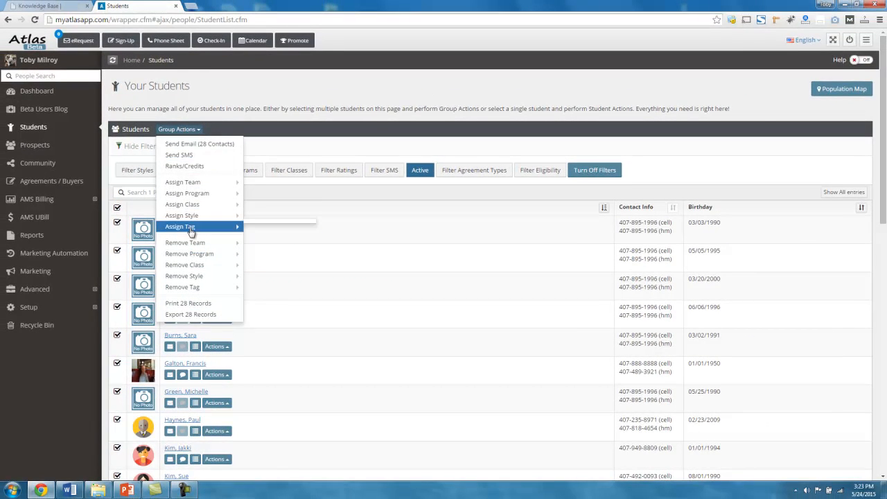
{"action": "mouse_move", "coordinate": [182, 204]}
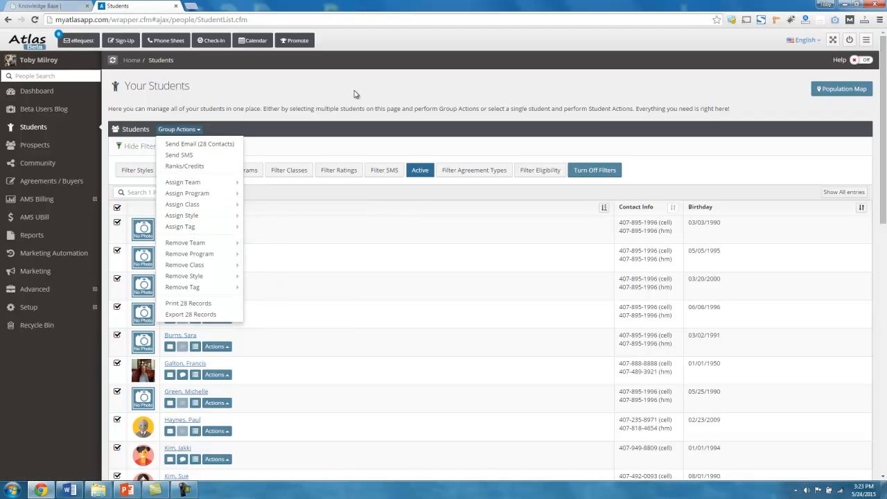
{"action": "mouse_move", "coordinate": [303, 107]}
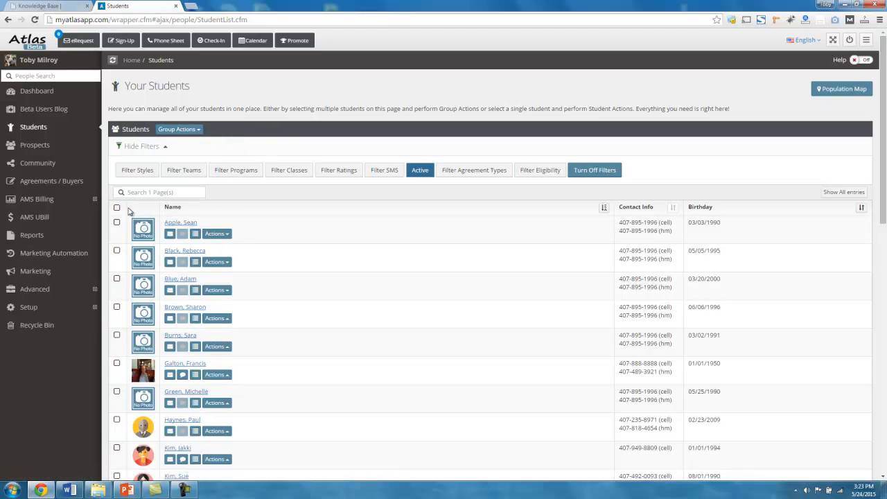
Step: Select all students on the page and start a group email to the ten selected
{"action": "left_click", "coordinate": [843, 192]}
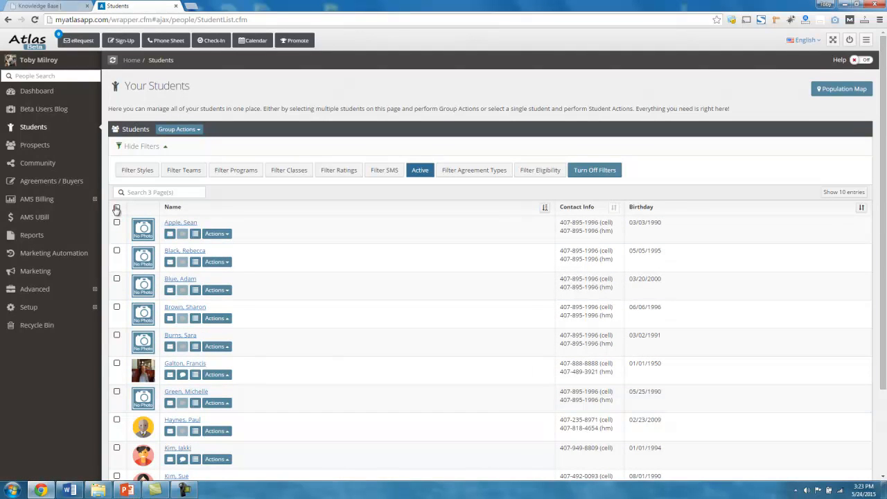
{"action": "left_click", "coordinate": [118, 206]}
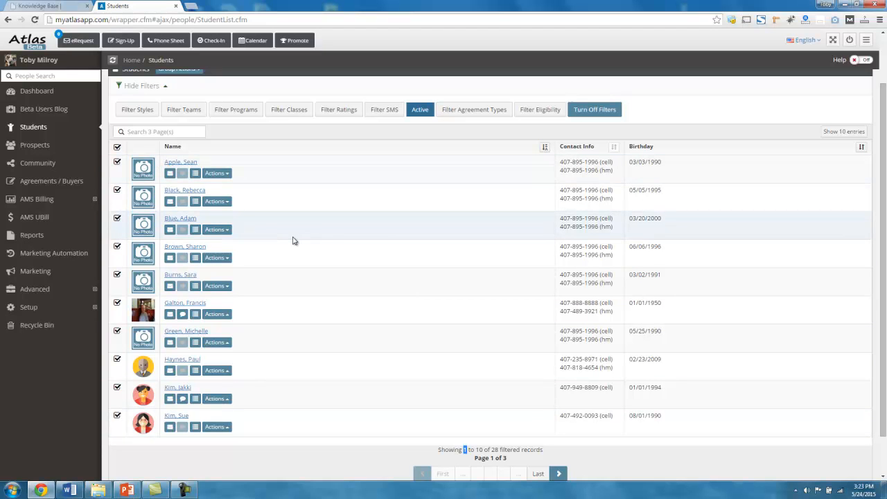
{"action": "mouse_move", "coordinate": [281, 223]}
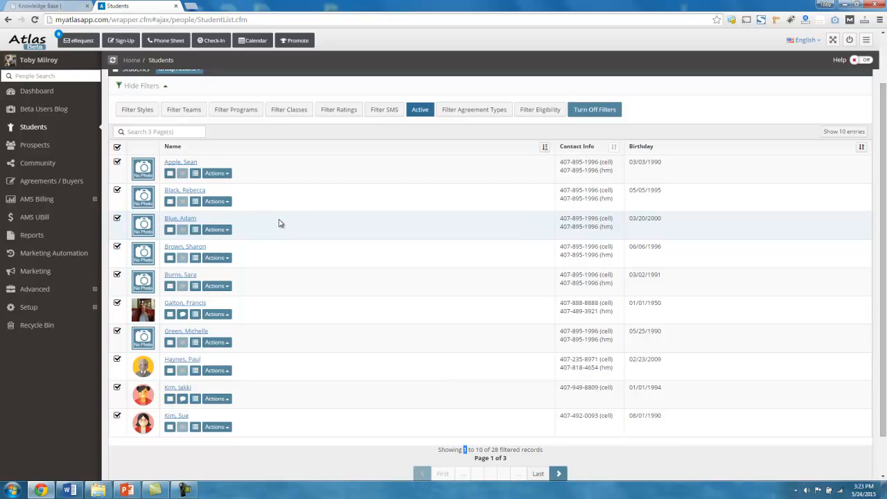
{"action": "mouse_move", "coordinate": [293, 218]}
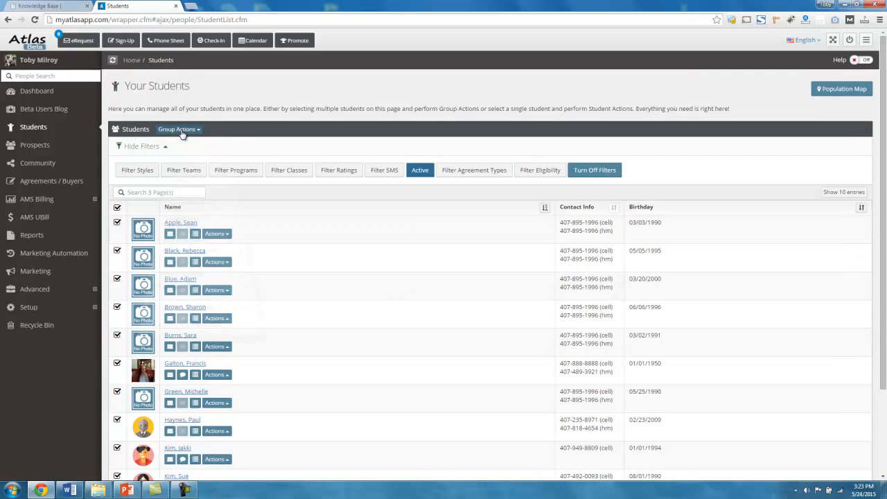
{"action": "left_click", "coordinate": [179, 129]}
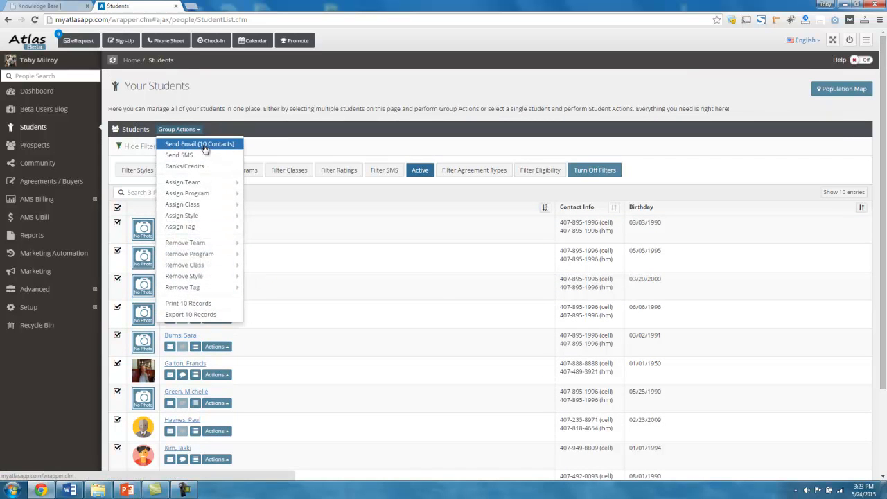
{"action": "left_click", "coordinate": [311, 141]}
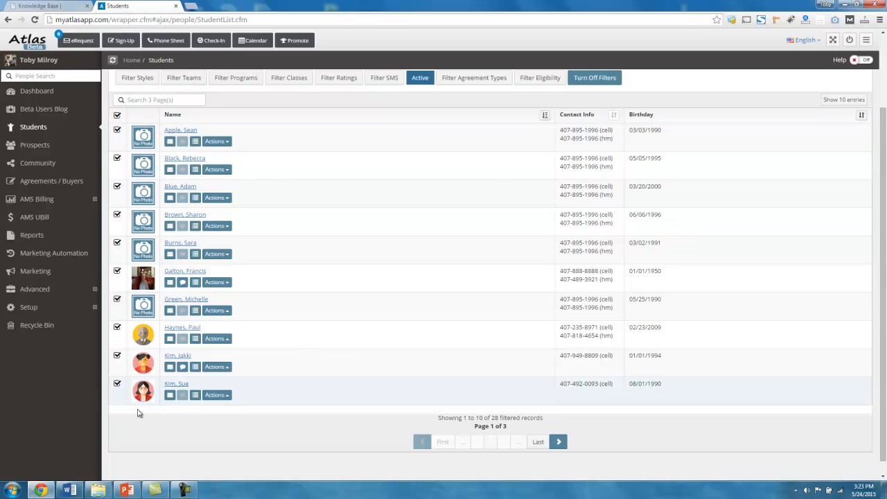
{"action": "mouse_move", "coordinate": [187, 179]}
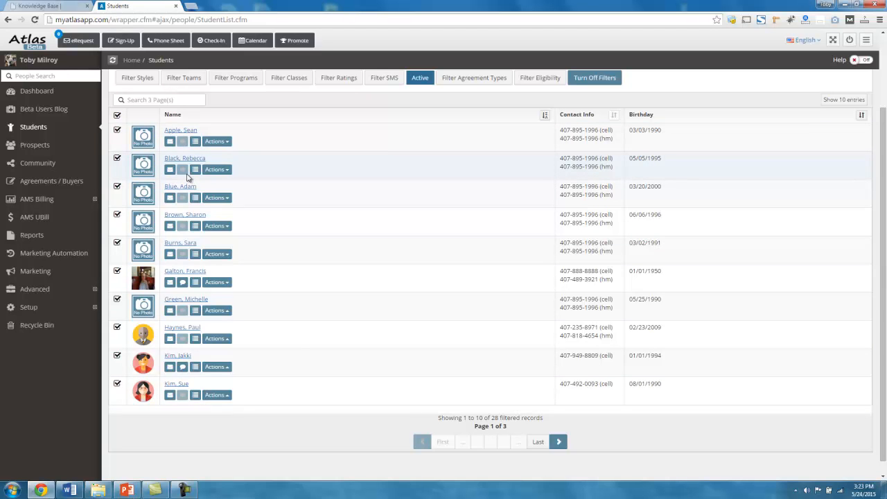
{"action": "mouse_move", "coordinate": [184, 168]}
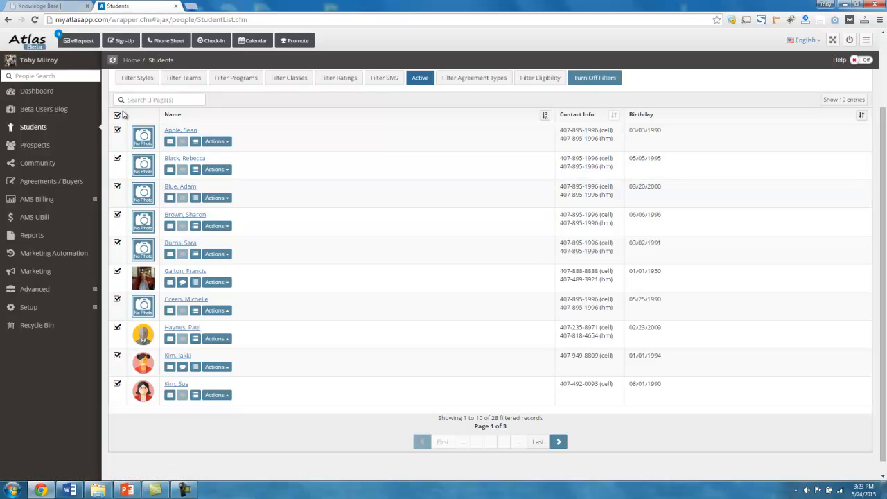
Step: Deselect every student and switch the list to Show All entries
{"action": "left_click", "coordinate": [117, 114]}
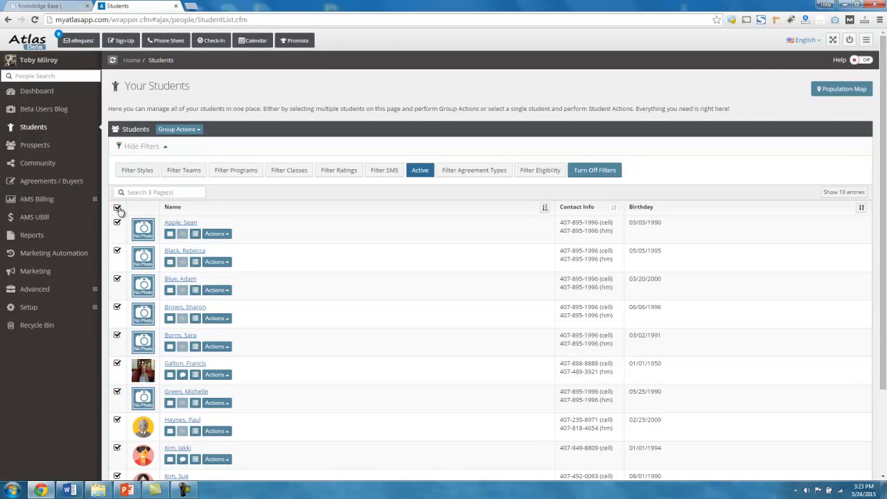
{"action": "left_click", "coordinate": [116, 206]}
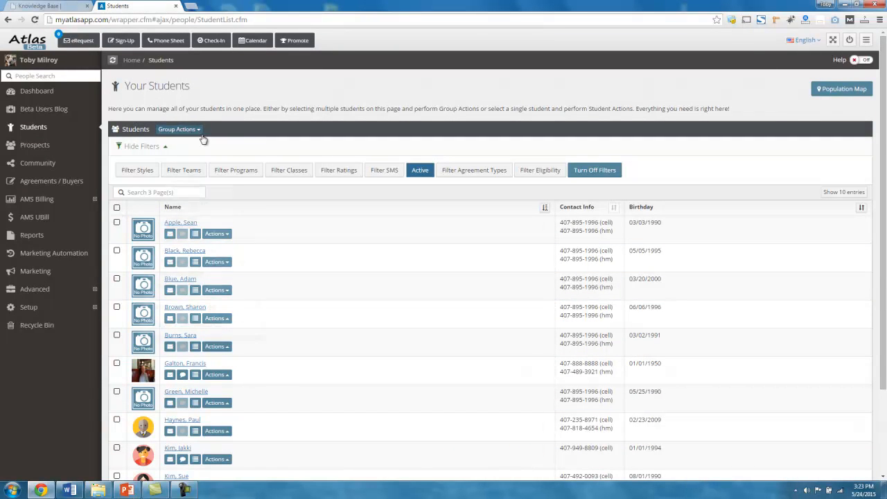
{"action": "left_click", "coordinate": [178, 129]}
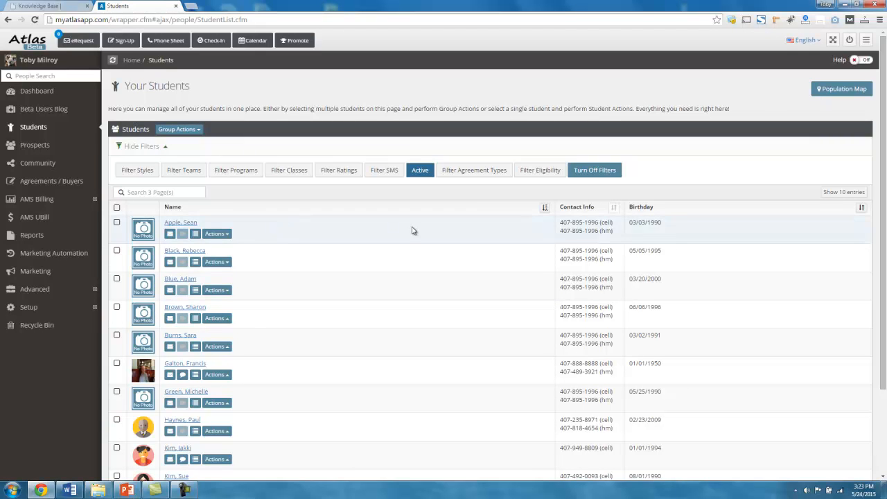
{"action": "scroll", "scroll_direction": "down", "scroll_amount": 3}
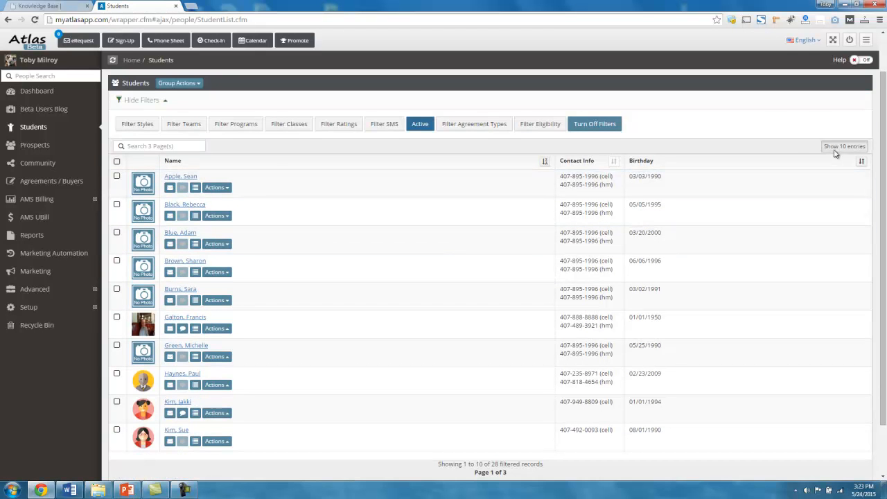
{"action": "left_click", "coordinate": [843, 146]}
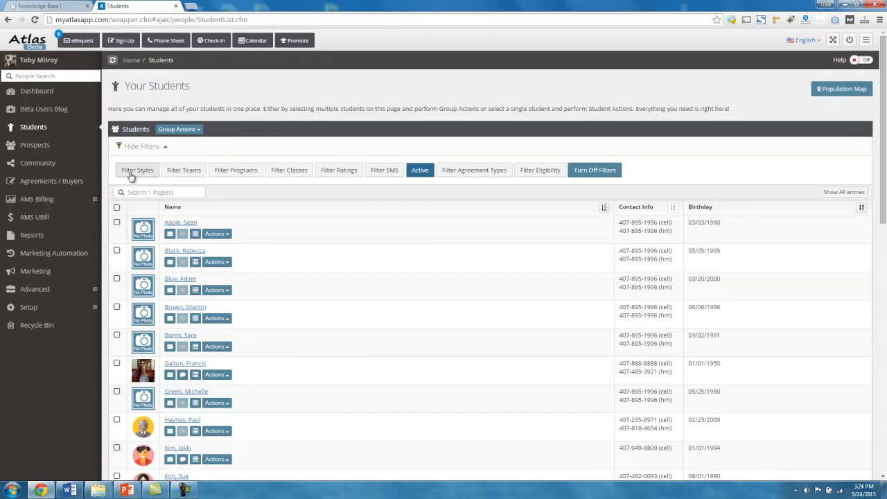
{"action": "left_click", "coordinate": [183, 170]}
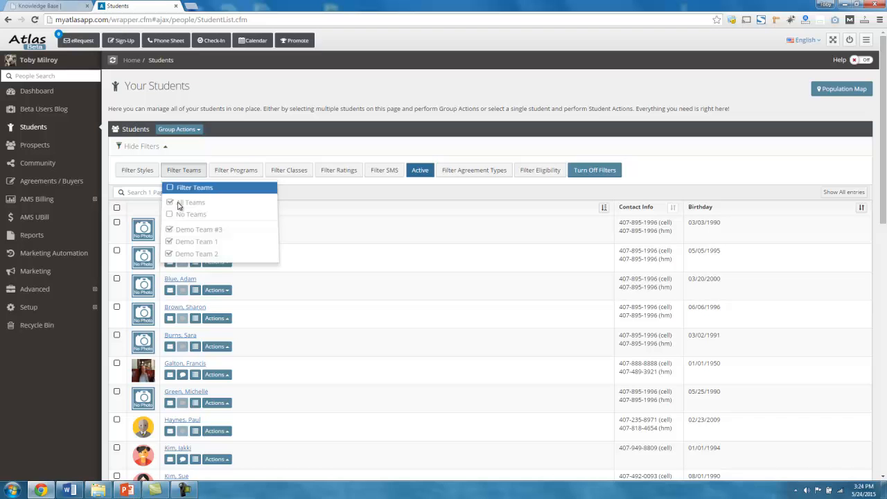
{"action": "left_click", "coordinate": [193, 202]}
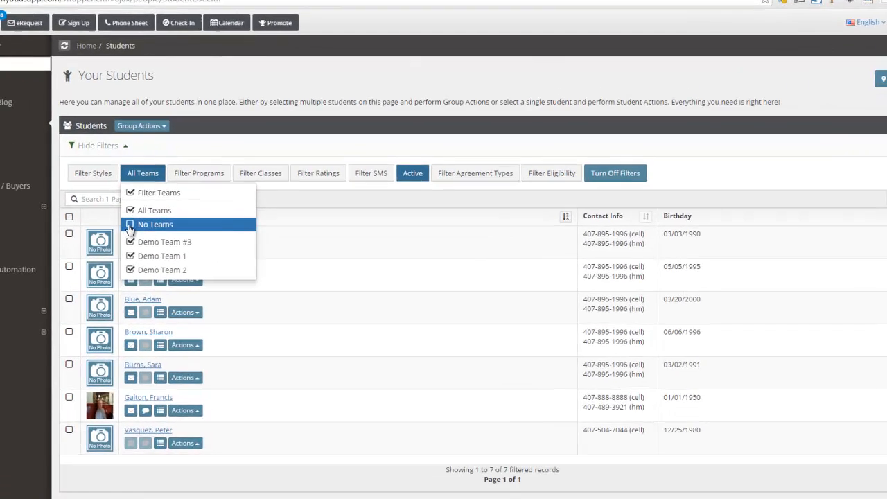
{"action": "left_click", "coordinate": [155, 224]}
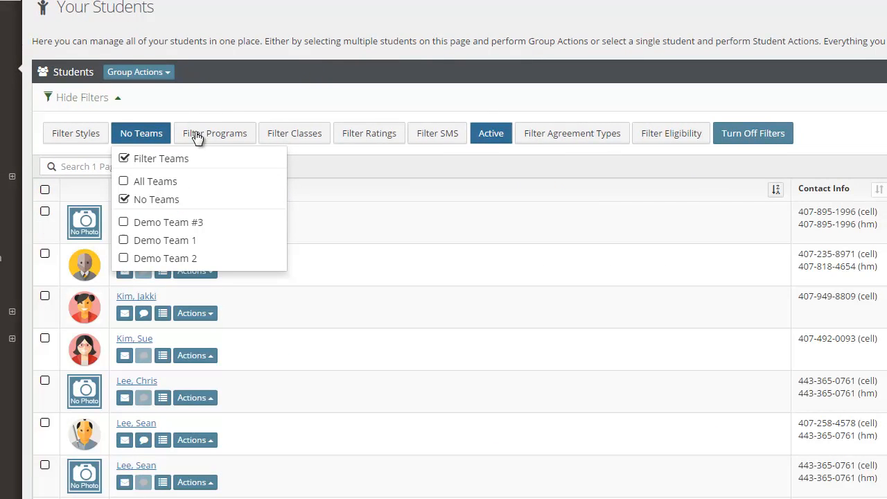
{"action": "mouse_move", "coordinate": [156, 200]}
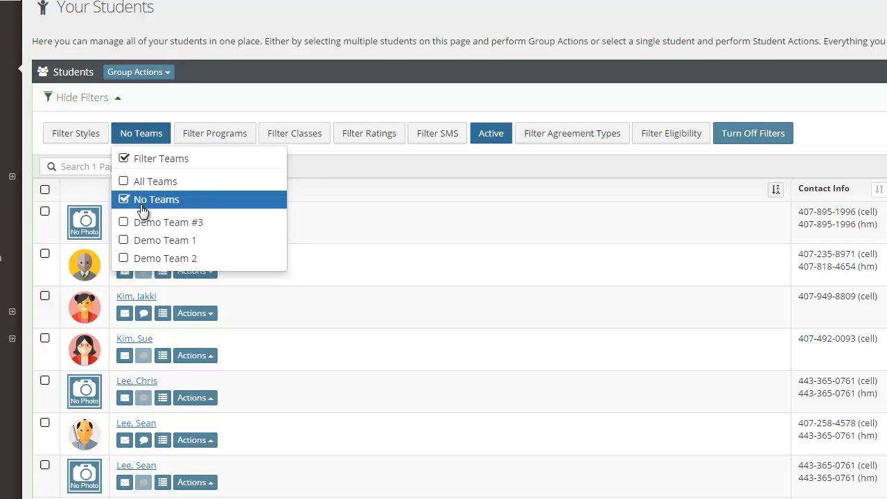
{"action": "mouse_move", "coordinate": [155, 181]}
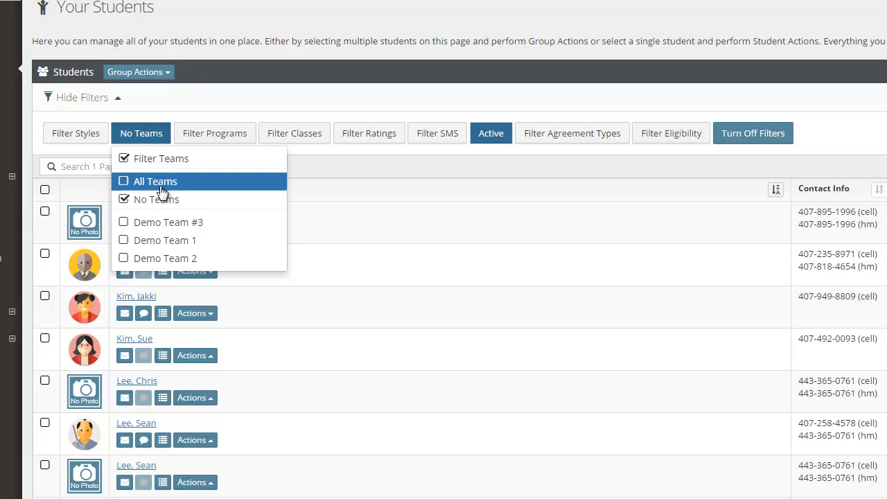
{"action": "mouse_move", "coordinate": [198, 222]}
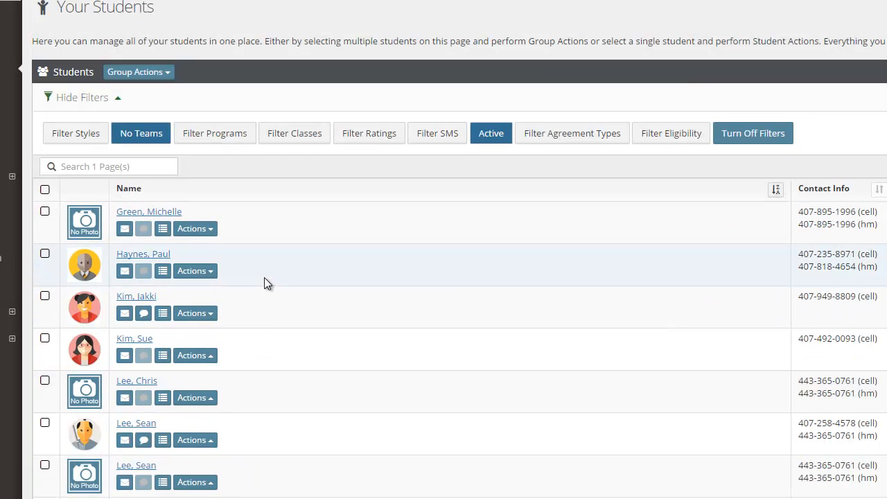
{"action": "left_click", "coordinate": [138, 72]}
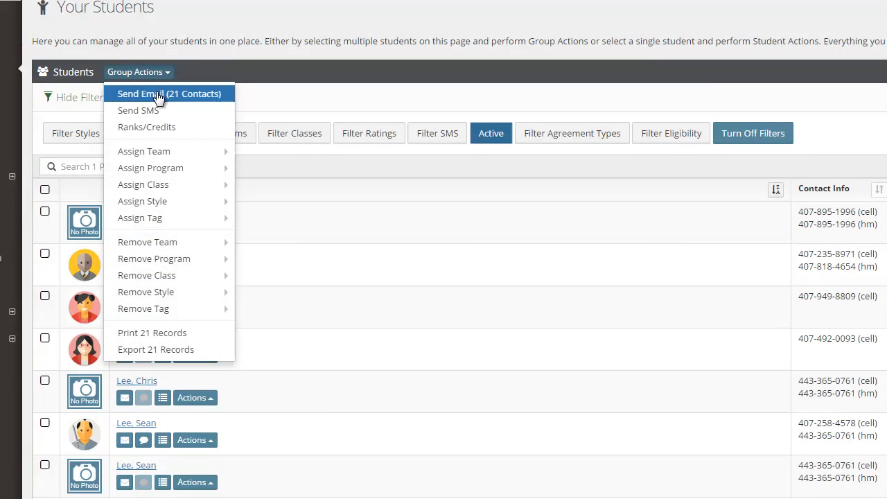
{"action": "left_click", "coordinate": [170, 94]}
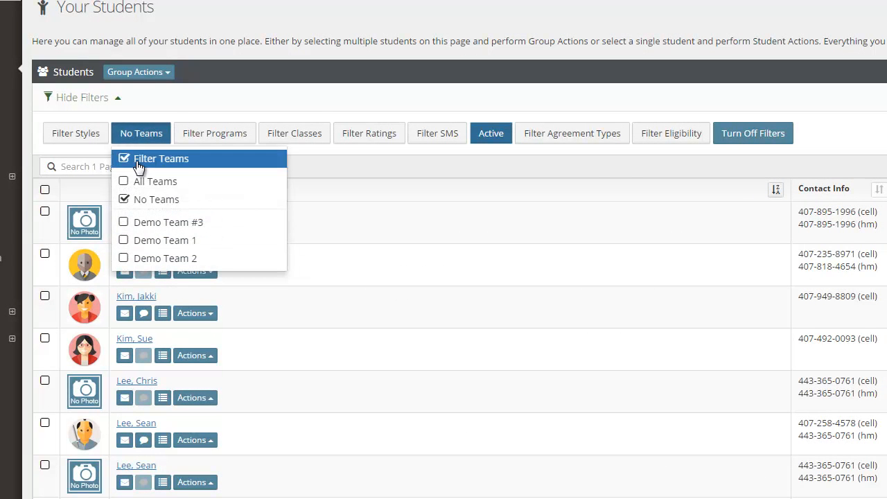
{"action": "left_click", "coordinate": [214, 133]}
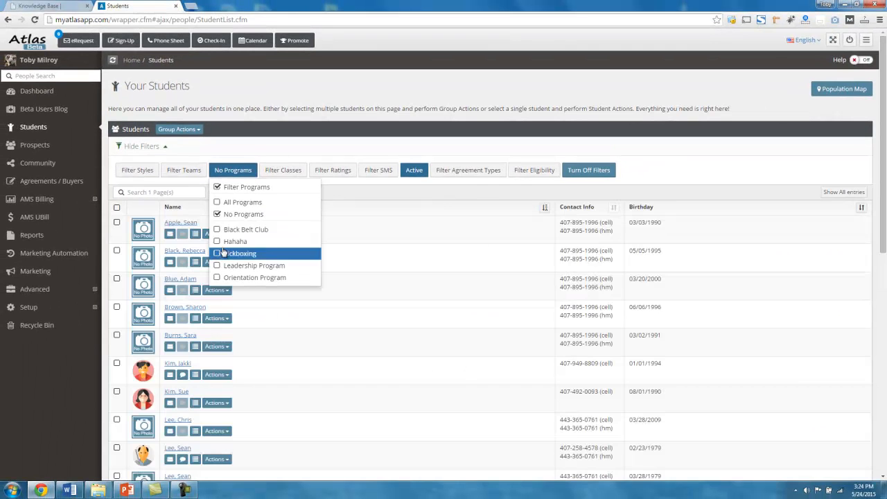
{"action": "left_click", "coordinate": [217, 229]}
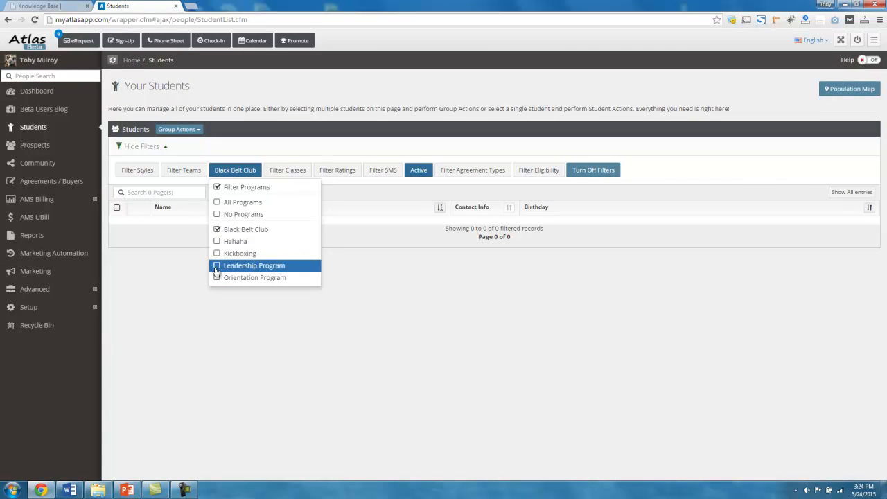
{"action": "left_click", "coordinate": [216, 277]}
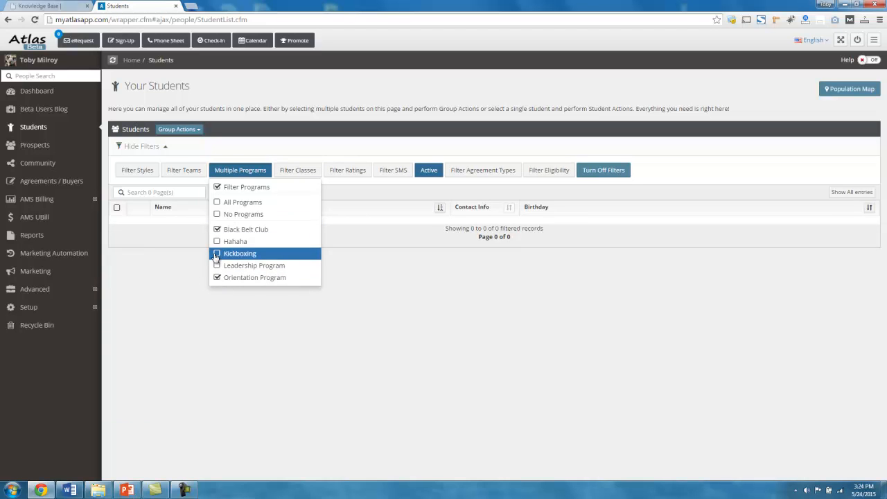
{"action": "left_click", "coordinate": [217, 253]}
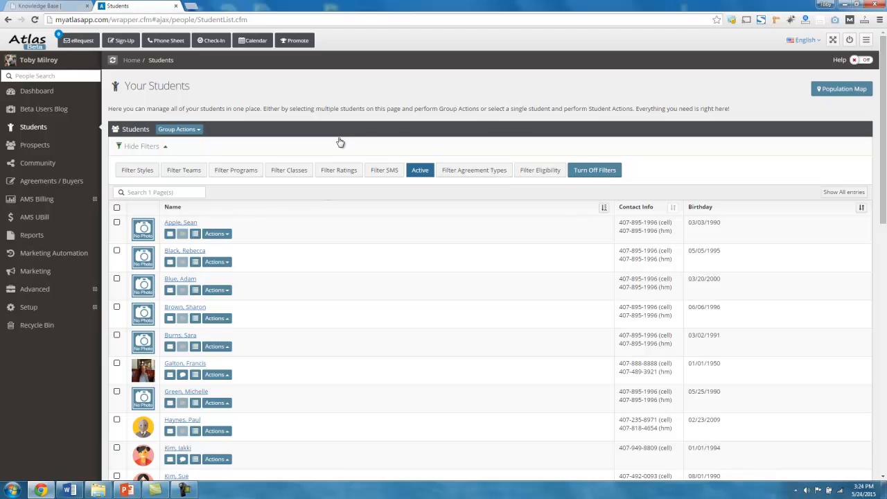
{"action": "mouse_move", "coordinate": [502, 101]}
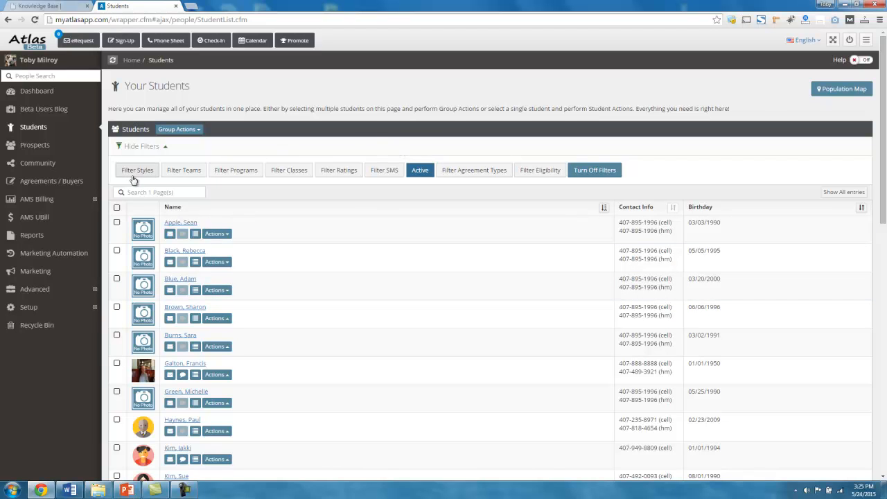
{"action": "mouse_move", "coordinate": [433, 154]}
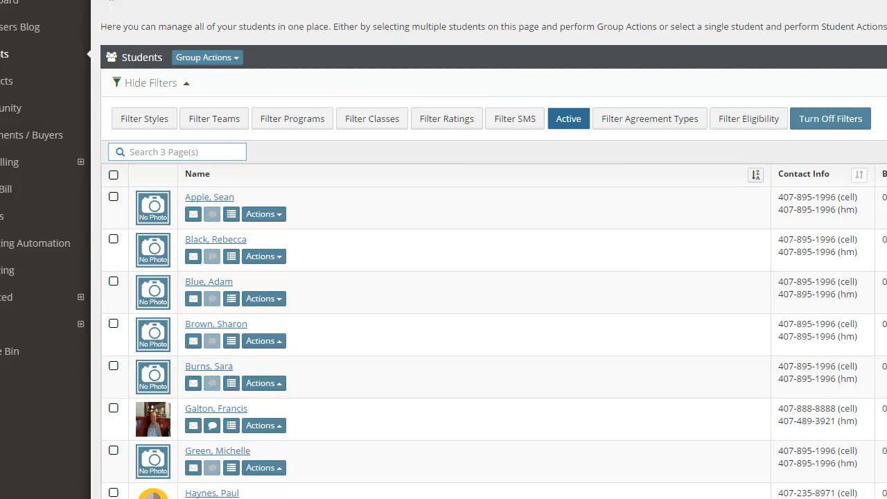
{"action": "type", "text": "Appl"}
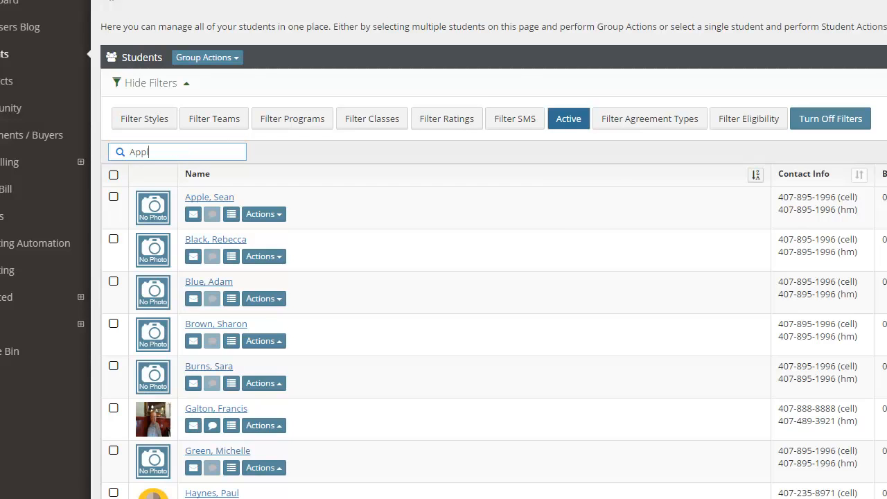
{"action": "key", "text": "Backspace"}
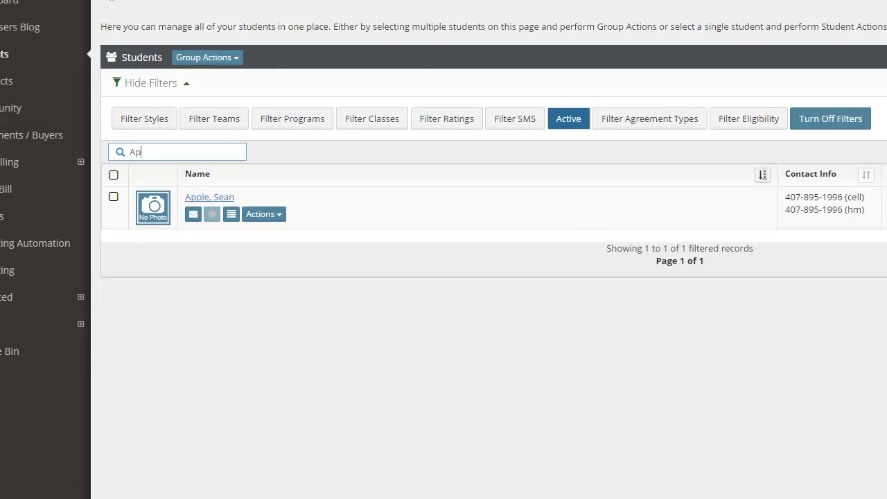
{"action": "key", "text": "Backspace"}
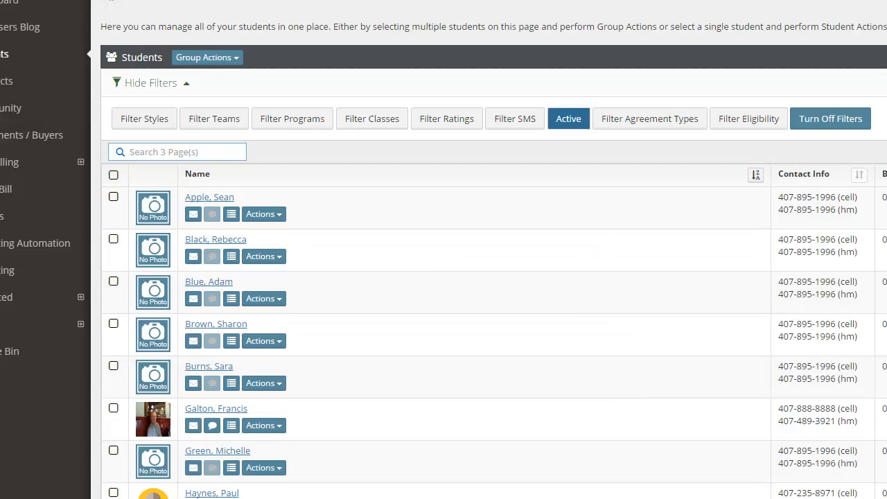
{"action": "type", "text": "sm"}
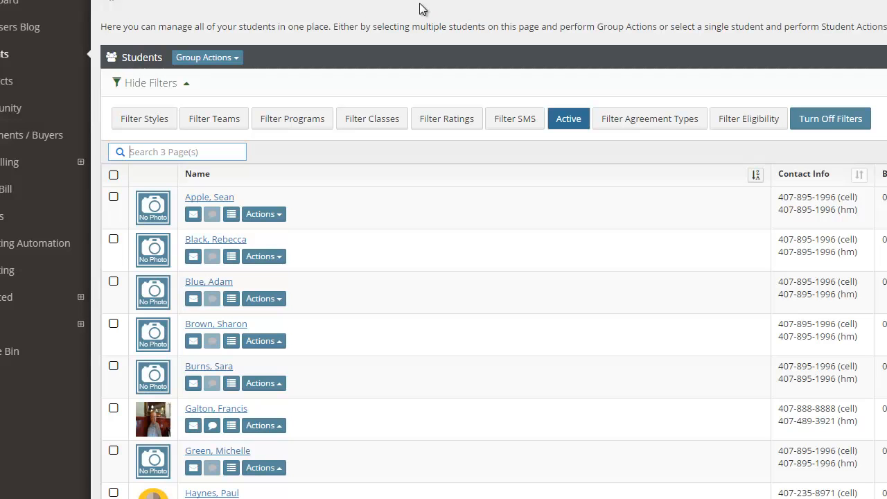
{"action": "type", "text": "800"}
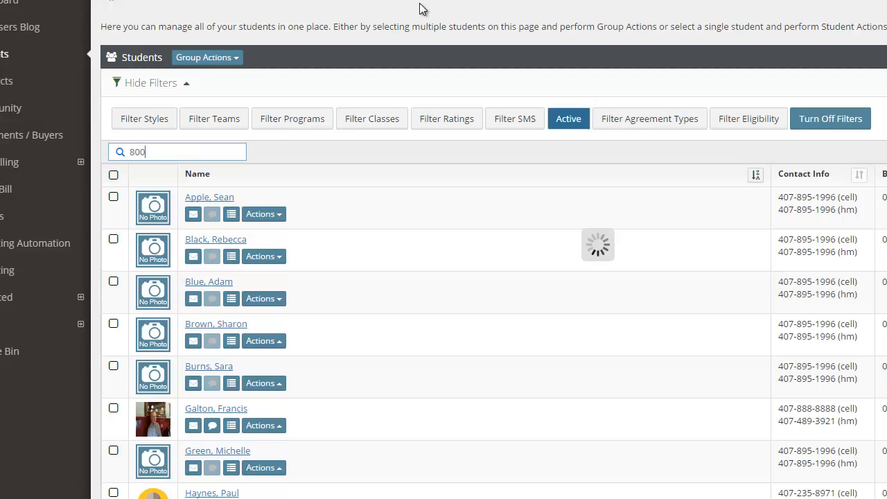
{"action": "left_click", "coordinate": [176, 152]}
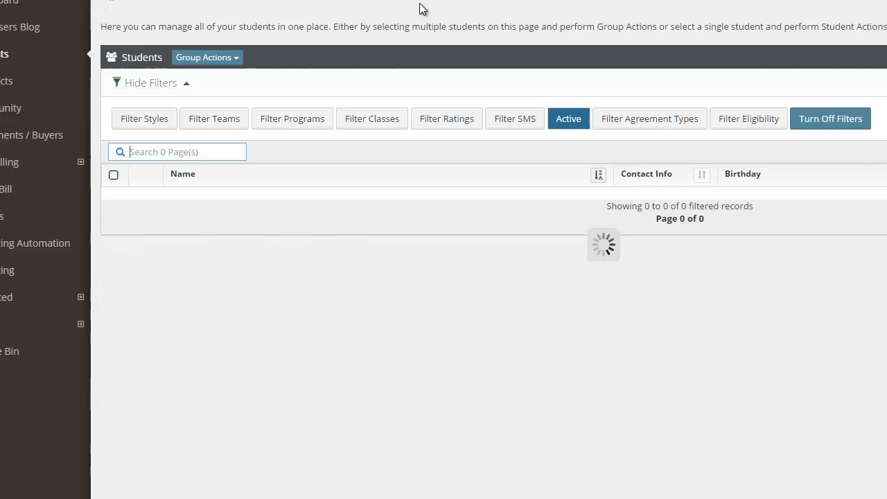
{"action": "type", "text": "555"}
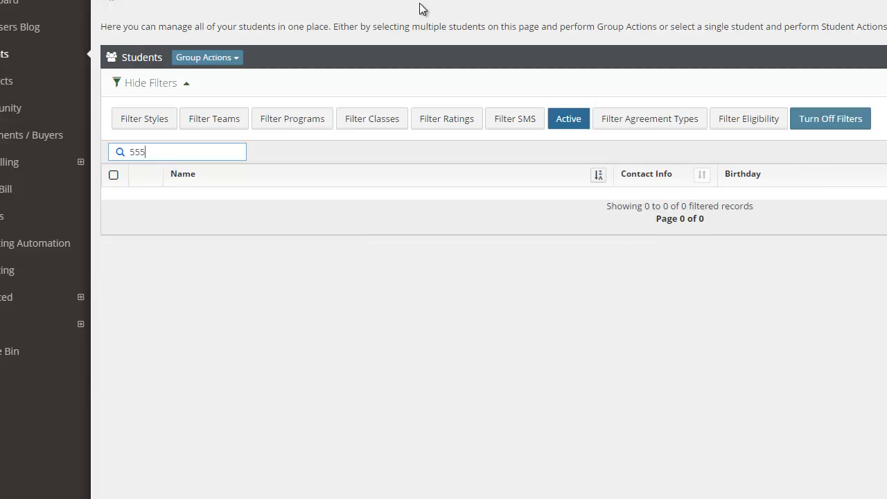
{"action": "key", "text": "BackSpace"}
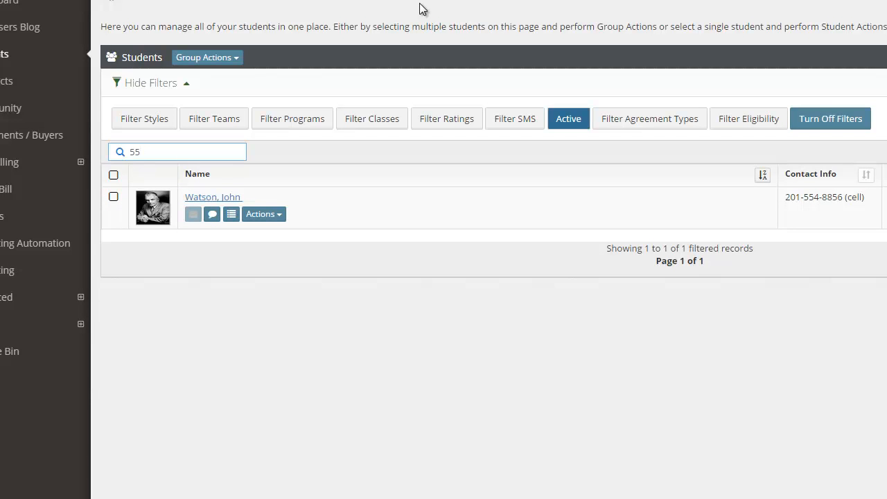
{"action": "type", "text": "88"}
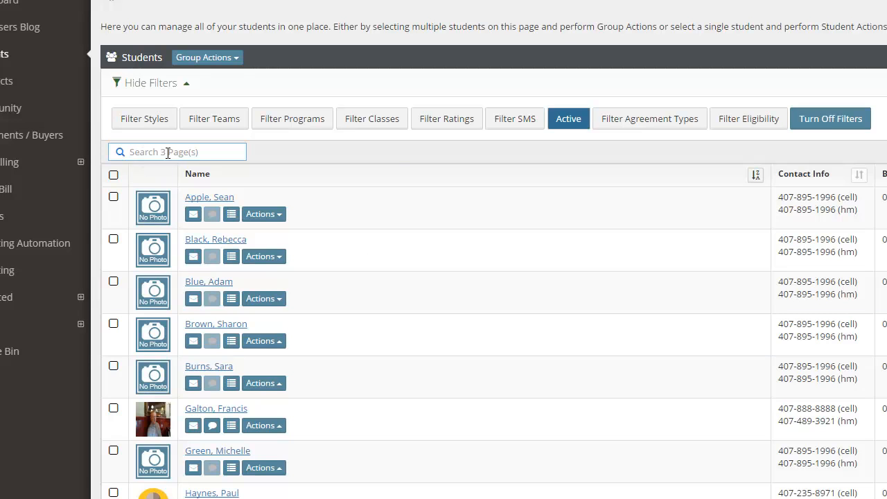
{"action": "left_click", "coordinate": [177, 152]}
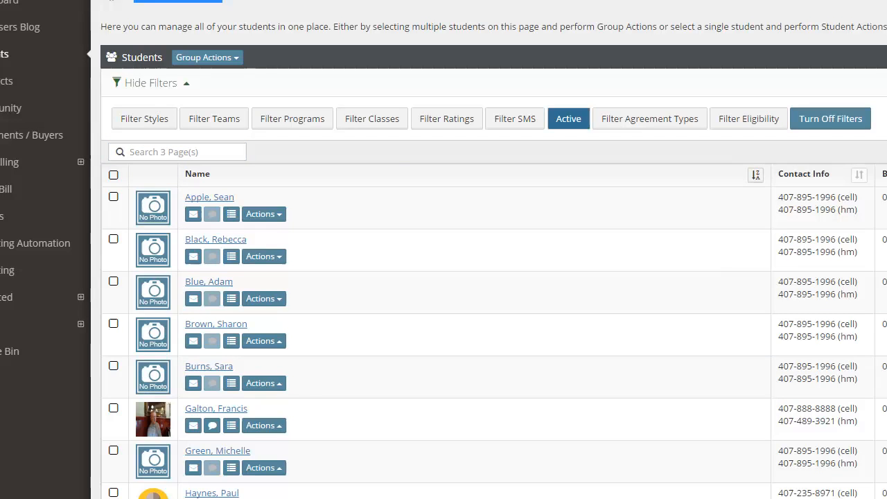
{"action": "left_click", "coordinate": [177, 152]}
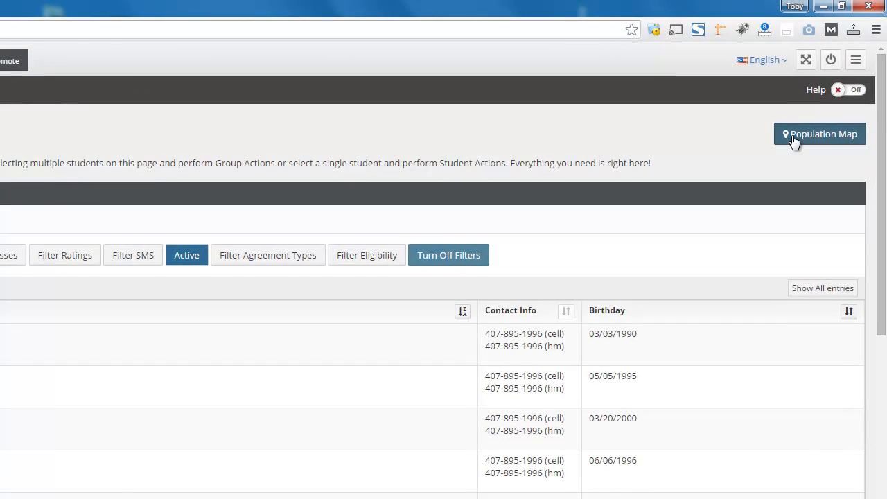
{"action": "left_click", "coordinate": [820, 134]}
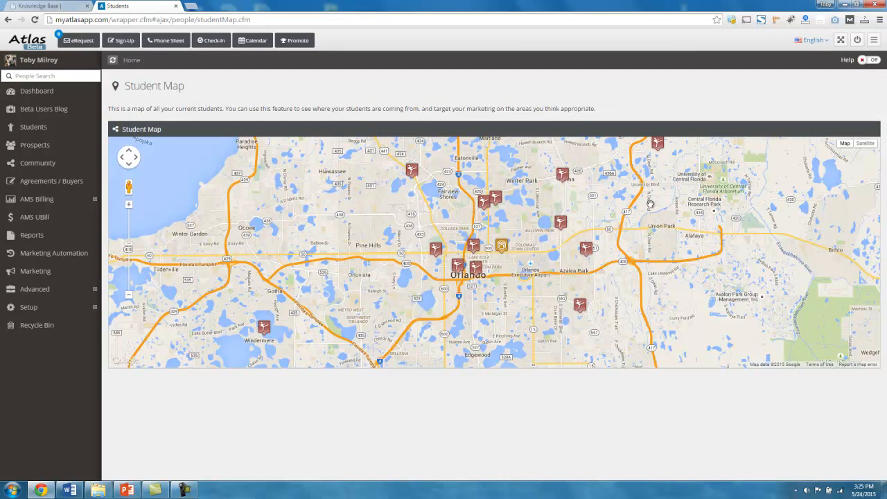
{"action": "mouse_move", "coordinate": [253, 339]}
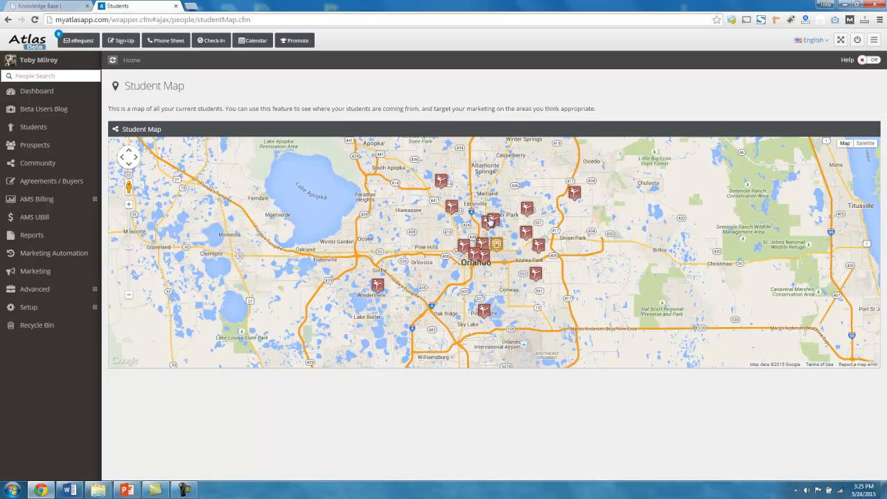
{"action": "mouse_move", "coordinate": [478, 246]}
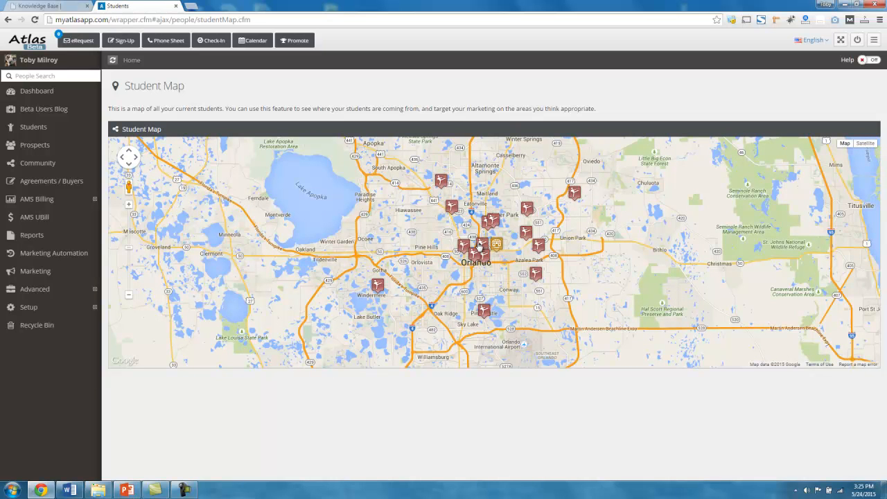
{"action": "mouse_move", "coordinate": [471, 225]}
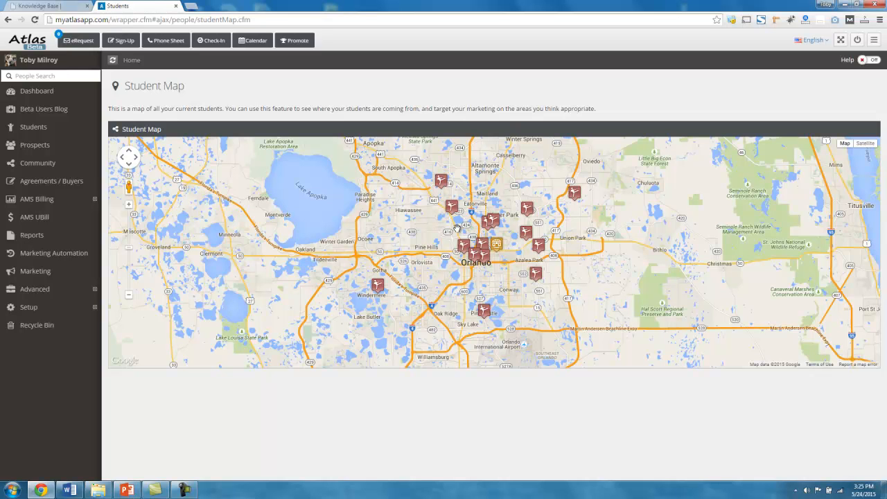
{"action": "mouse_move", "coordinate": [485, 254]}
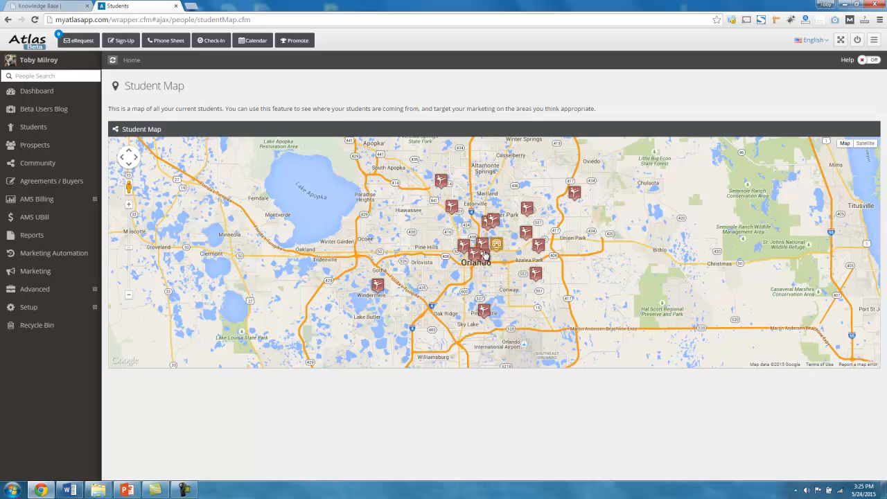
{"action": "mouse_move", "coordinate": [391, 286]}
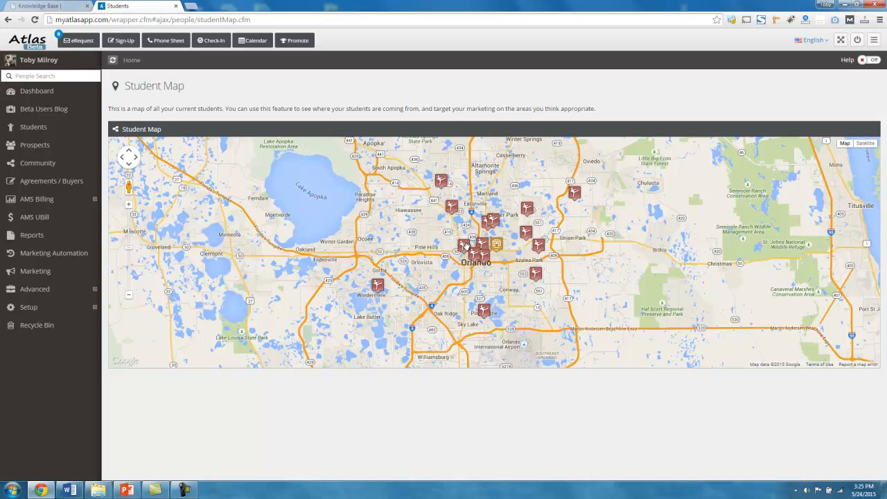
{"action": "mouse_move", "coordinate": [466, 247]}
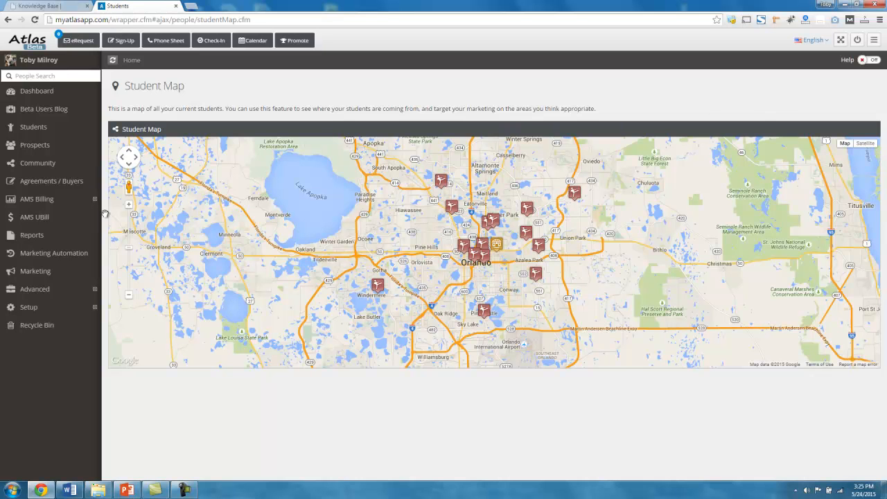
{"action": "left_click", "coordinate": [33, 127]}
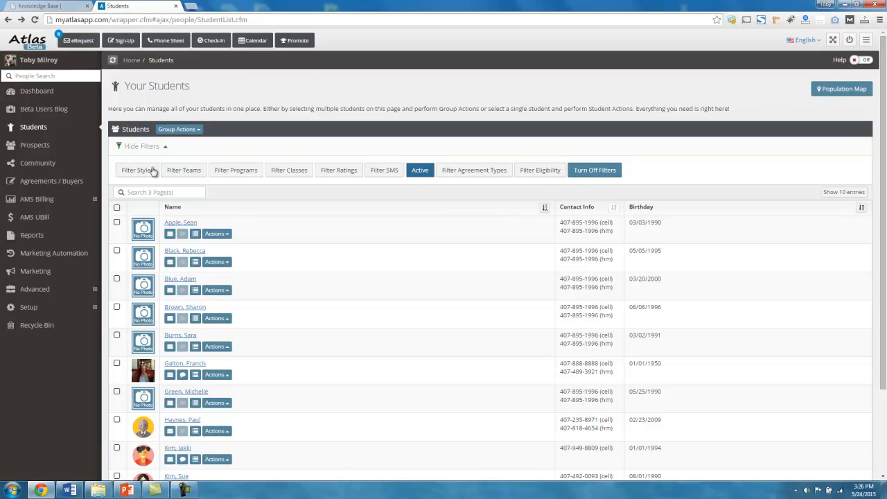
{"action": "left_click", "coordinate": [178, 129]}
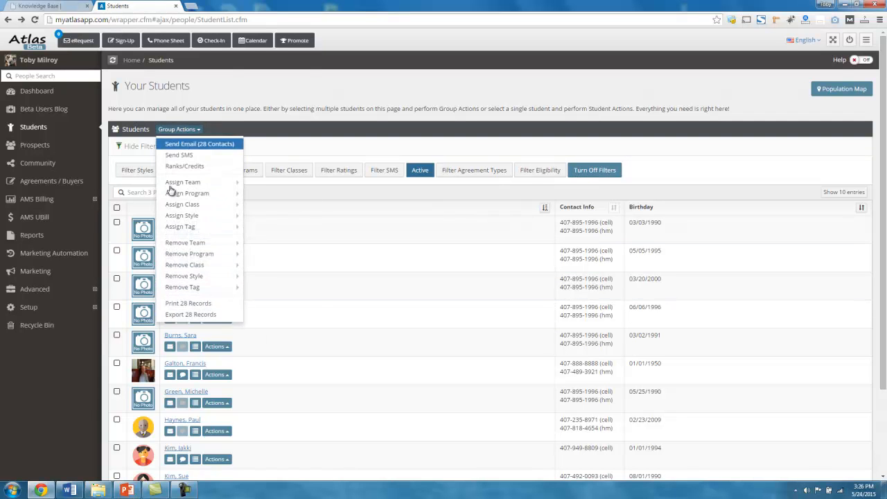
{"action": "left_click", "coordinate": [295, 155]}
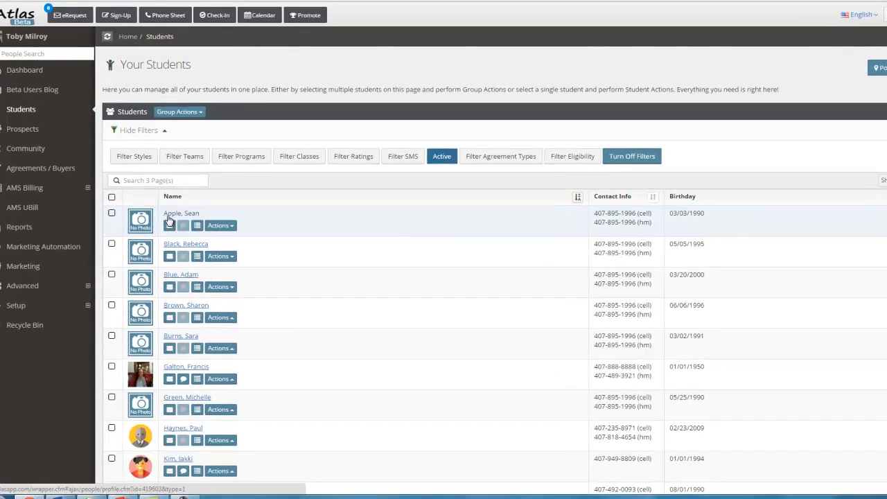
{"action": "scroll", "scroll_direction": "down", "scroll_amount": 3}
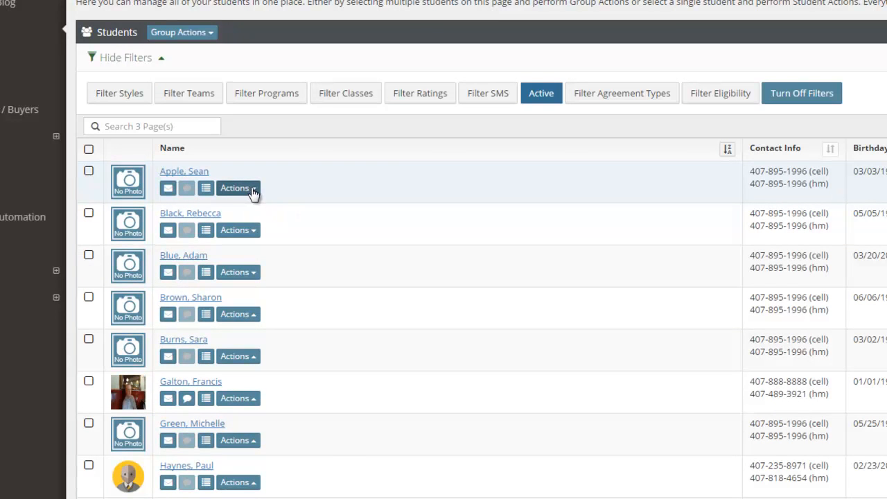
{"action": "left_click", "coordinate": [237, 187]}
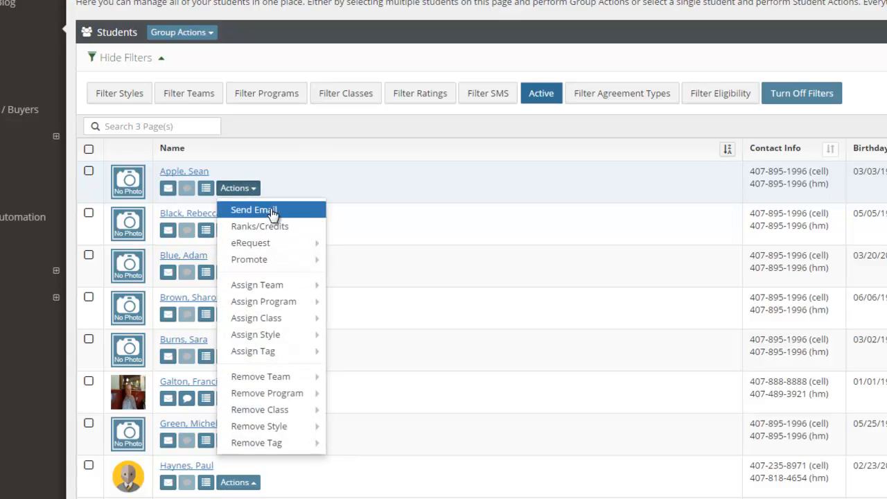
{"action": "mouse_move", "coordinate": [270, 226]}
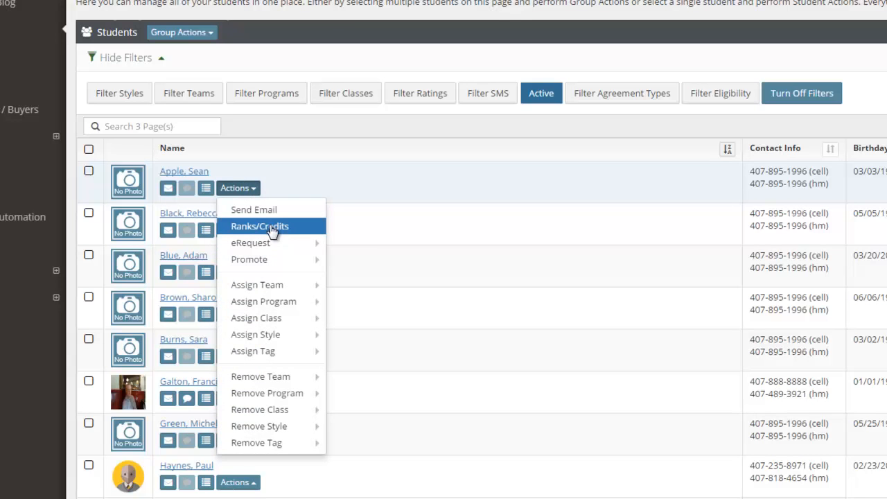
{"action": "mouse_move", "coordinate": [250, 243]}
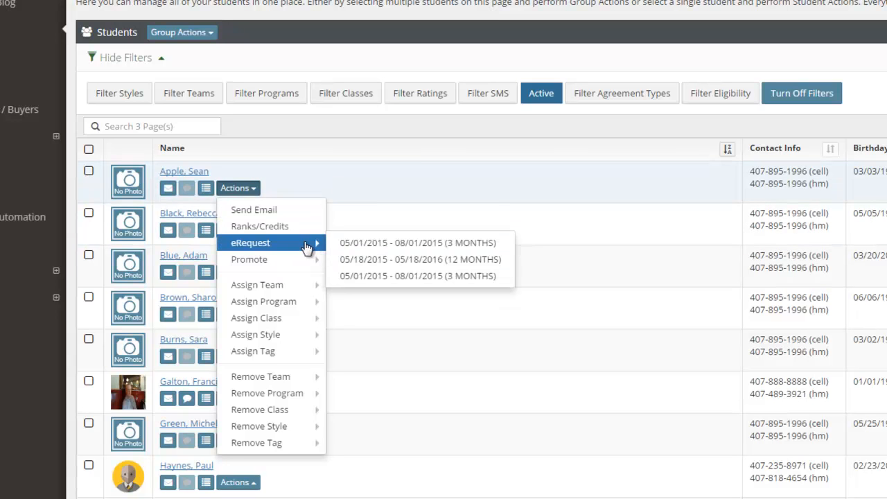
{"action": "mouse_move", "coordinate": [417, 243]}
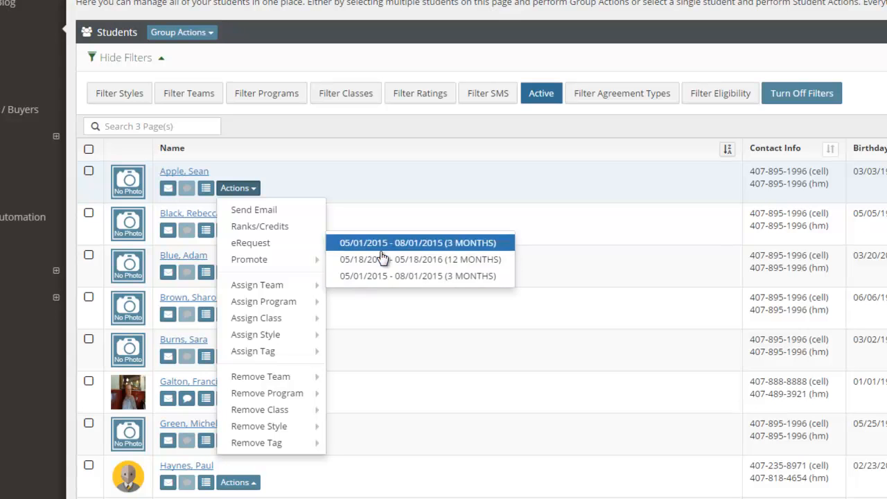
{"action": "mouse_move", "coordinate": [258, 284]}
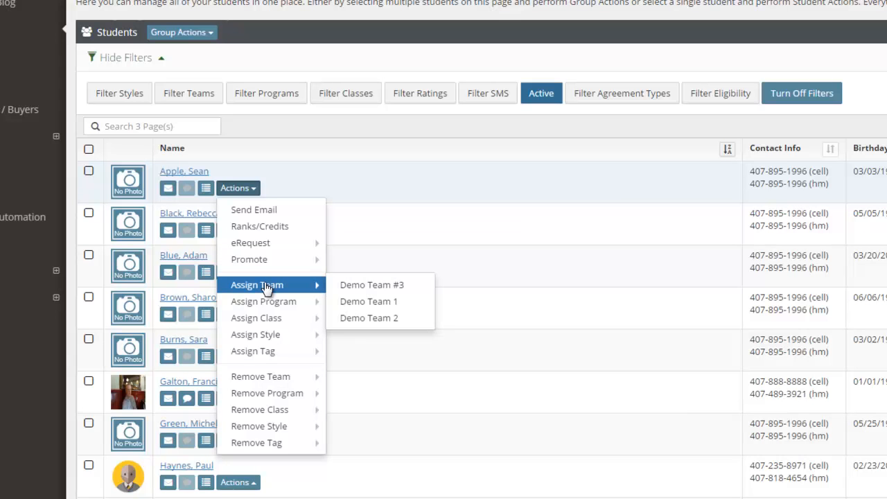
{"action": "mouse_move", "coordinate": [271, 442]}
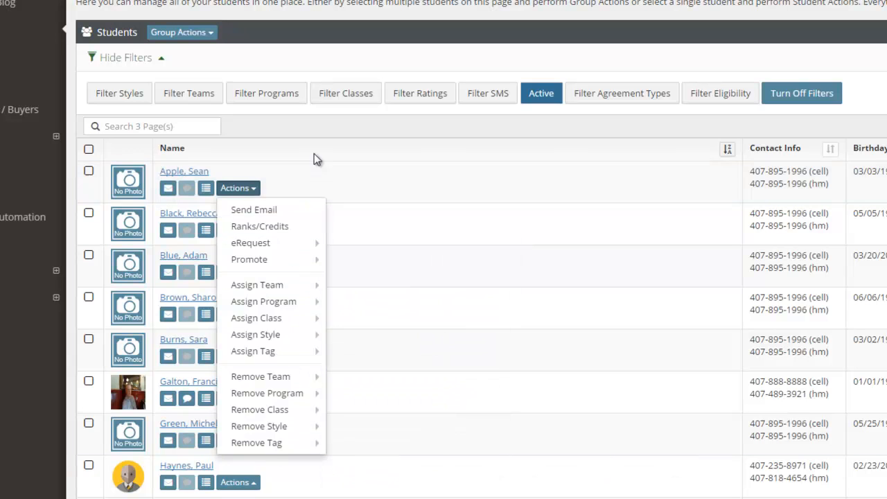
{"action": "left_click", "coordinate": [237, 188]}
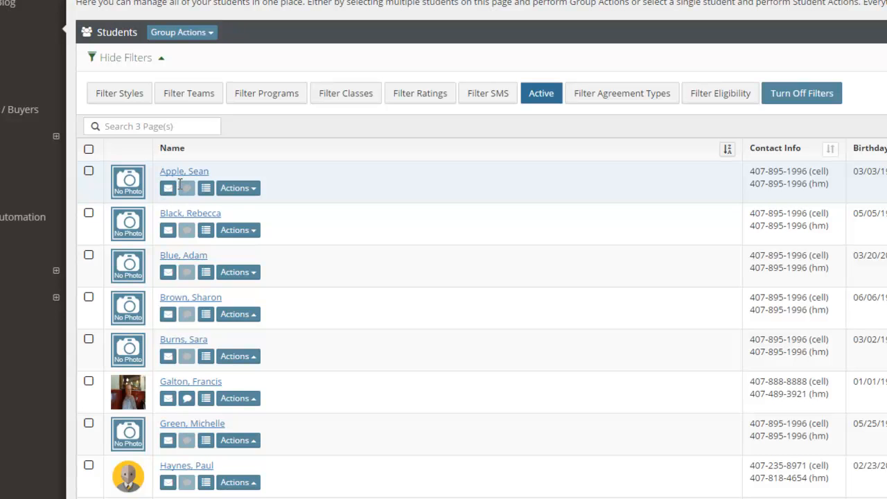
{"action": "mouse_move", "coordinate": [167, 188]}
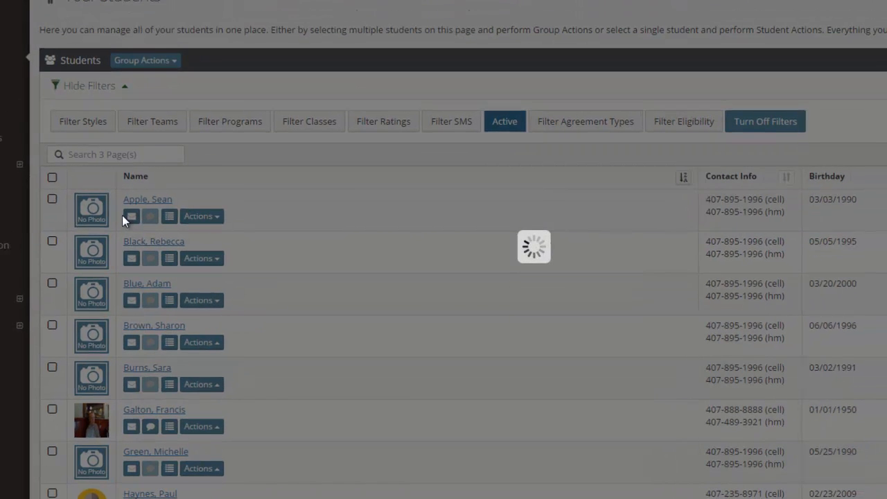
{"action": "left_click", "coordinate": [131, 215]}
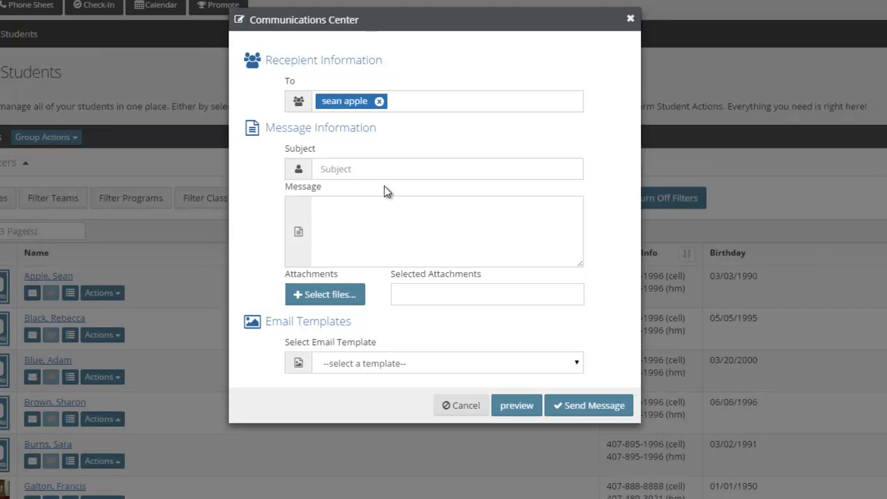
{"action": "mouse_move", "coordinate": [601, 192]}
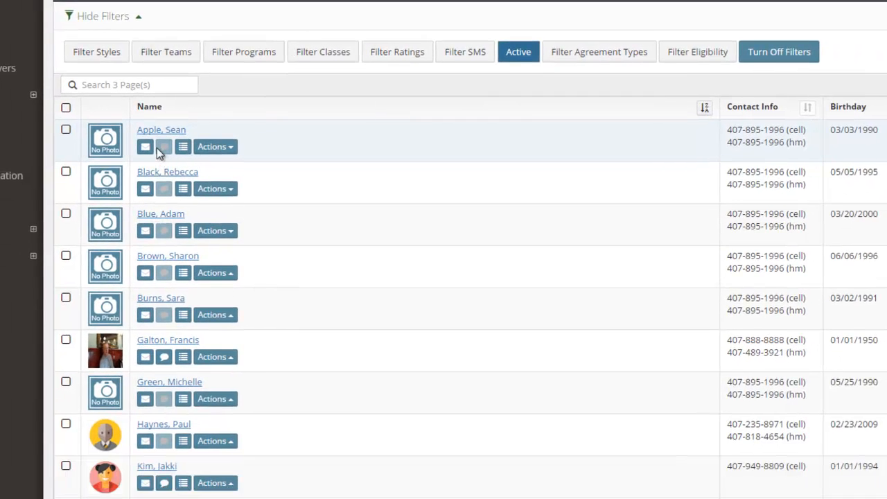
{"action": "scroll", "scroll_direction": "down", "scroll_amount": 3}
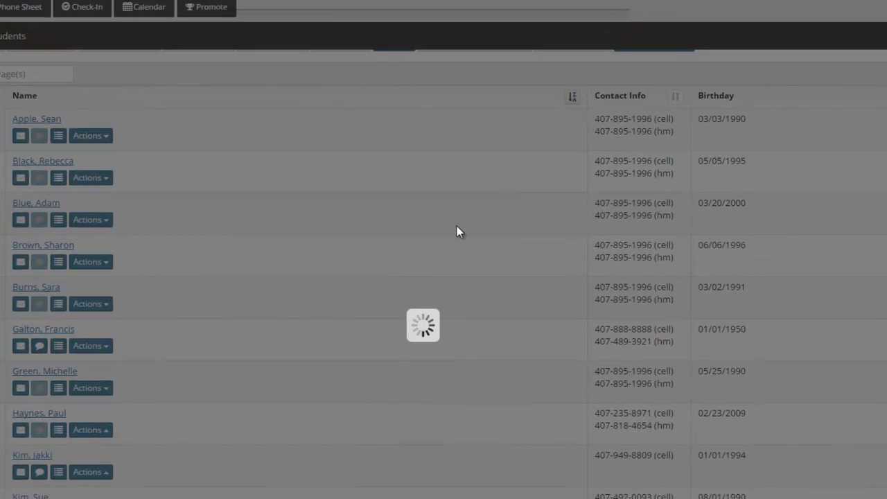
{"action": "left_click", "coordinate": [39, 346]}
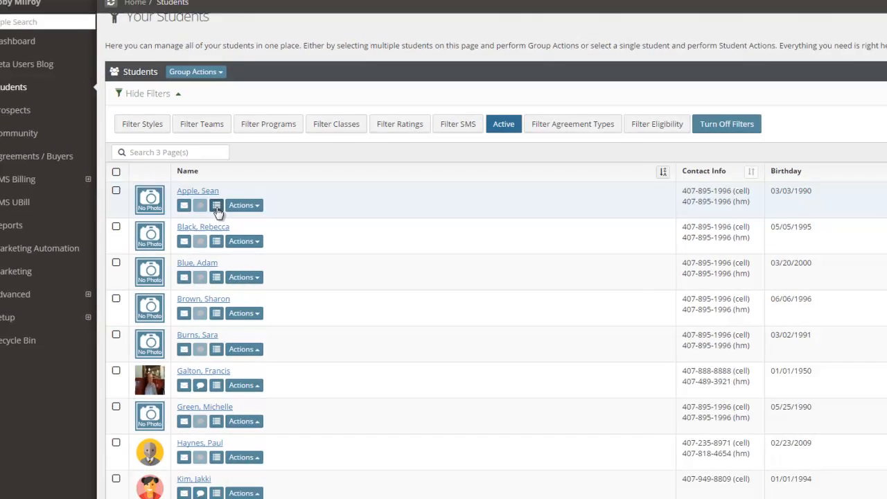
{"action": "left_click", "coordinate": [216, 205]}
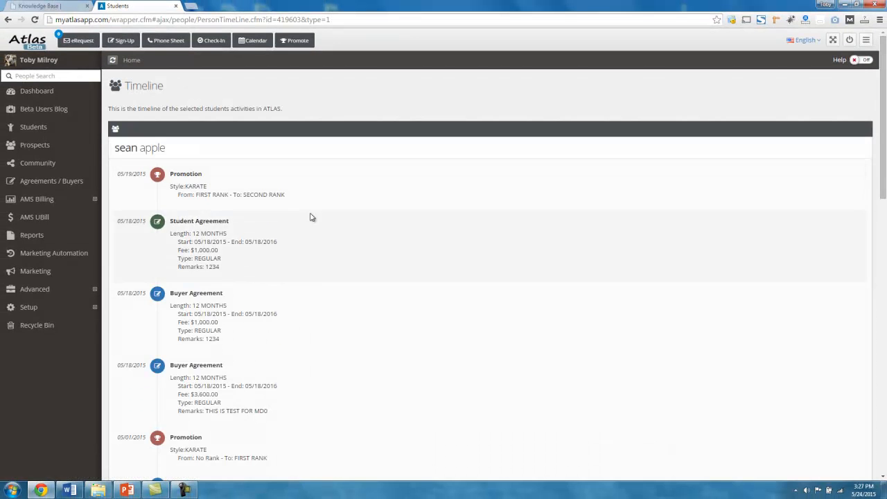
{"action": "scroll", "scroll_direction": "down", "scroll_amount": 3}
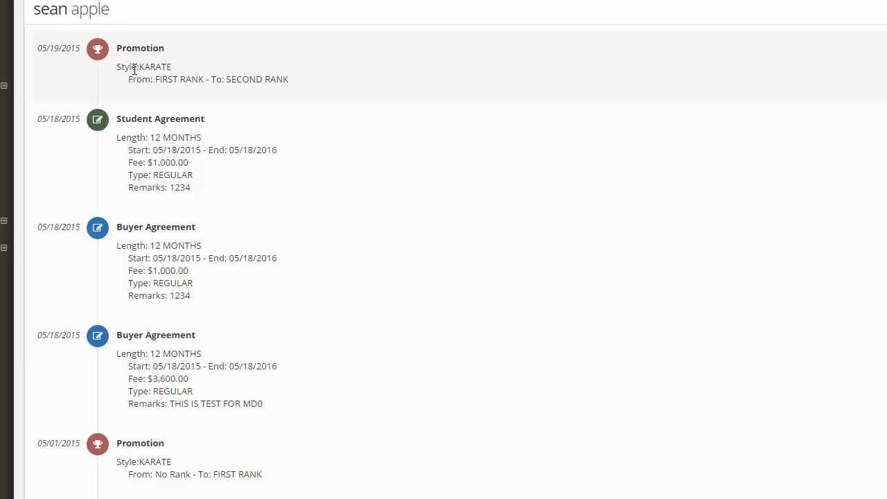
{"action": "left_click_drag", "start_coordinate": [154, 79], "coordinate": [287, 79]}
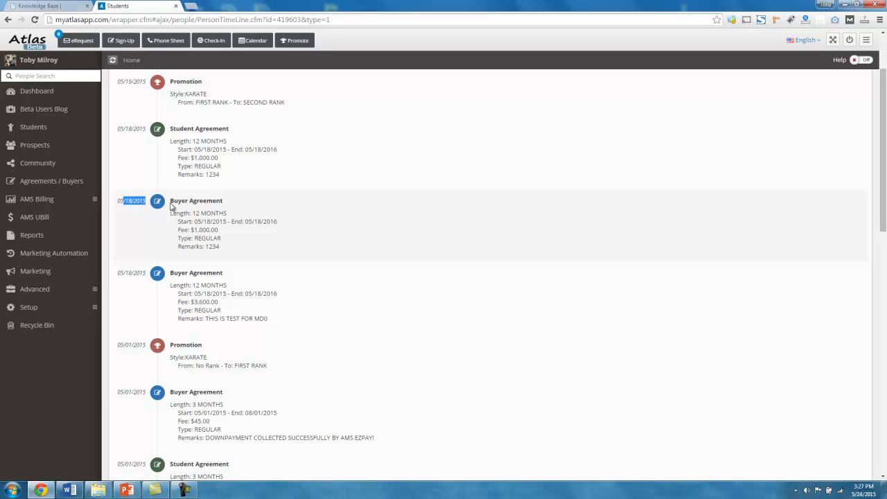
{"action": "mouse_move", "coordinate": [200, 200]}
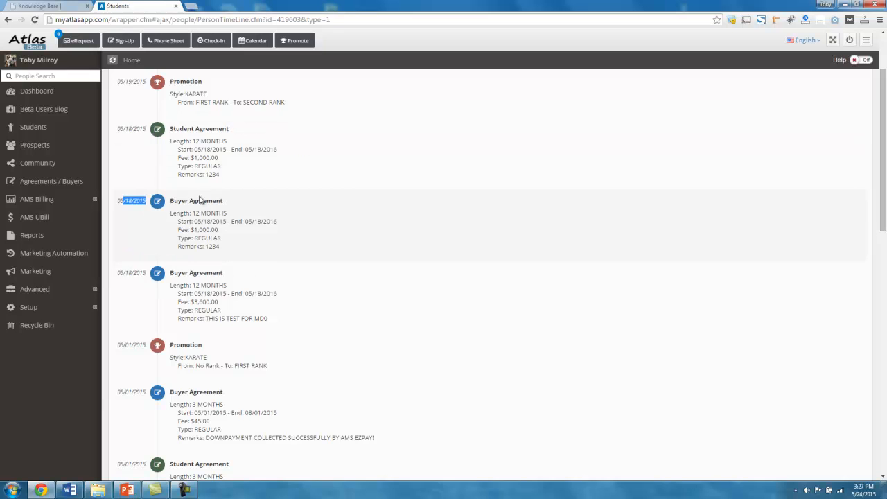
{"action": "scroll", "scroll_direction": "down", "scroll_amount": 3}
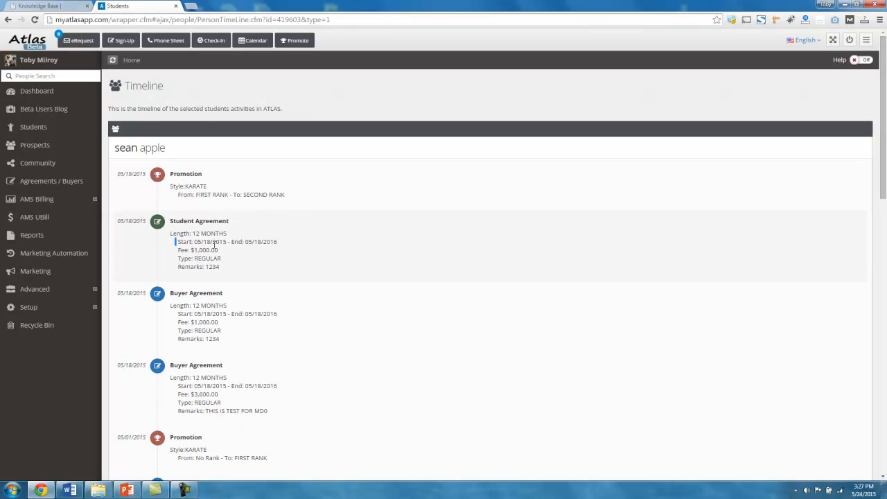
{"action": "mouse_move", "coordinate": [239, 215]}
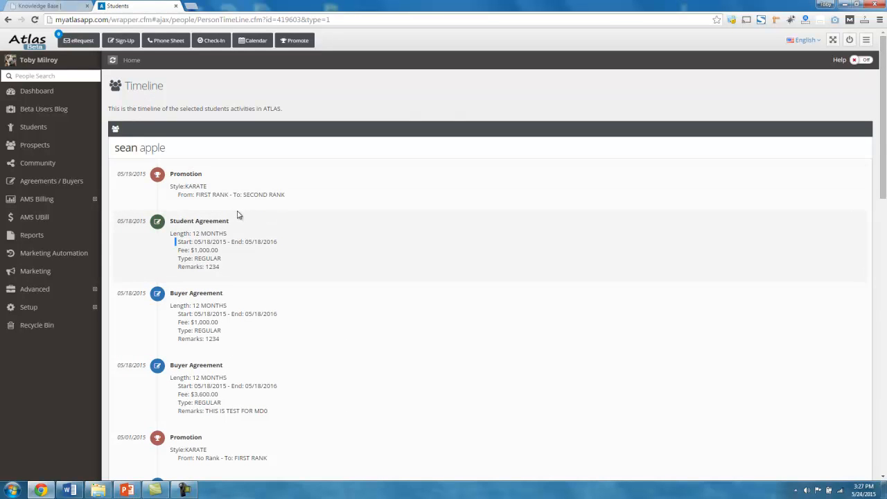
{"action": "scroll", "scroll_direction": "down", "scroll_amount": 3}
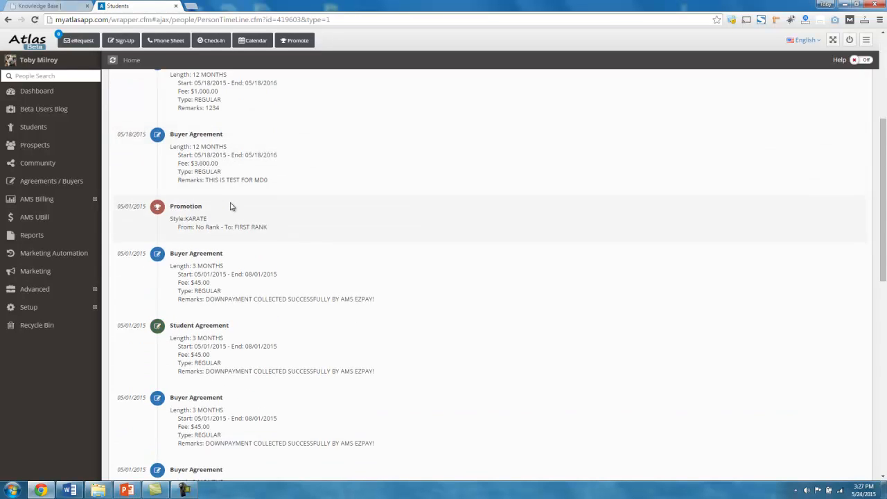
{"action": "scroll", "scroll_direction": "down", "scroll_amount": 3}
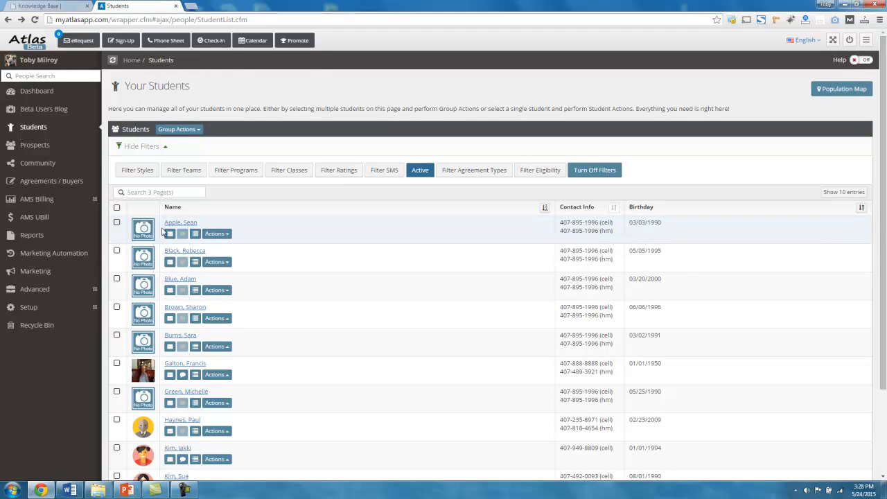
{"action": "mouse_move", "coordinate": [184, 226]}
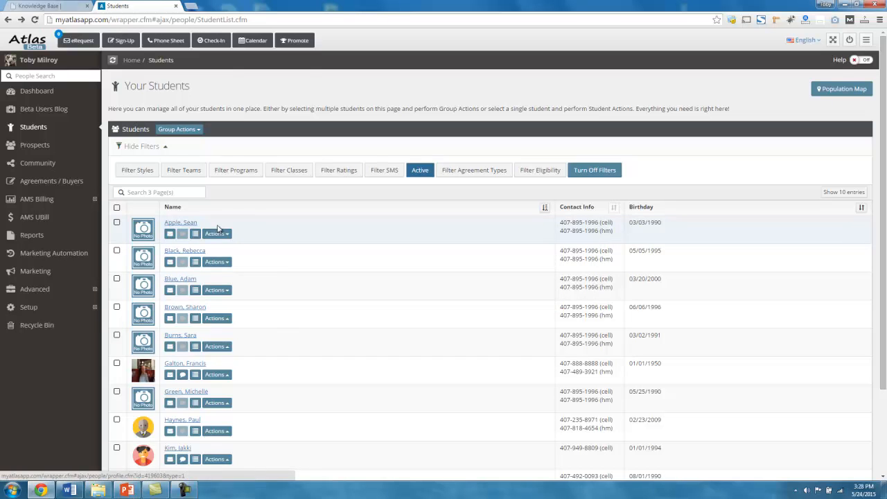
{"action": "left_click", "coordinate": [180, 222]}
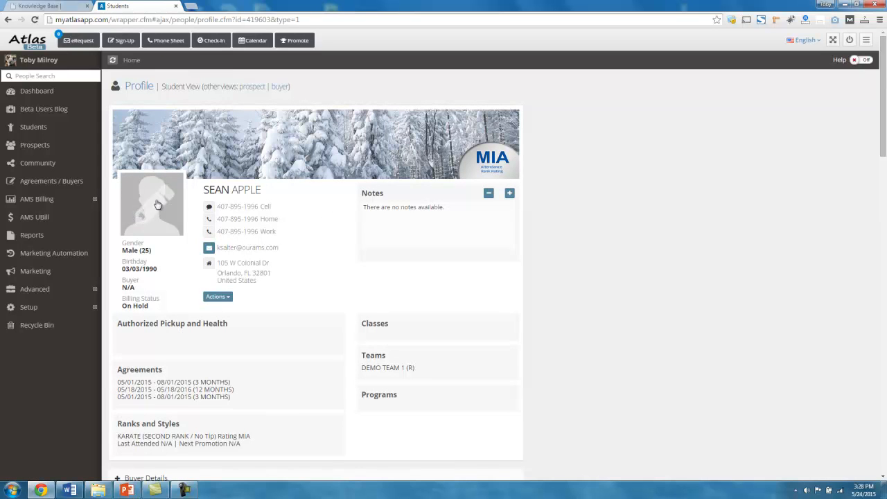
{"action": "mouse_move", "coordinate": [151, 207]}
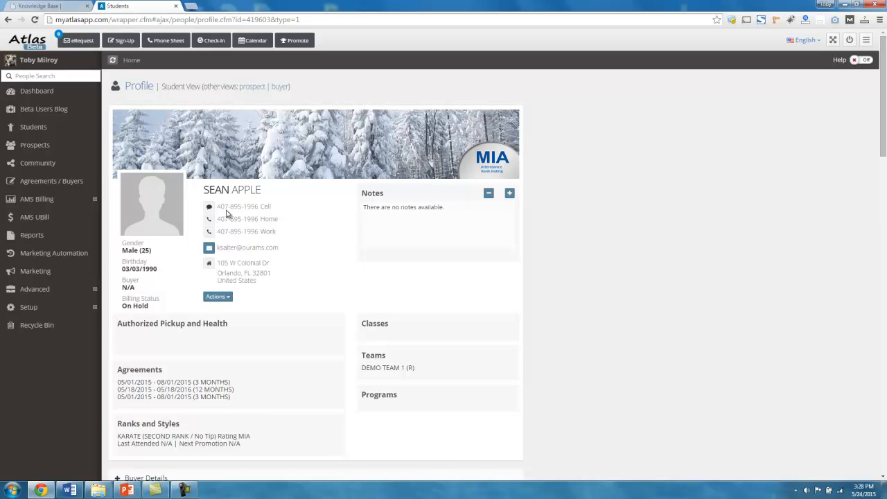
{"action": "scroll", "scroll_direction": "down", "scroll_amount": 3}
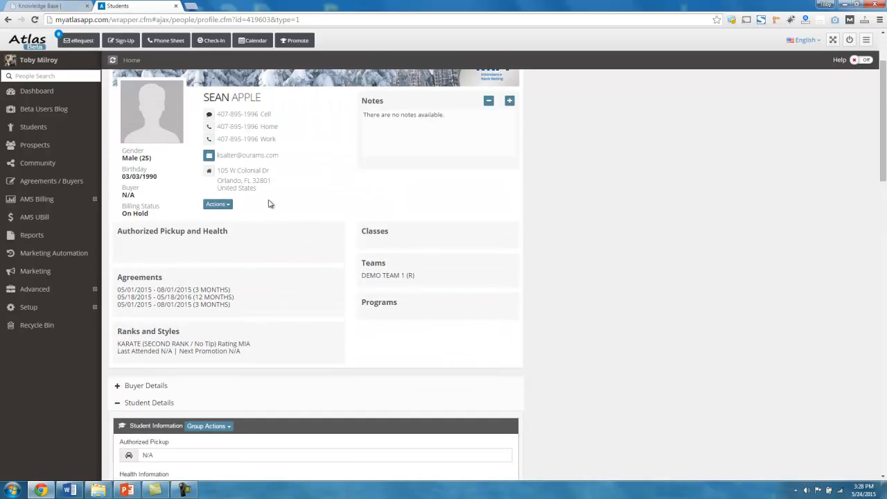
{"action": "double_click", "coordinate": [190, 230]}
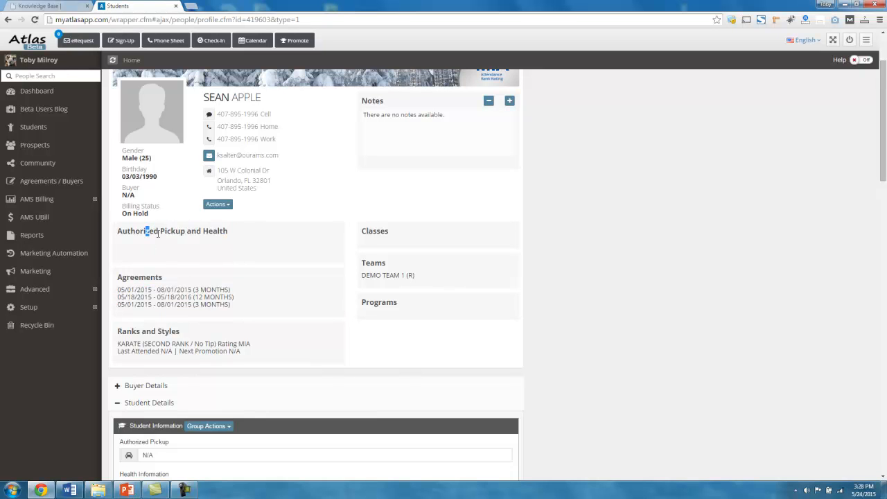
{"action": "scroll", "scroll_direction": "down", "scroll_amount": 3}
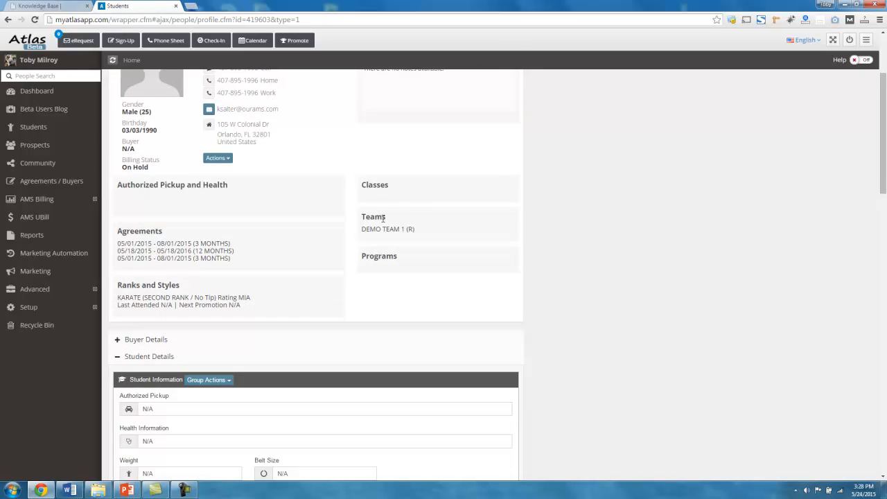
{"action": "mouse_move", "coordinate": [287, 243]}
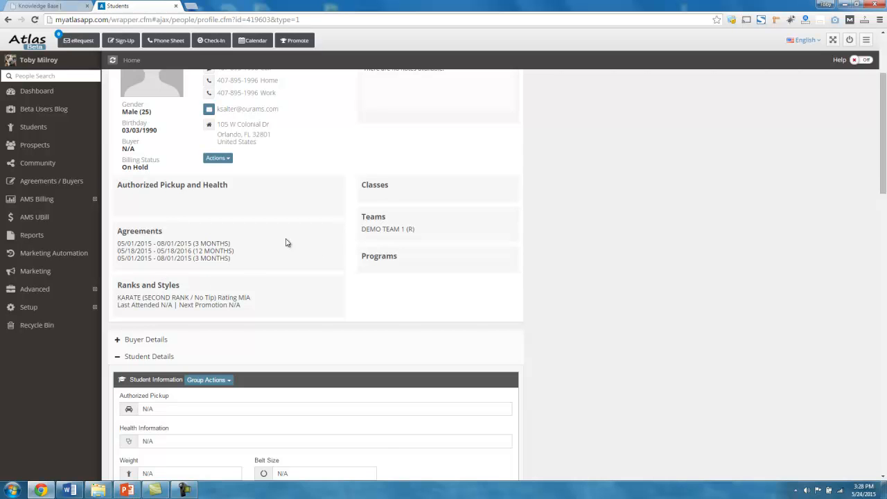
{"action": "scroll", "scroll_direction": "down", "scroll_amount": 3}
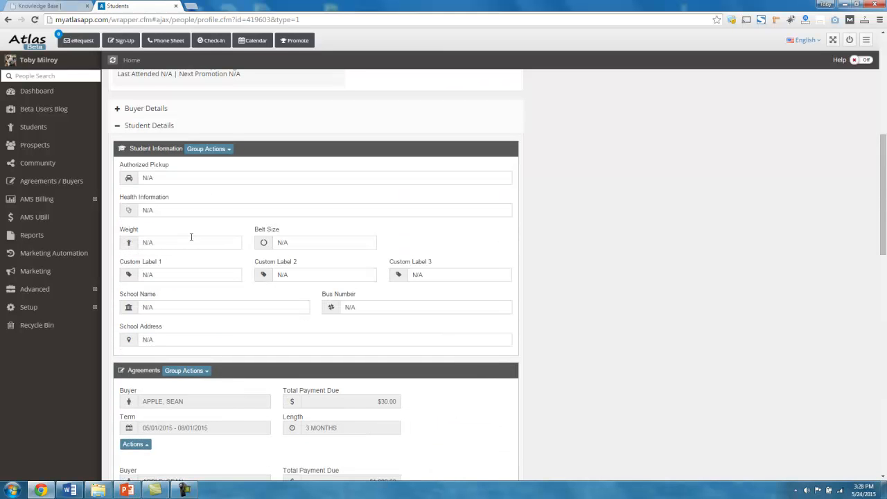
{"action": "left_click", "coordinate": [315, 179]}
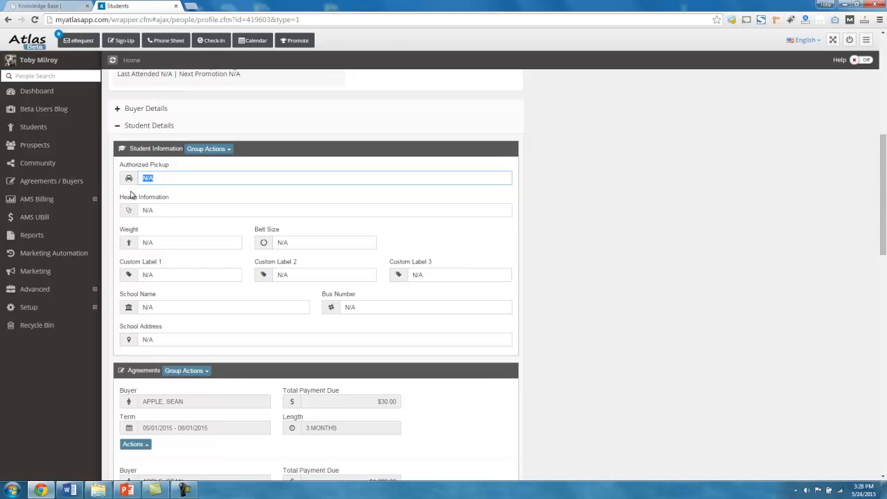
{"action": "type", "text": "asdfsadf"}
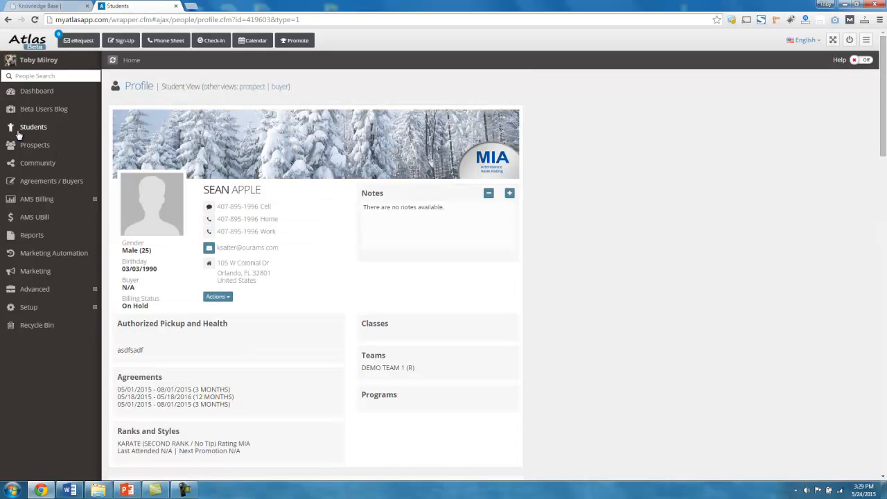
{"action": "left_click", "coordinate": [33, 127]}
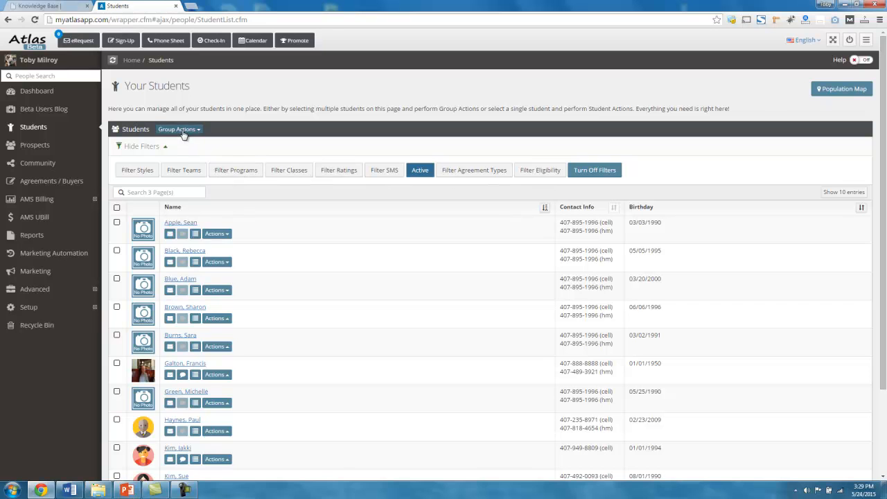
{"action": "left_click", "coordinate": [179, 129]}
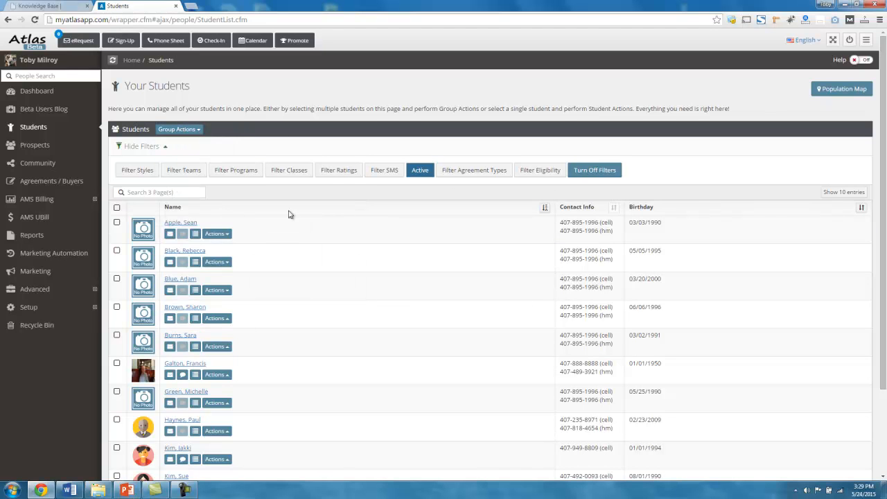
{"action": "mouse_move", "coordinate": [260, 311]}
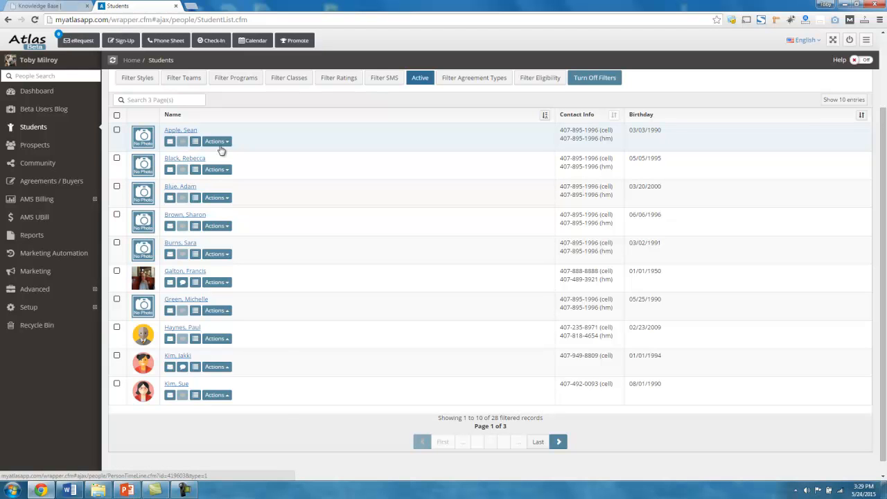
{"action": "left_click", "coordinate": [216, 141]}
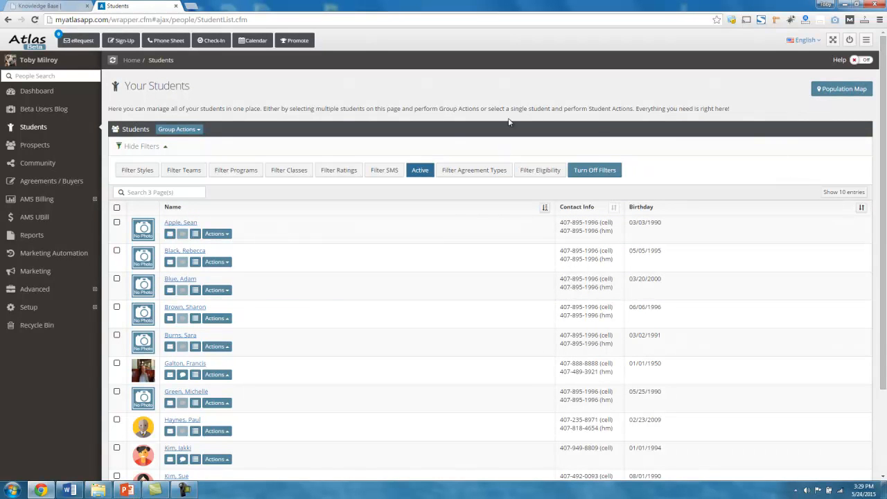
{"action": "mouse_move", "coordinate": [320, 99]}
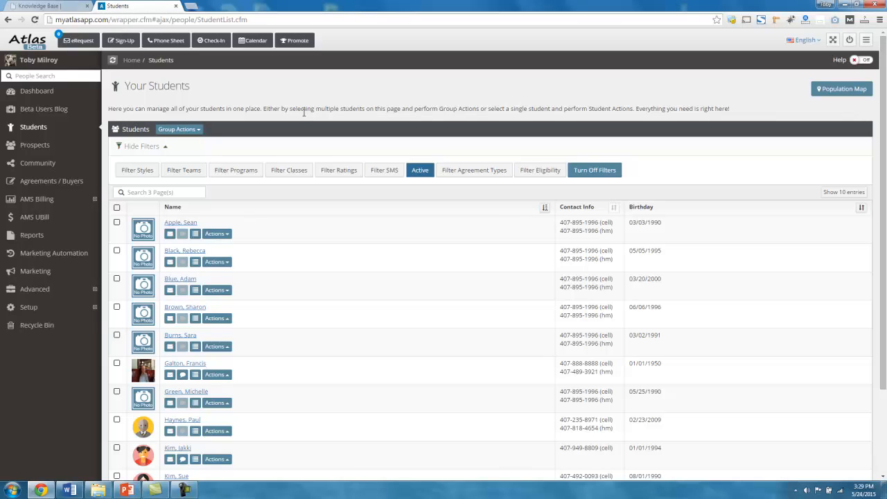
{"action": "mouse_move", "coordinate": [294, 122]}
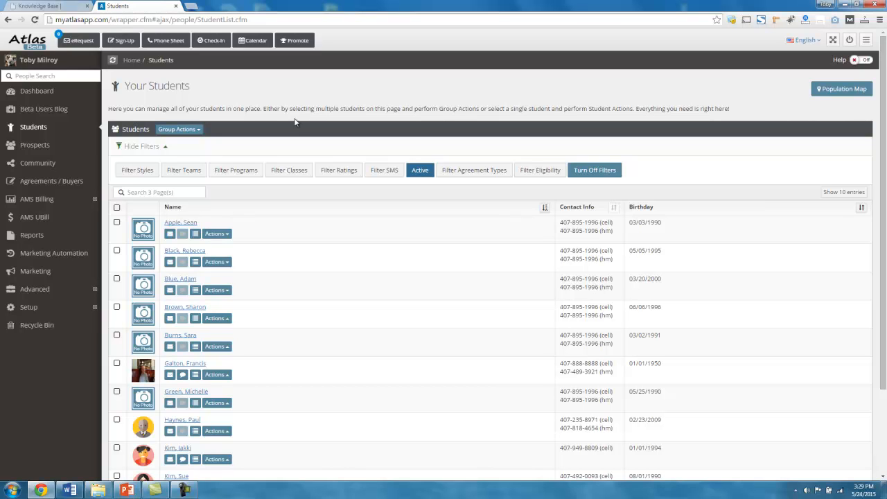
{"action": "mouse_move", "coordinate": [301, 117]}
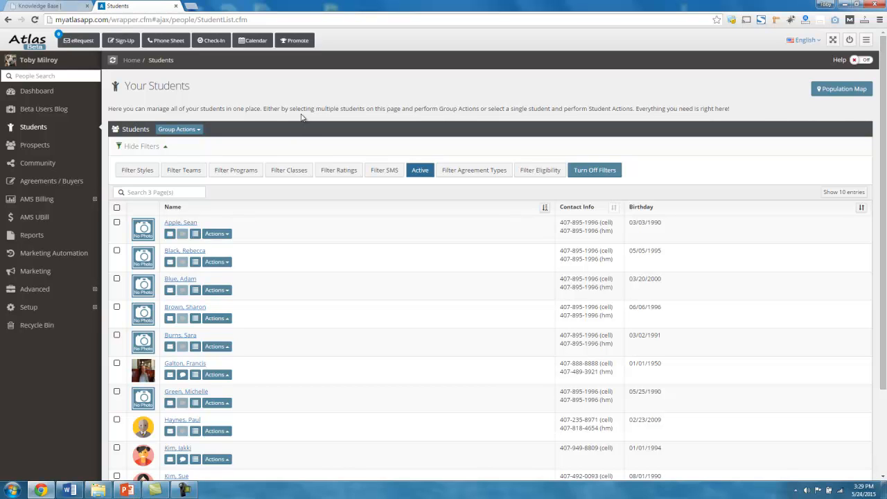